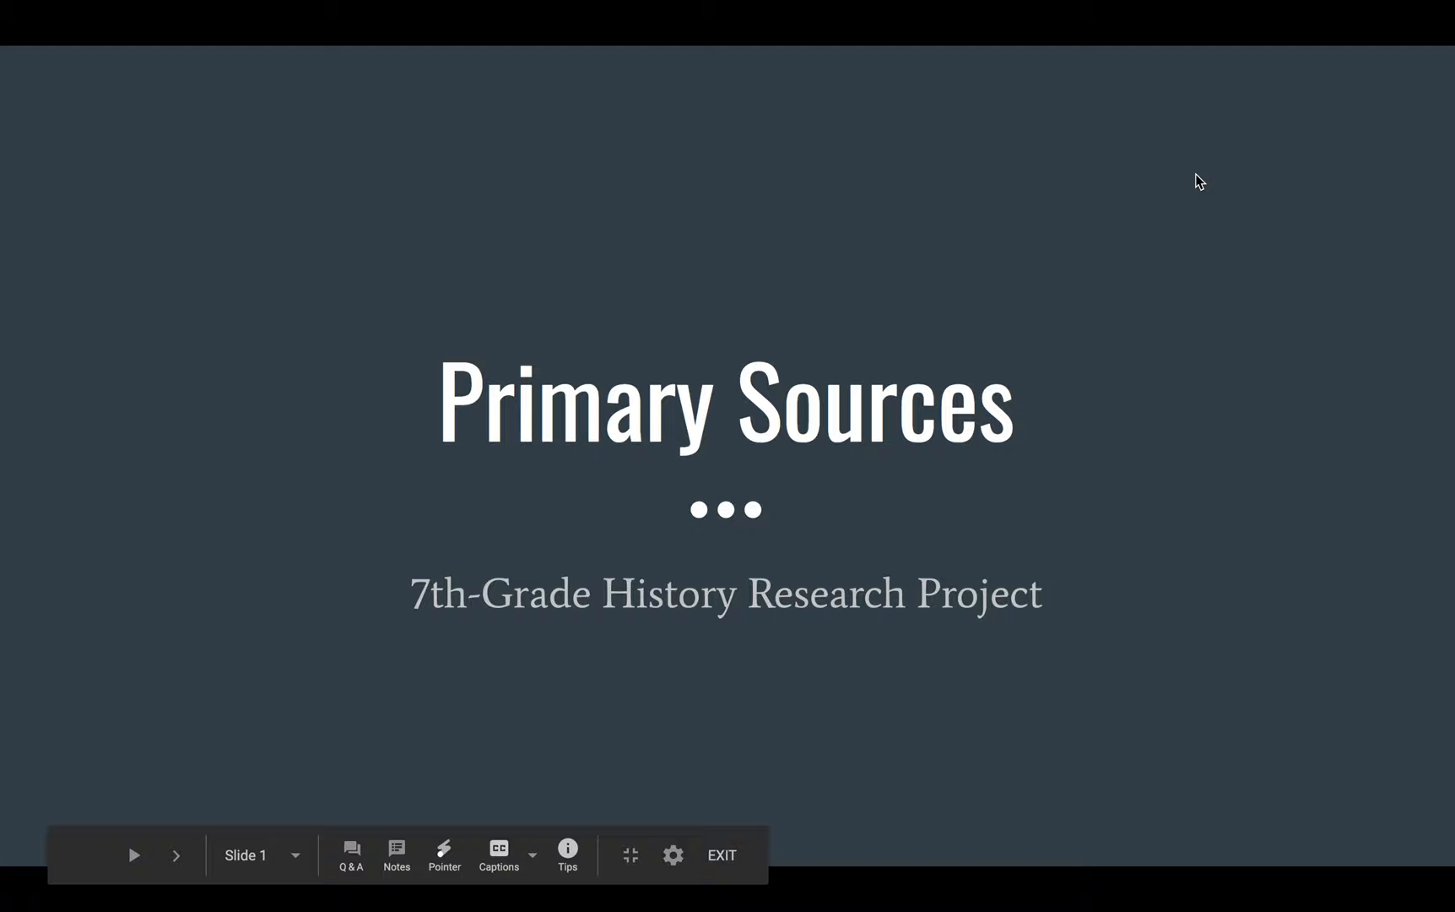
# Step: Start the slideshow and advance from the title slide to the Artifact slide with two voting images
pyautogui.click(176, 856)
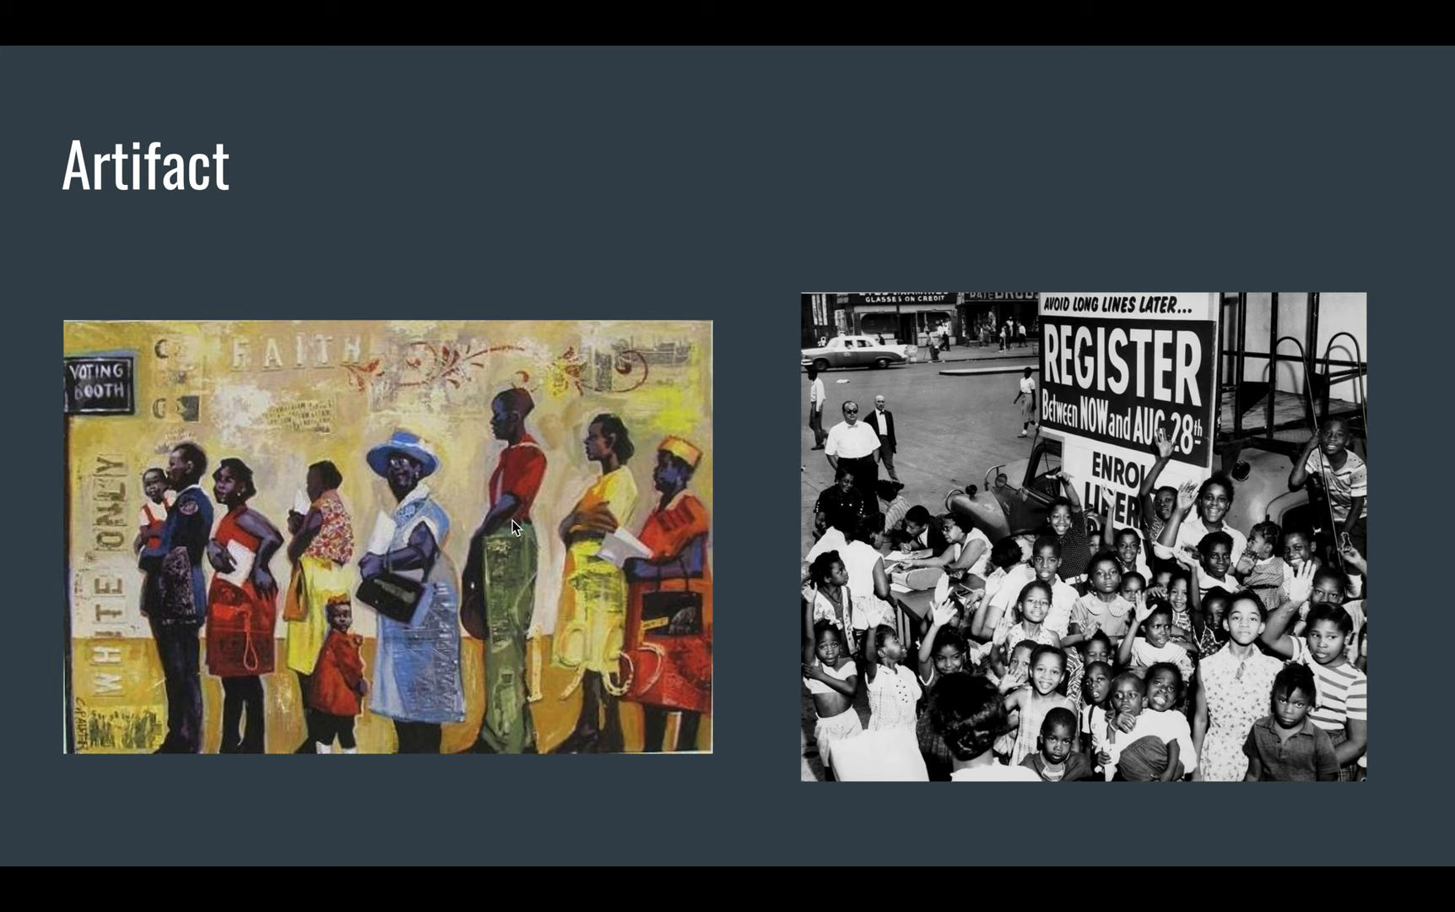
# Step: Advance past the Manuscript slide to the Recording slide showing the U.S. Capitol speech video
pyautogui.press('right')
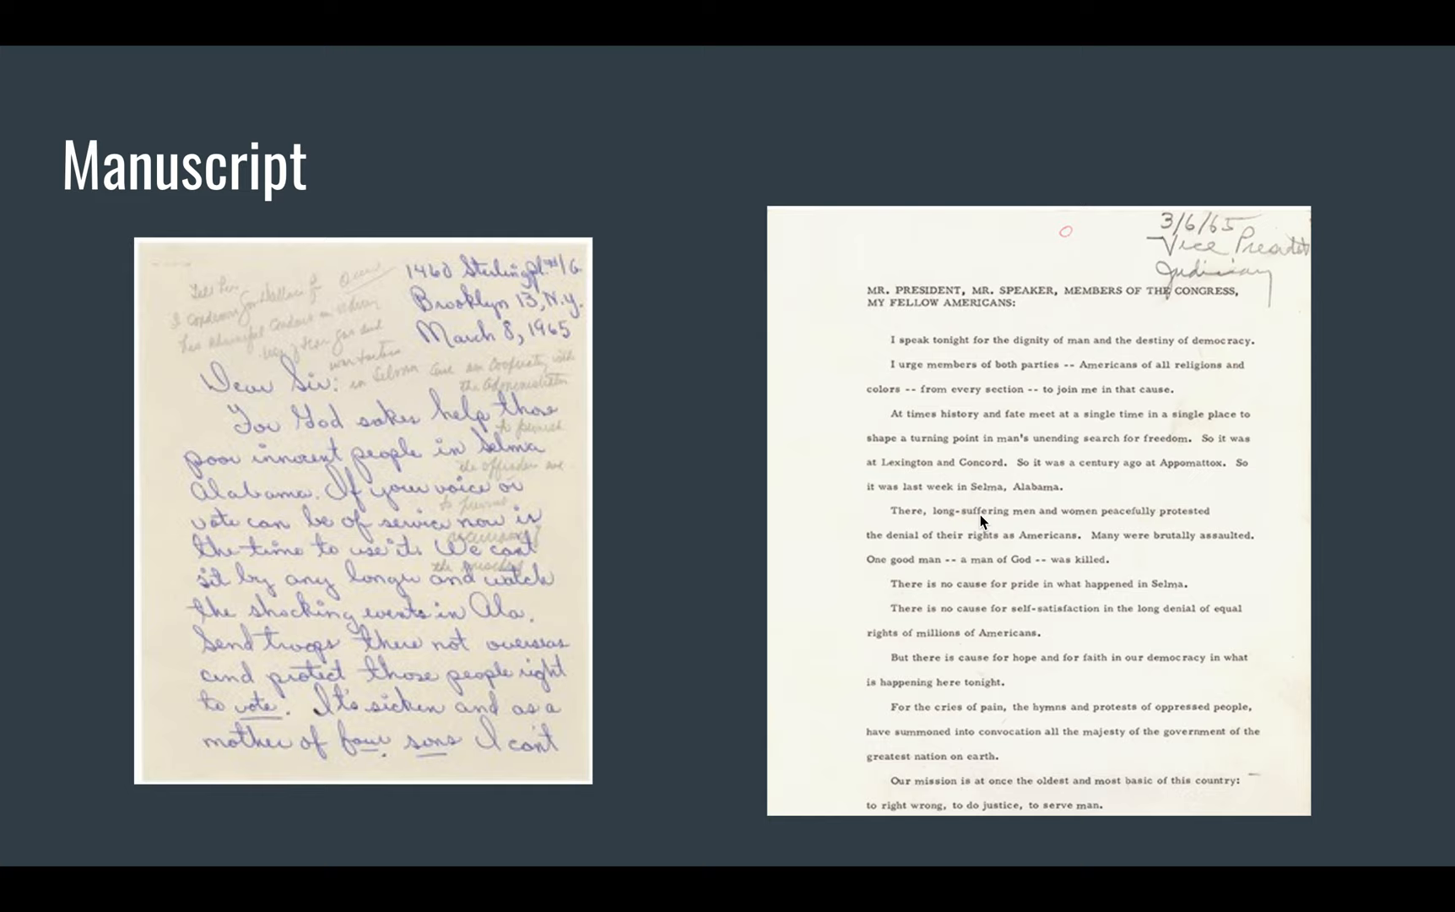
pyautogui.moveTo(942, 478)
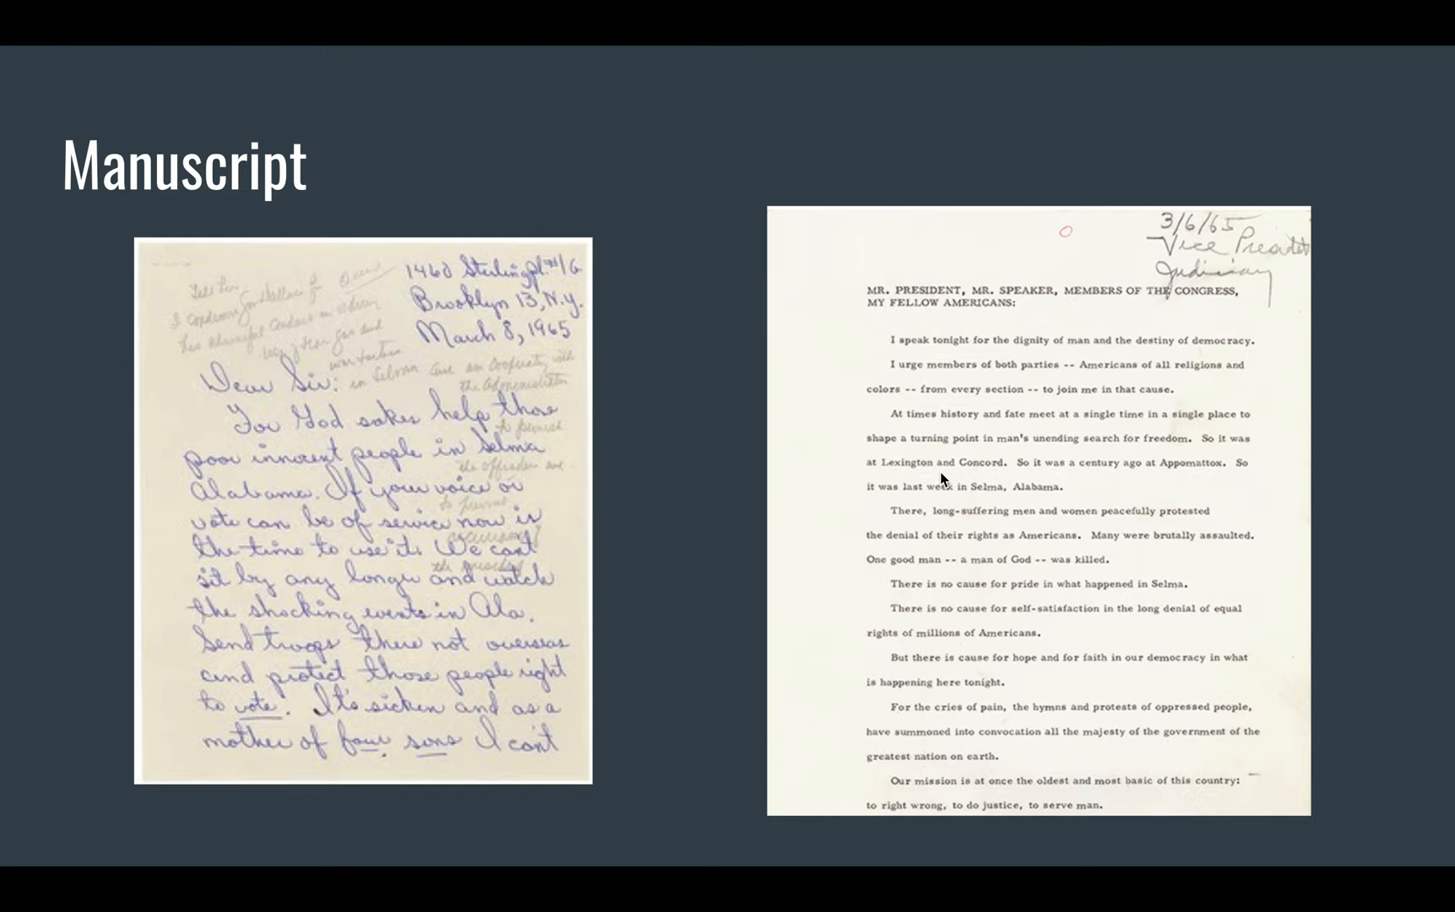
pyautogui.press('Right')
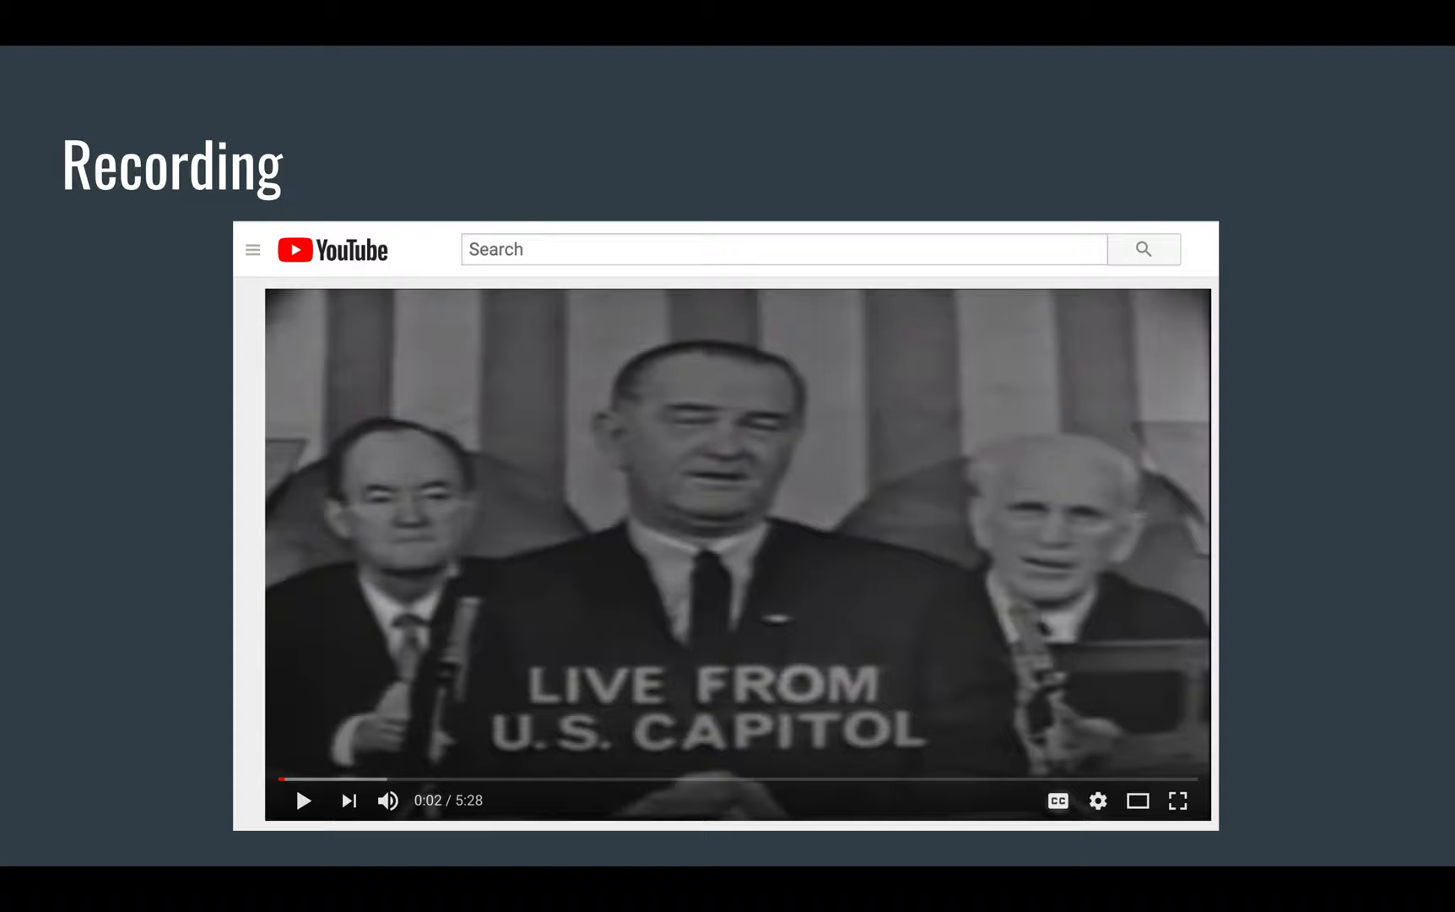
pyautogui.moveTo(633, 459)
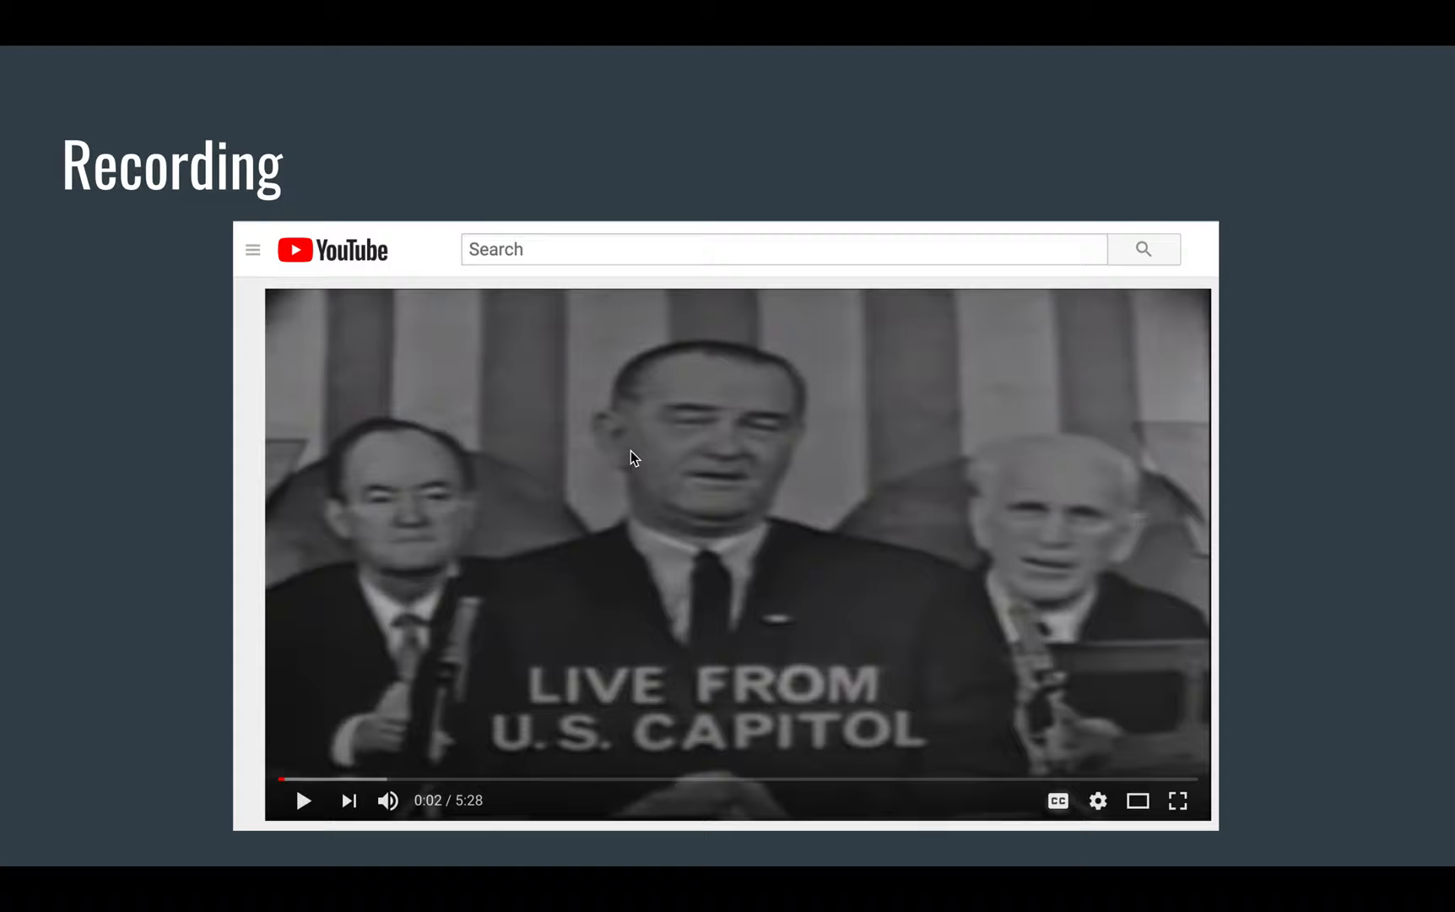
# Step: Advance to the Overview of Lesson on Veracross slide with the 4/29 & 4/30 plan
pyautogui.press('right')
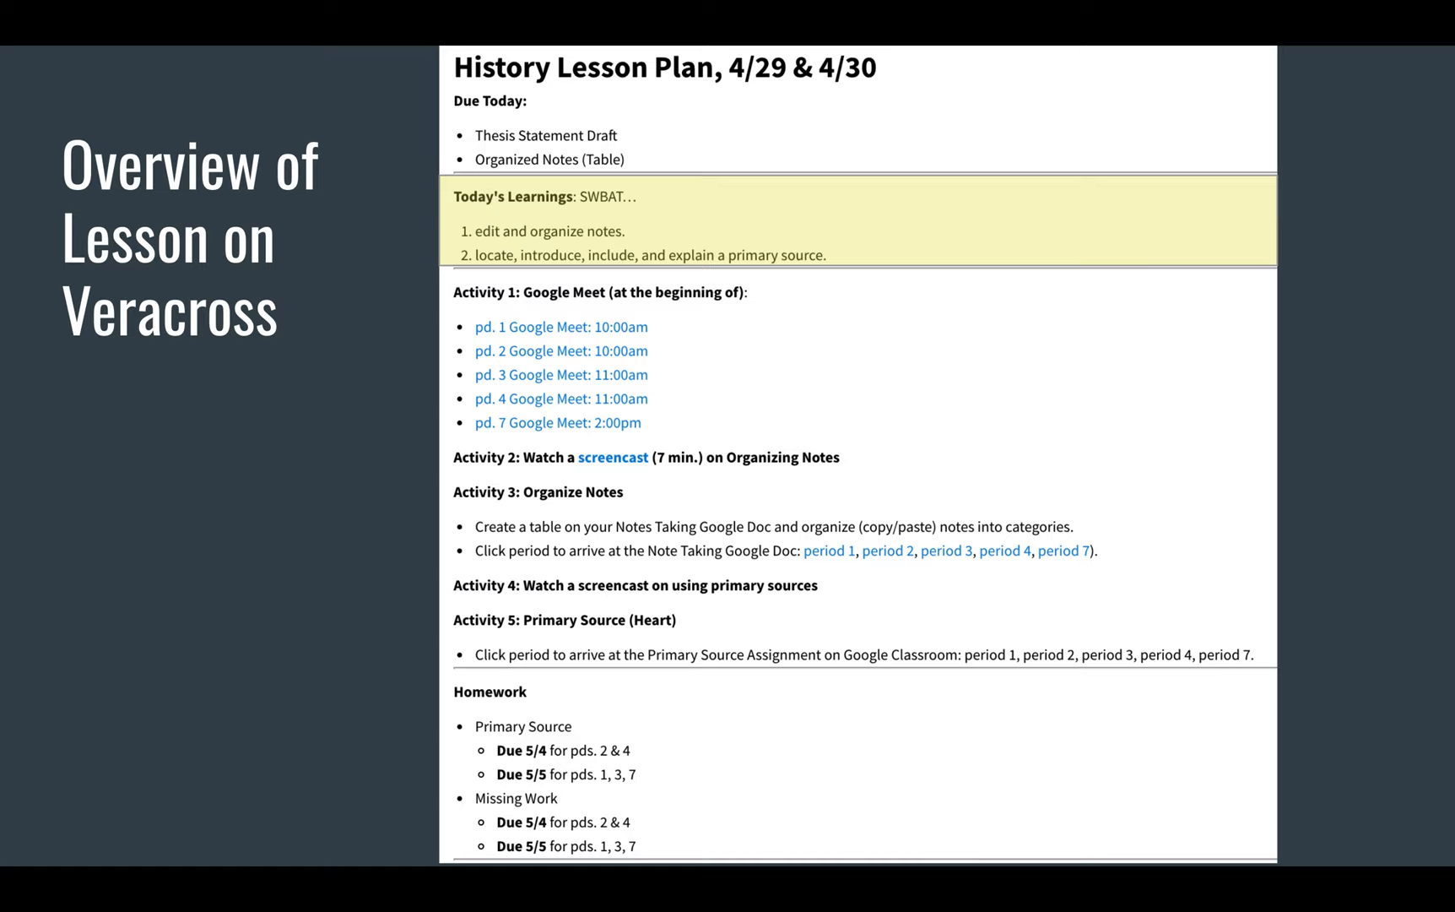
pyautogui.moveTo(599, 248)
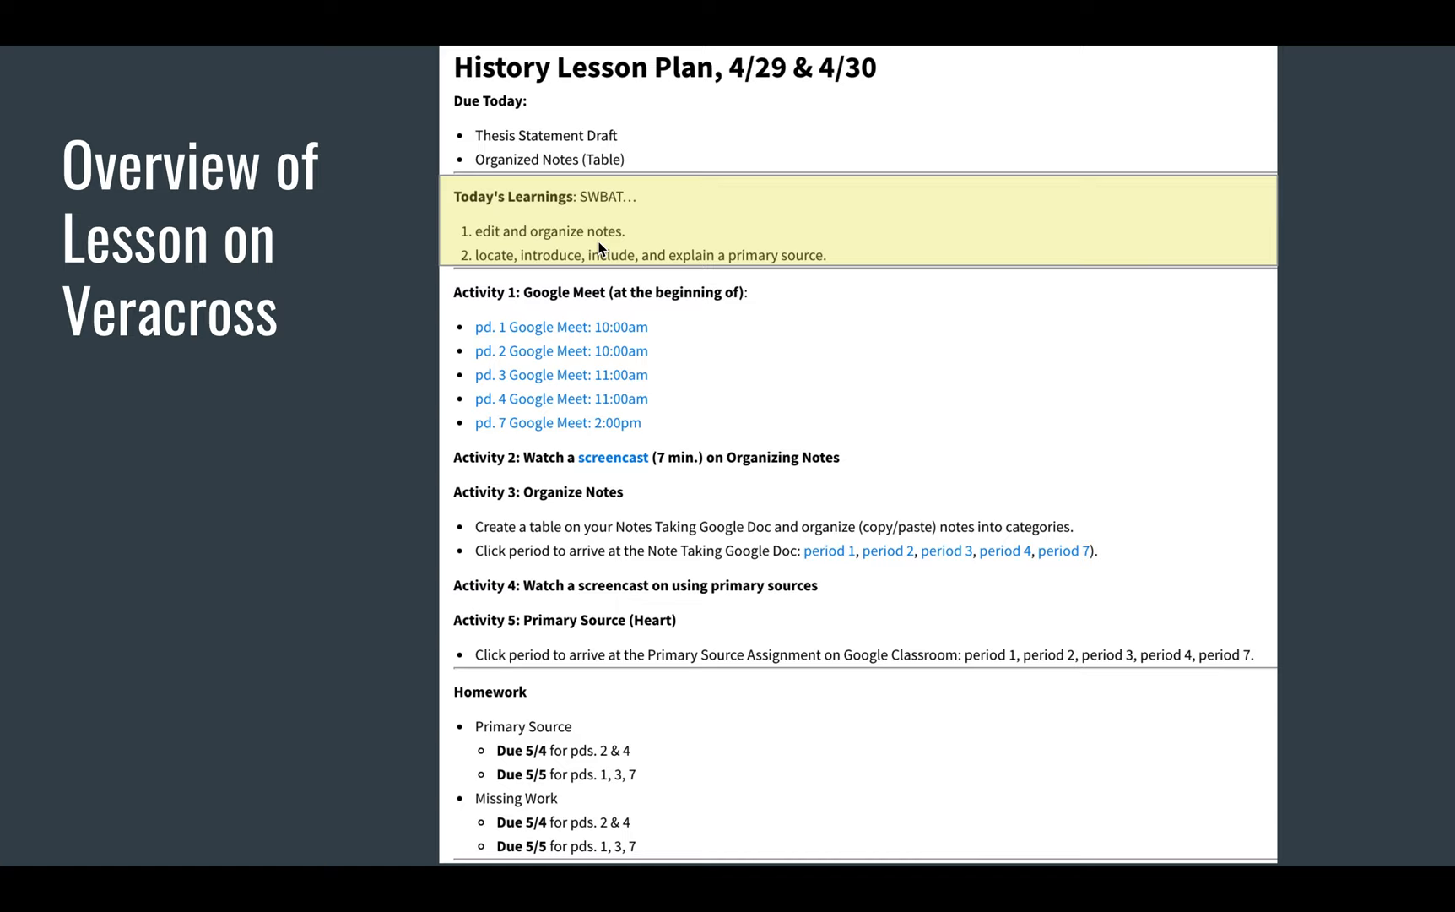
pyautogui.moveTo(806, 269)
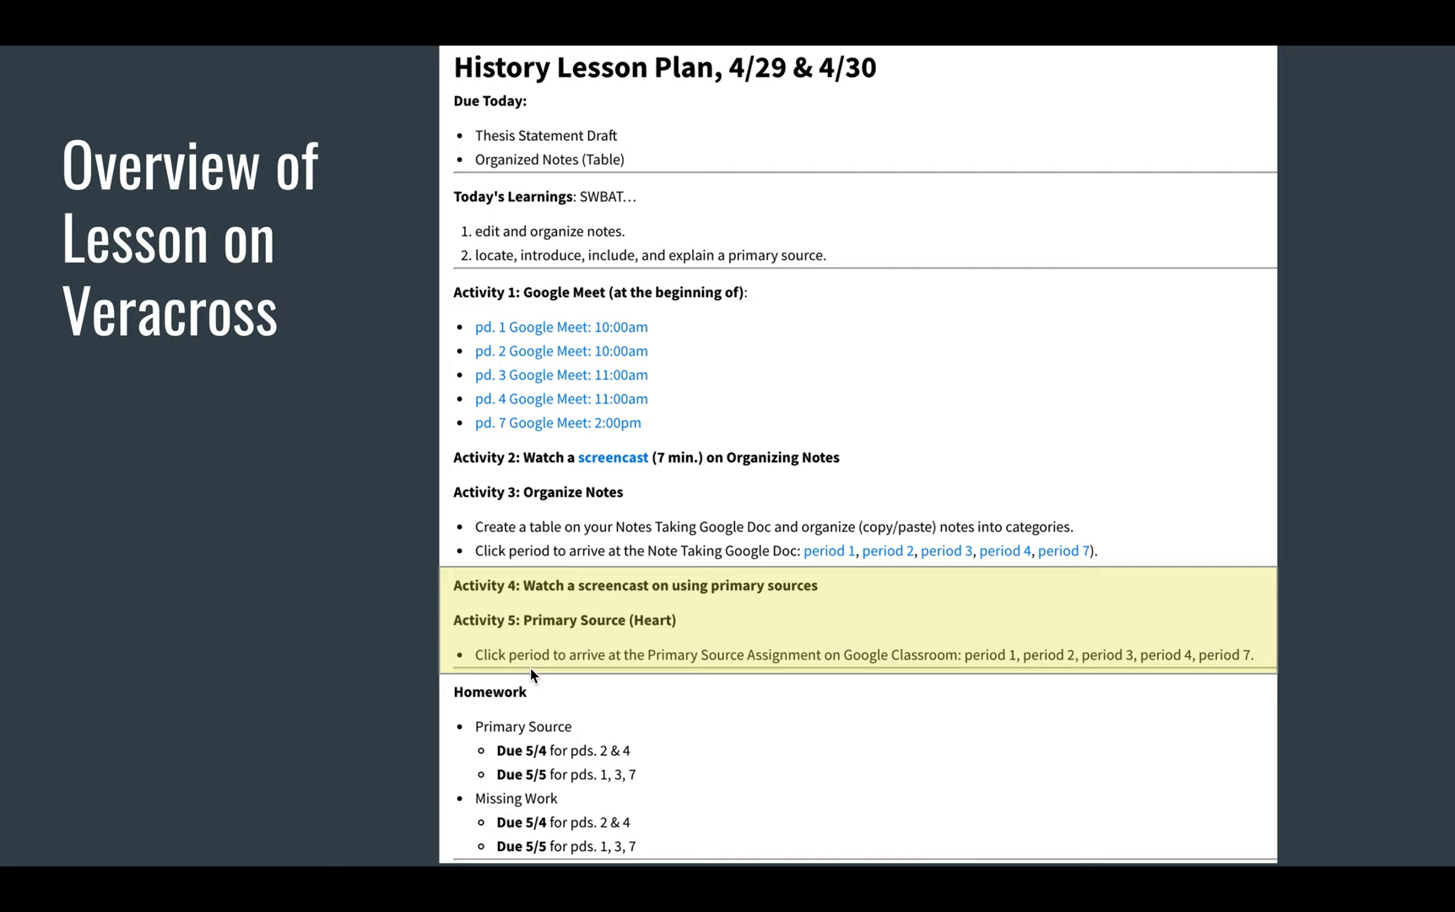
pyautogui.moveTo(1048, 664)
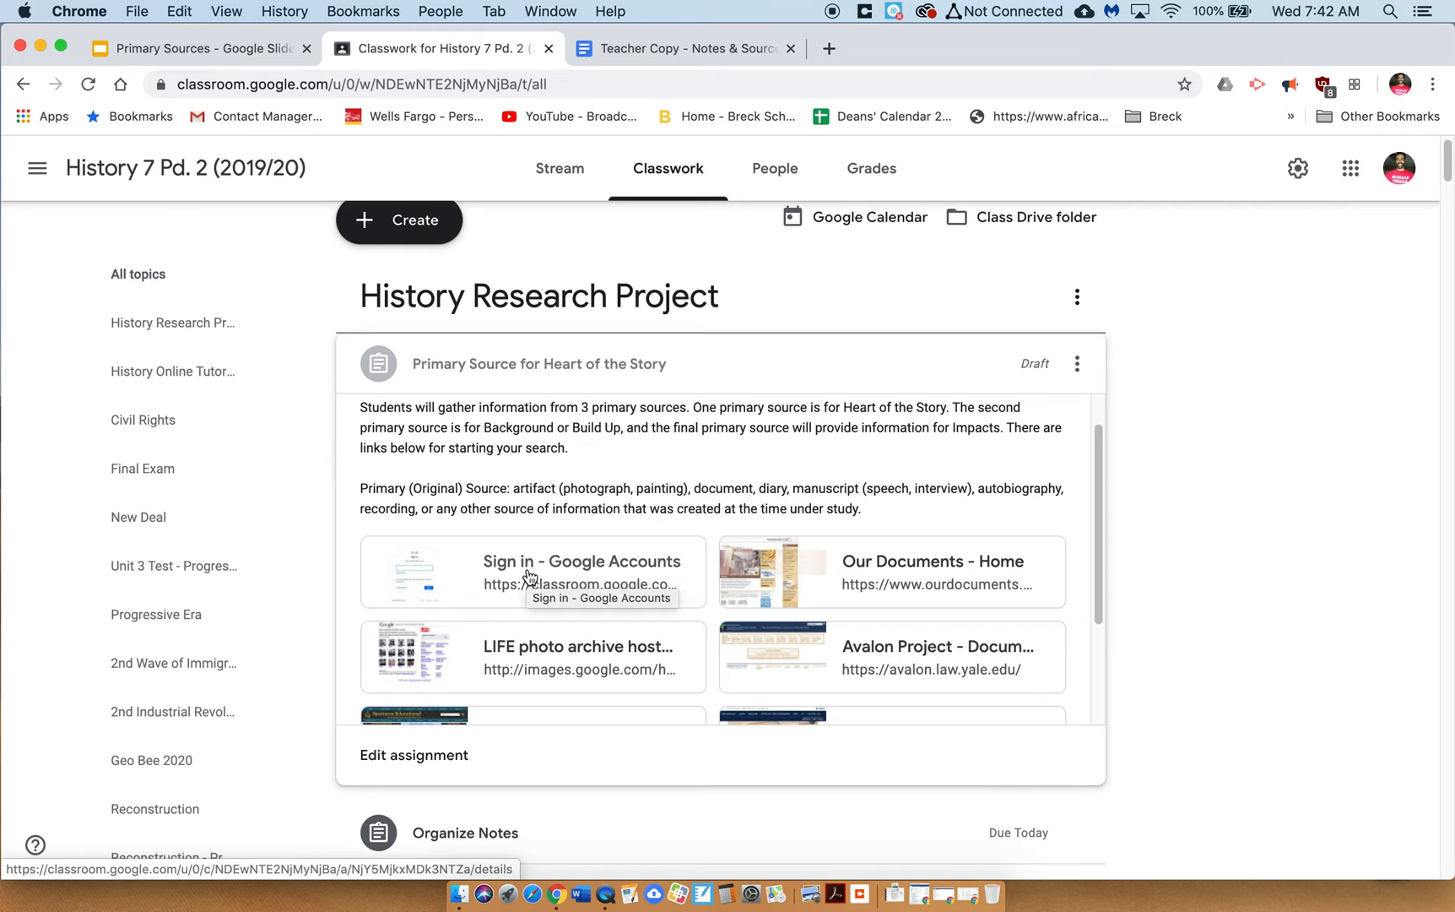
# Step: Scroll through the research links of the Primary Source for Heart of the Story assignment
pyautogui.scroll(-3)
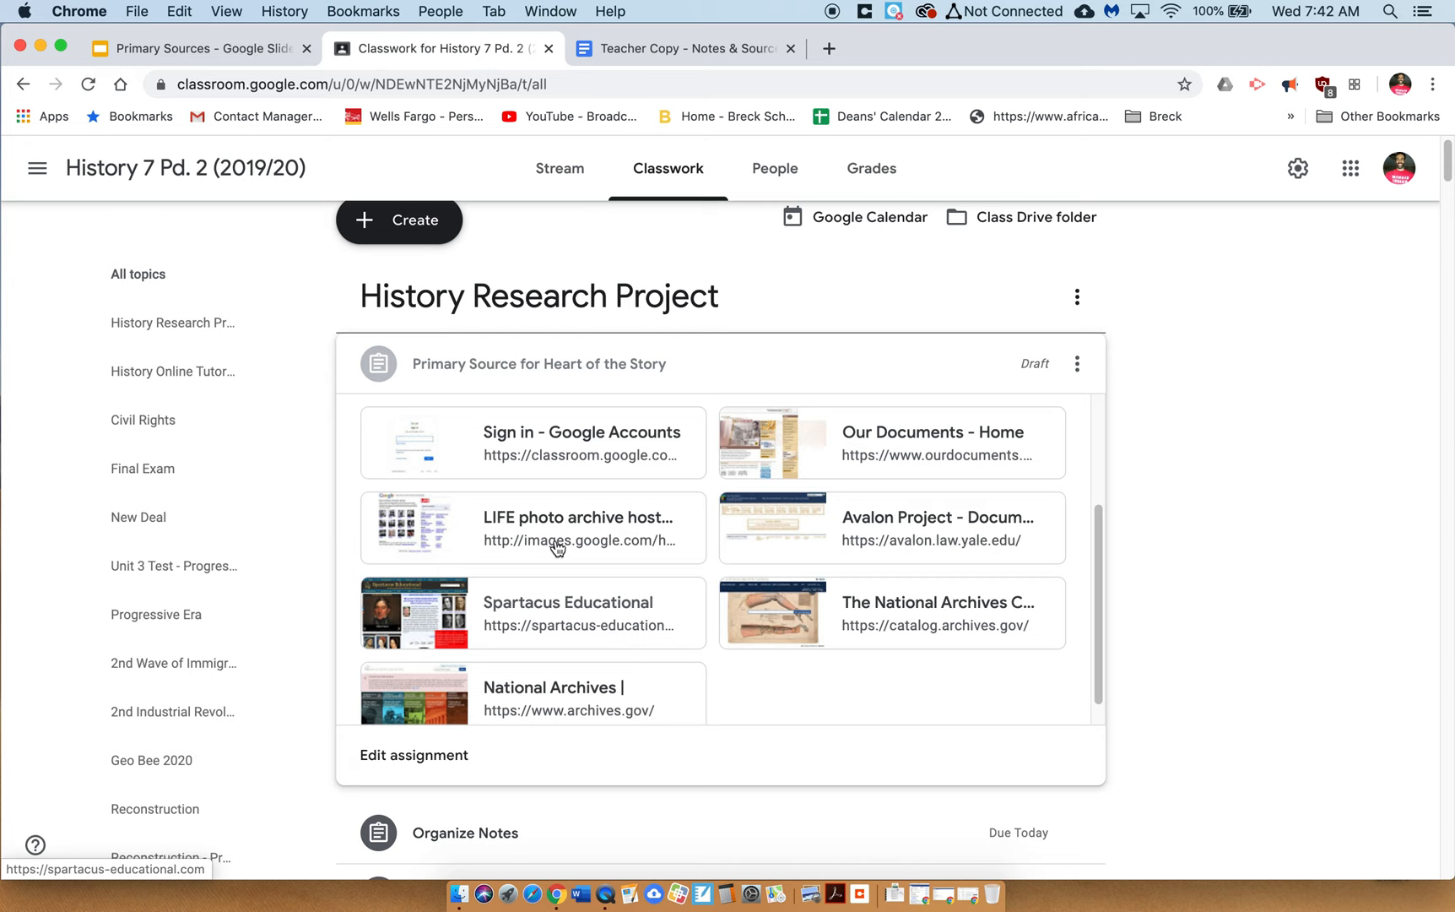
# Step: Search Our Documents for 'voting rights act 1965', listing 23 National Archives results
pyautogui.click(931, 431)
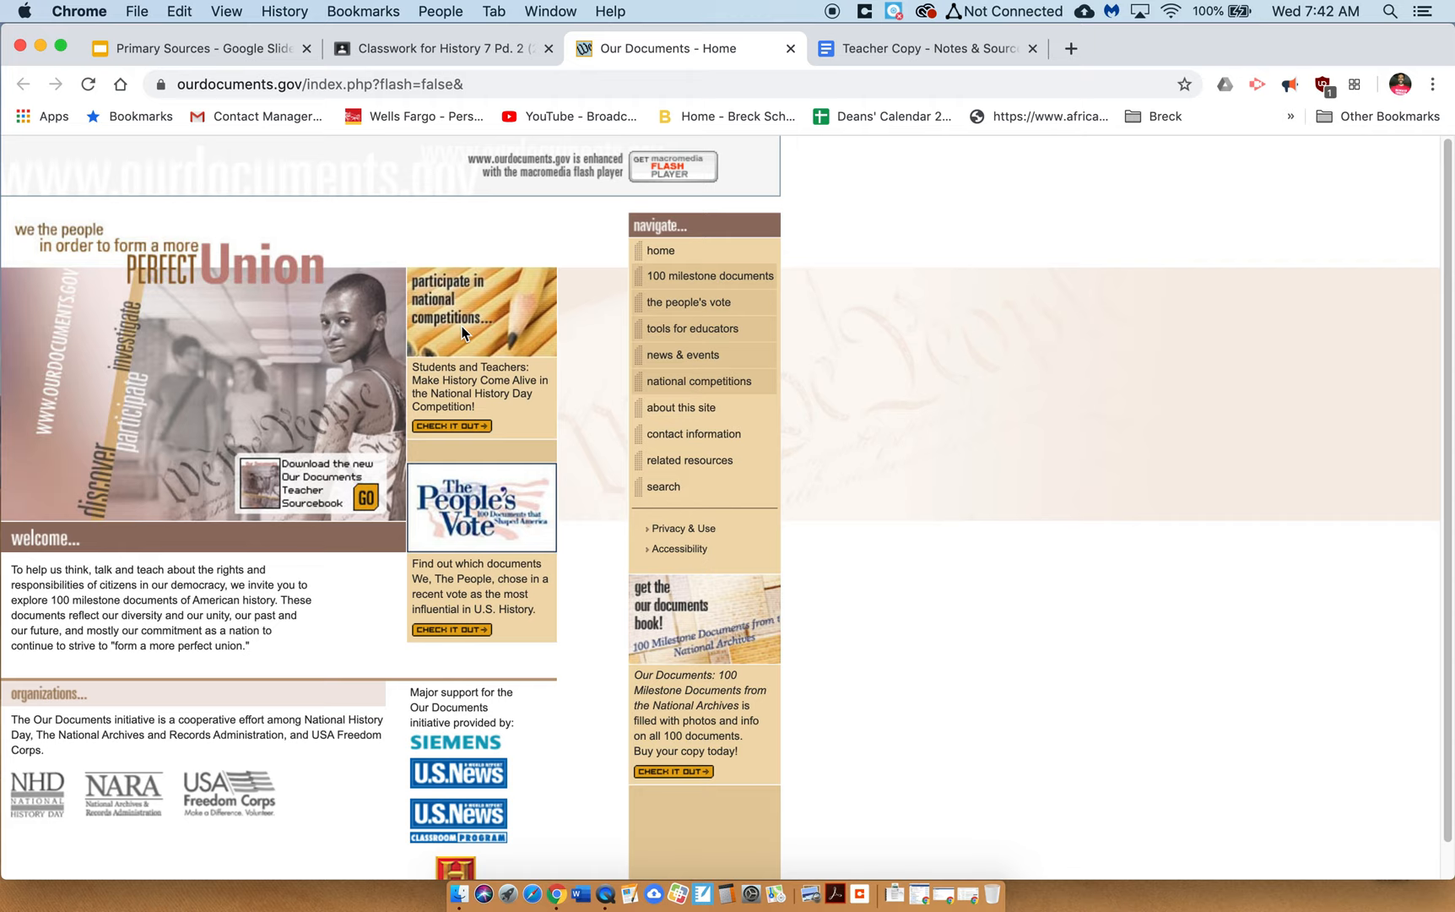
pyautogui.click(665, 486)
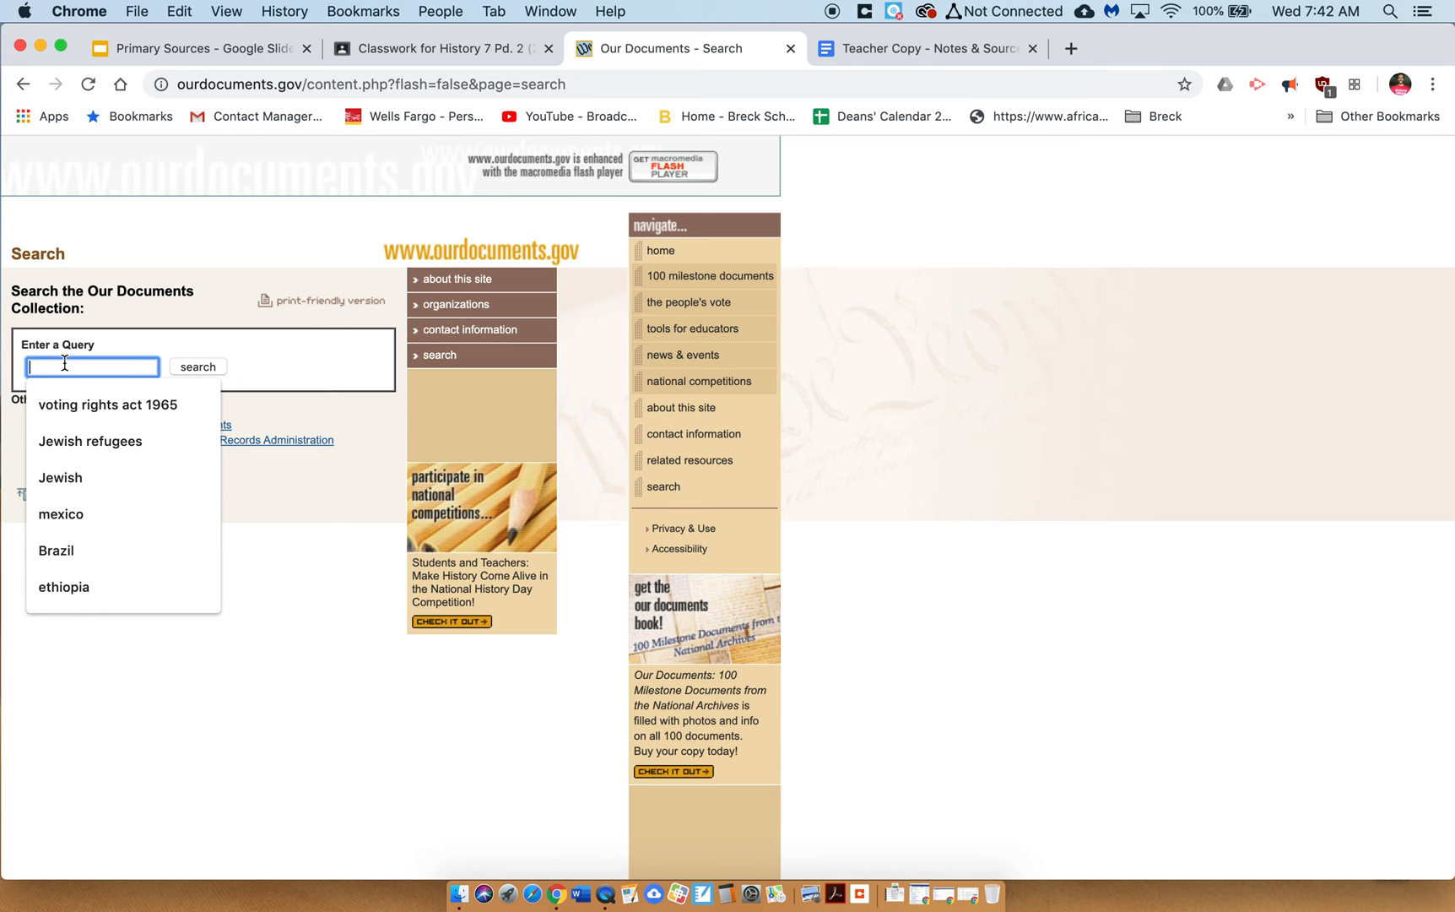
pyautogui.click(106, 403)
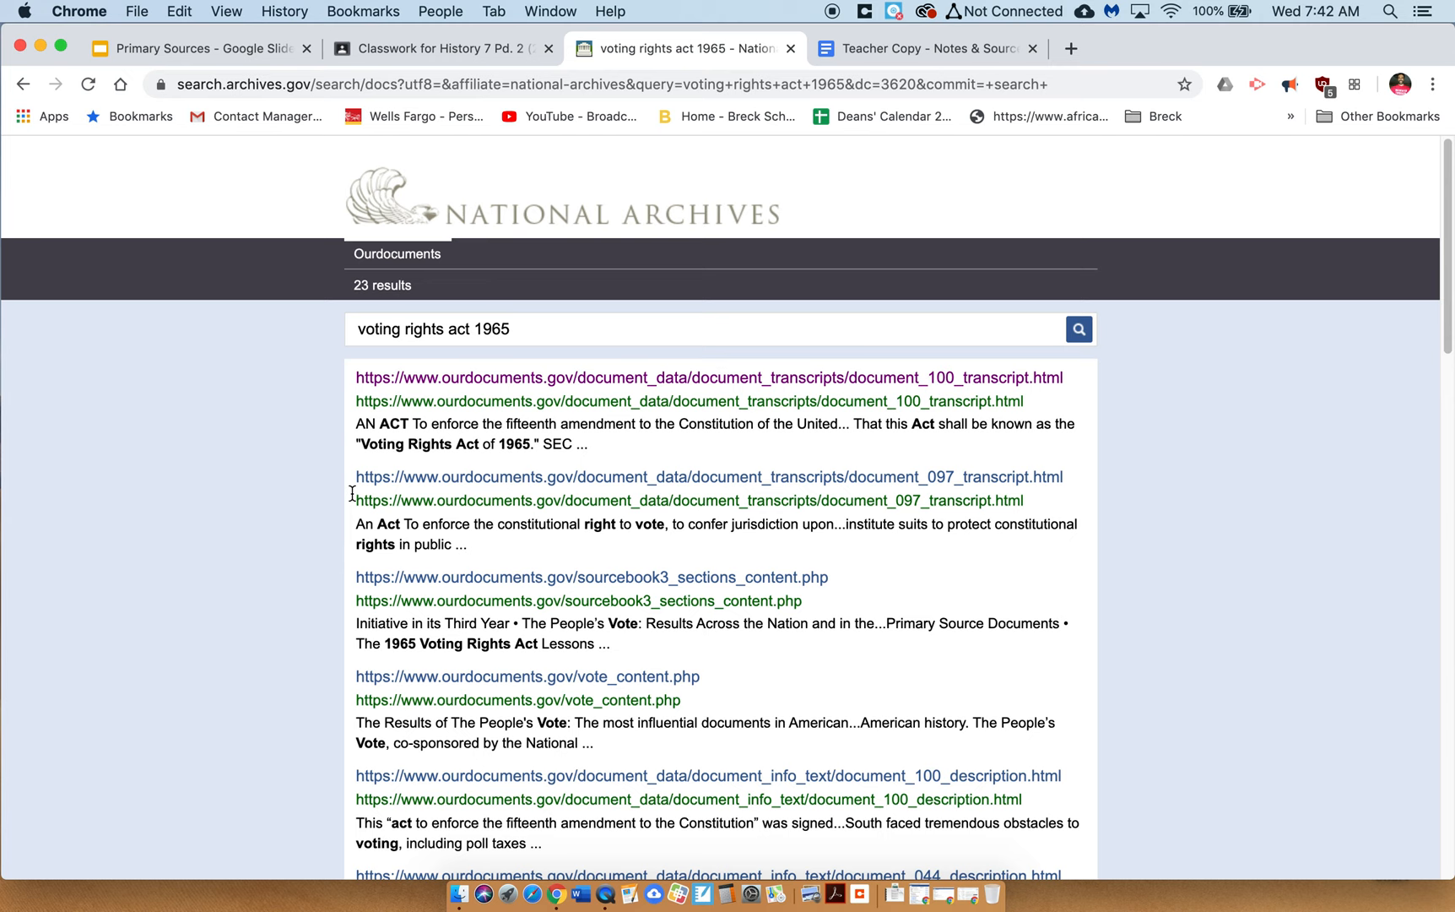
pyautogui.click(709, 377)
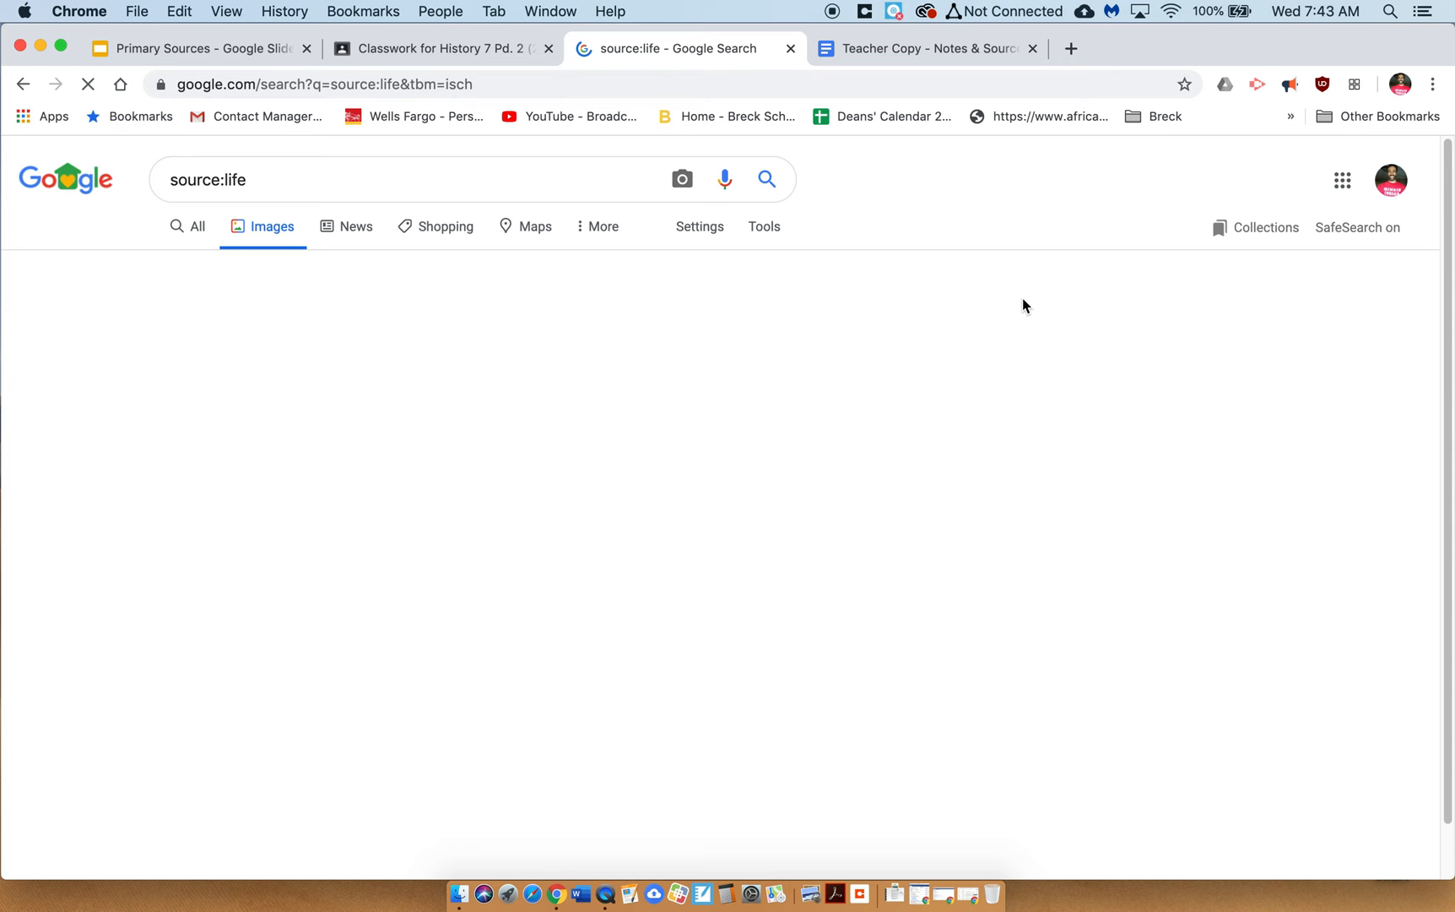
# Step: Search Google Images for 'voting rights act of 1965' and open the Jim Crow Is Dead photo
pyautogui.write('voting rights act of 1965')
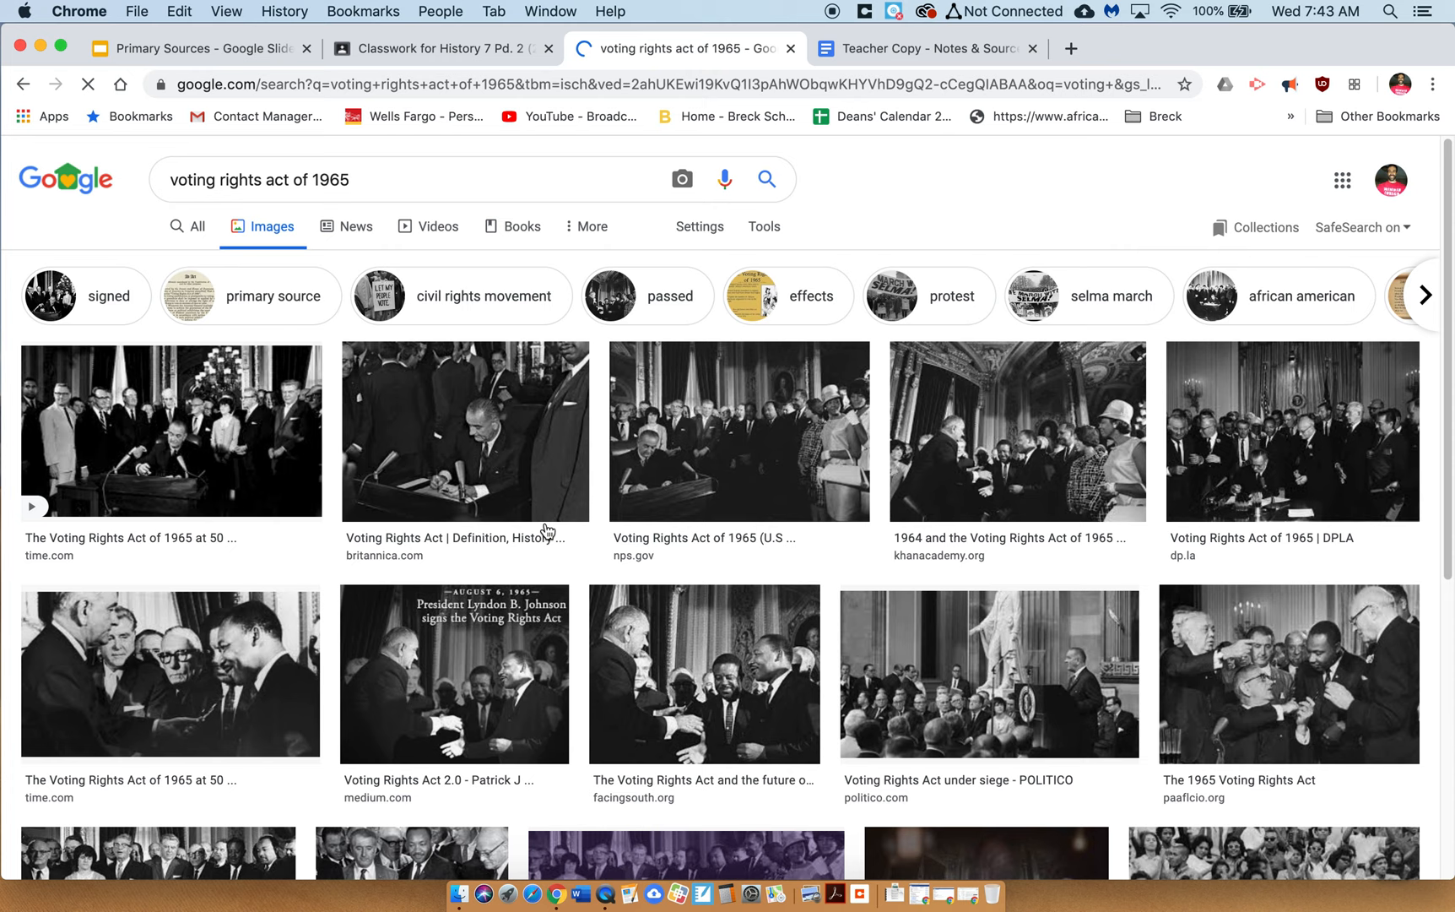
pyautogui.scroll(-3)
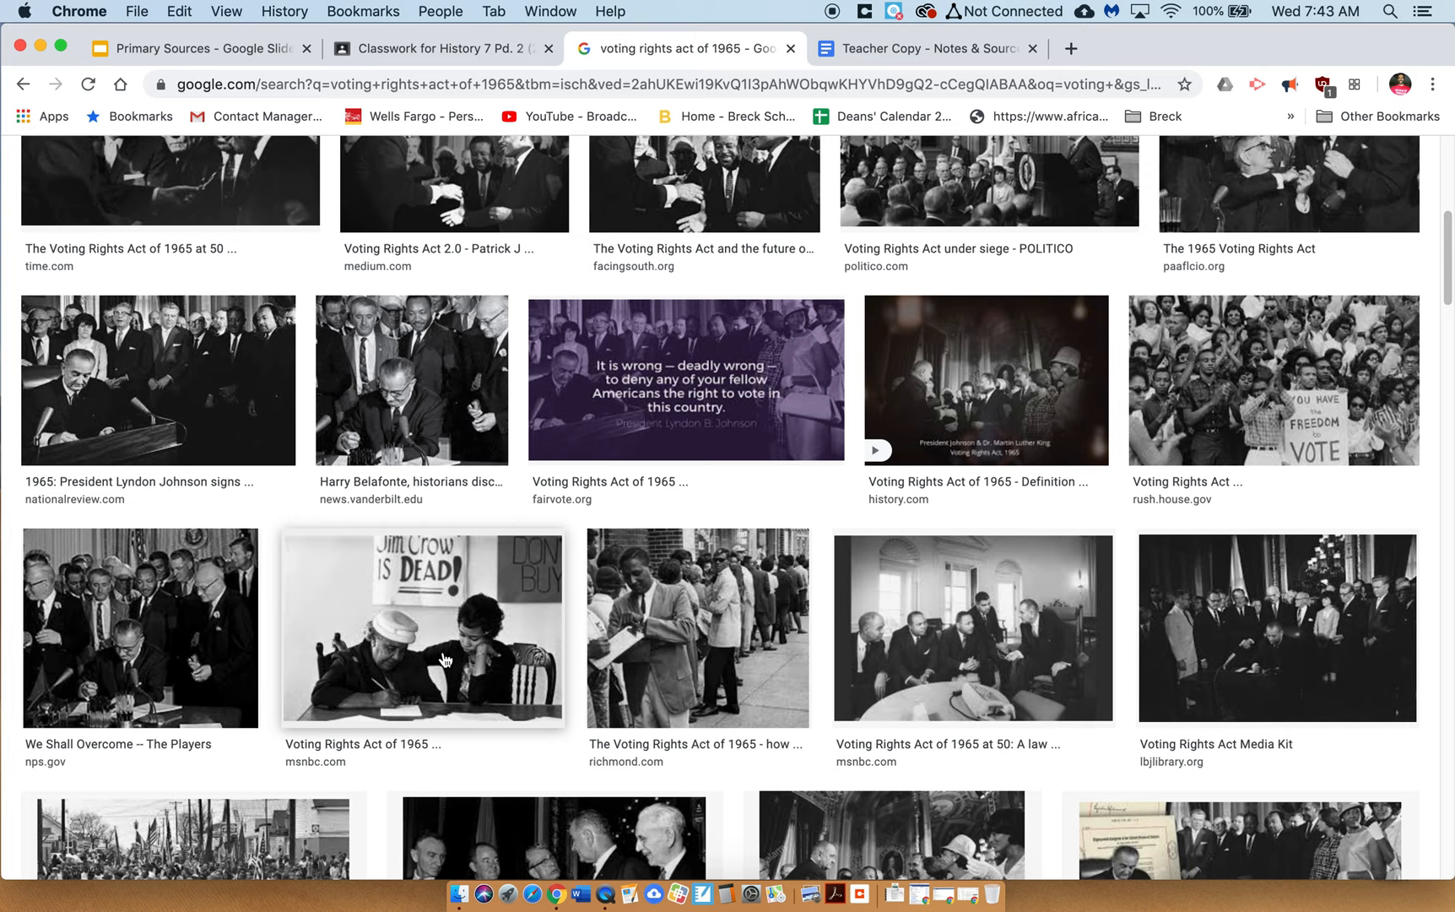
pyautogui.click(436, 48)
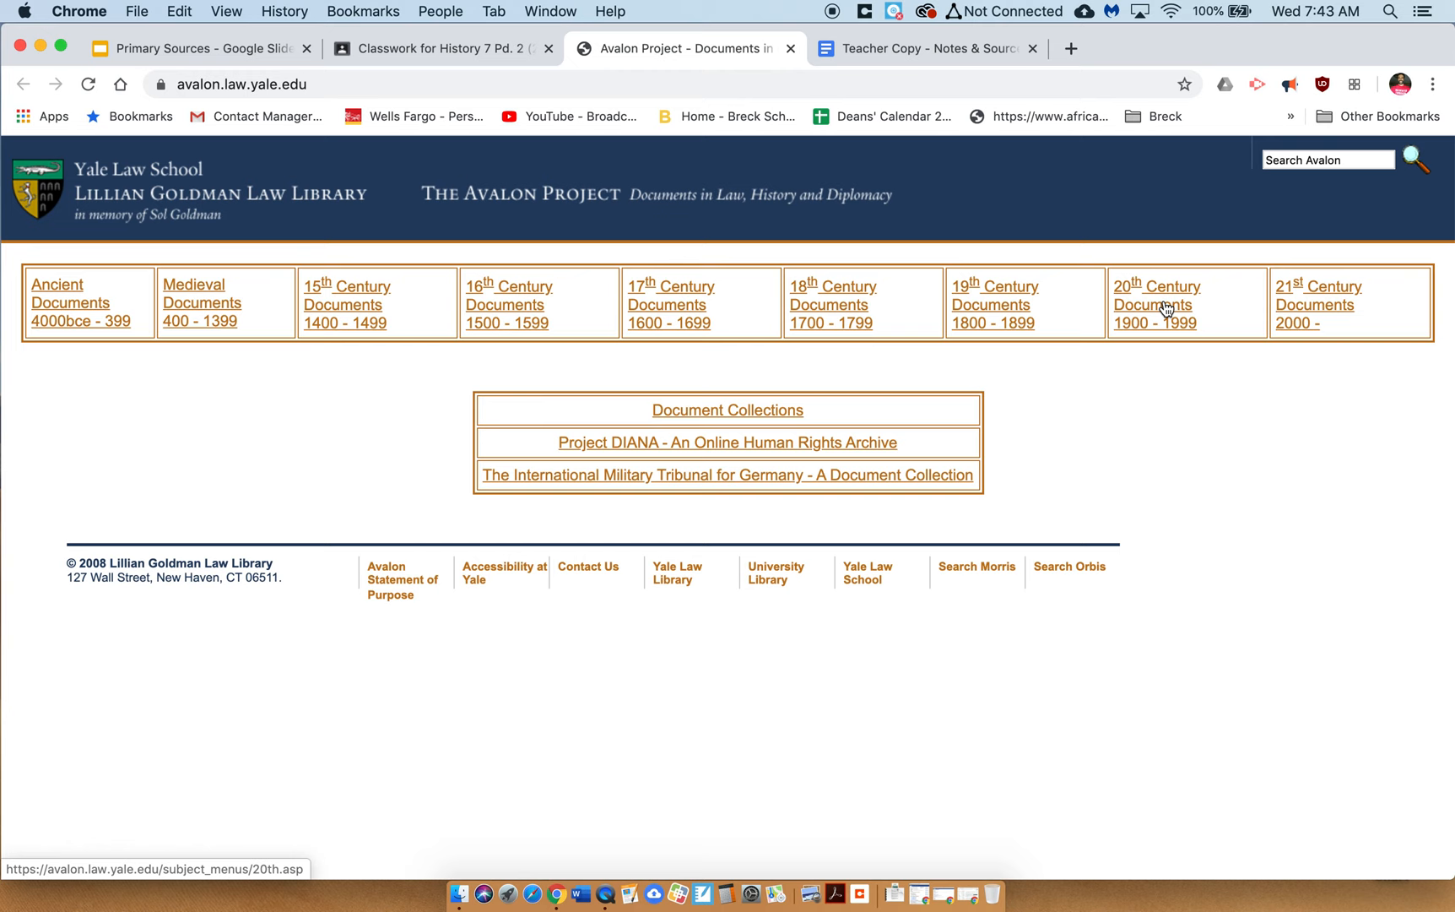
# Step: Browse Avalon Project's 20th Century Documents list down toward Voting Rights Act; August 6, 1965
pyautogui.click(1156, 305)
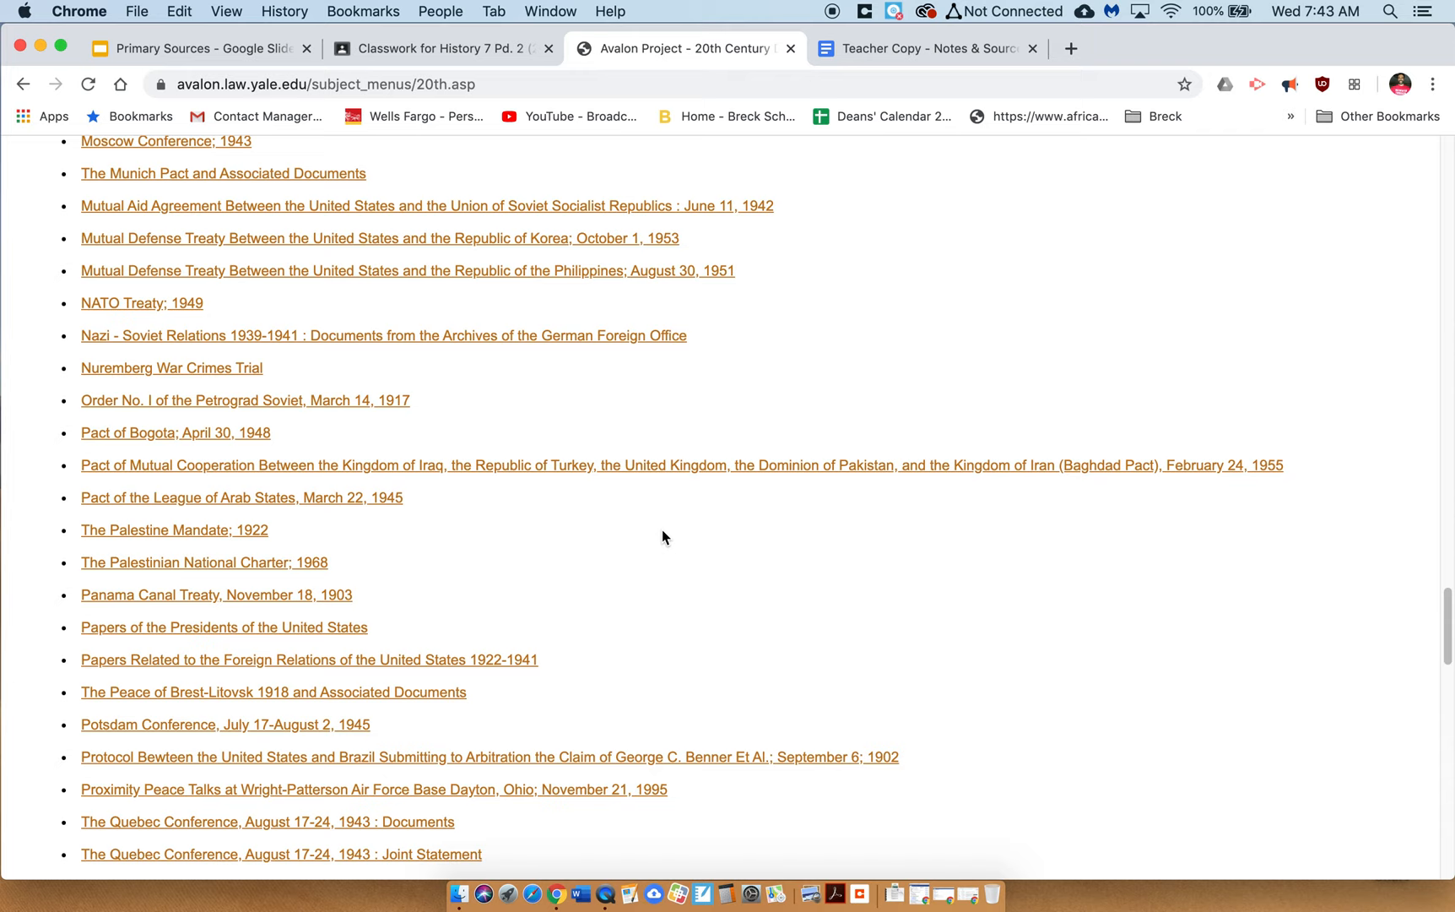
pyautogui.scroll(-3)
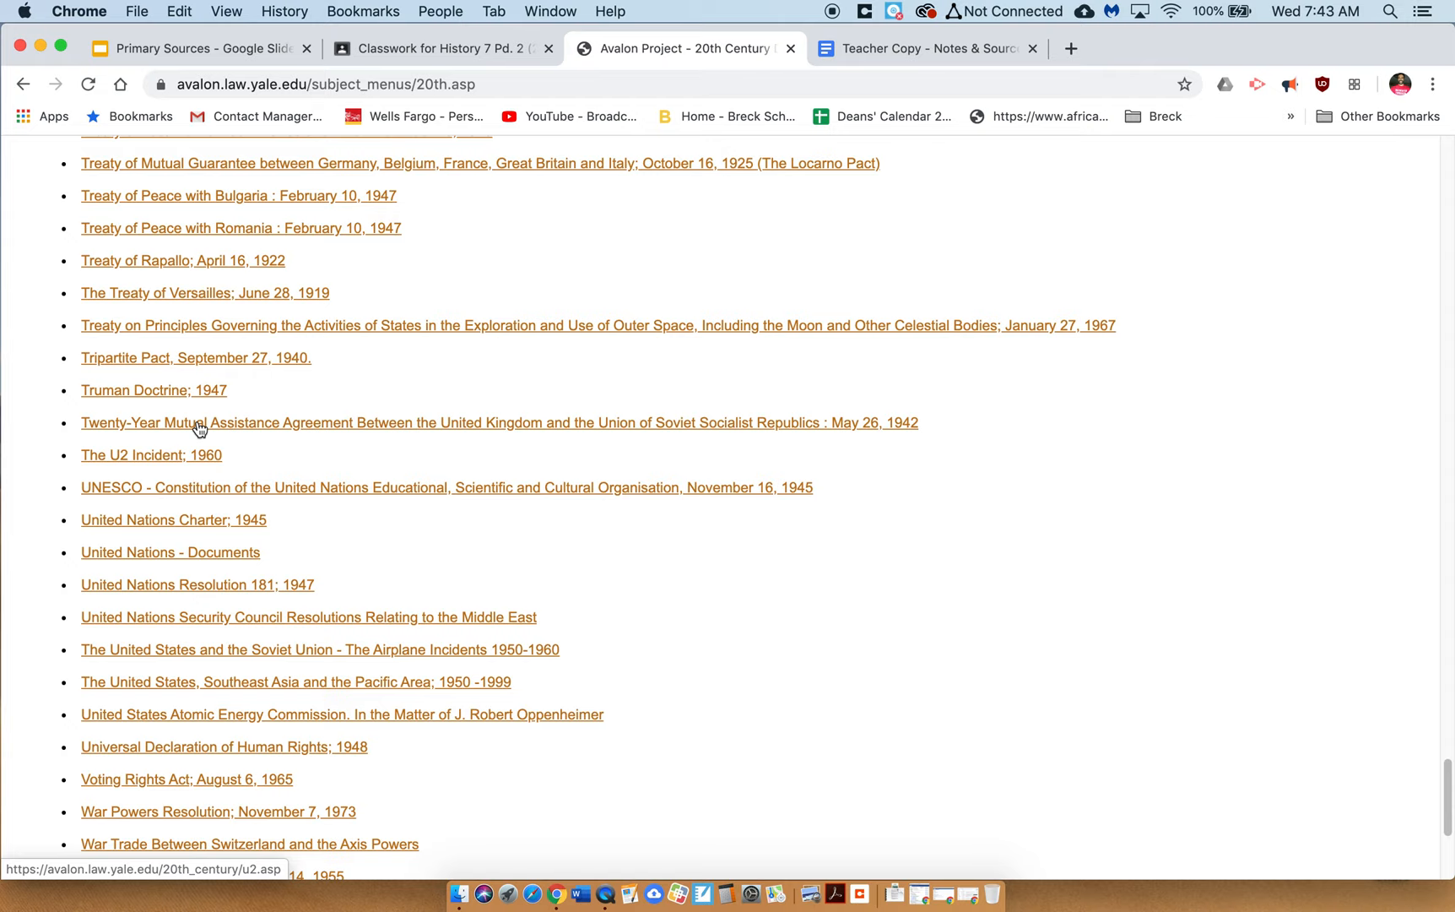
pyautogui.click(186, 779)
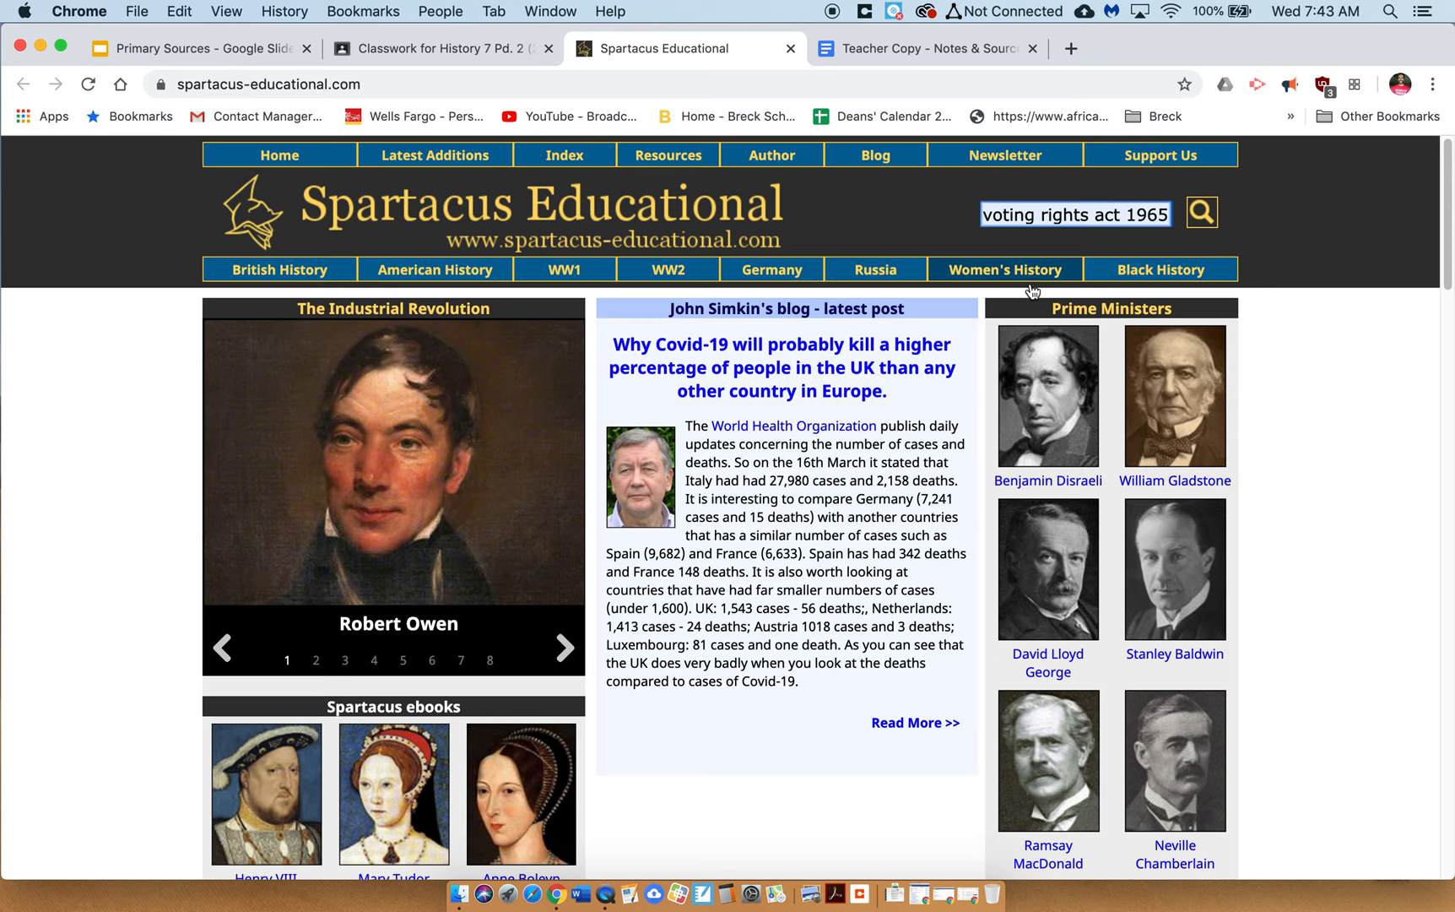
# Step: Search Spartacus Educational for 'voting rights act 1965' and open the Voting Rights Act page
pyautogui.click(1201, 213)
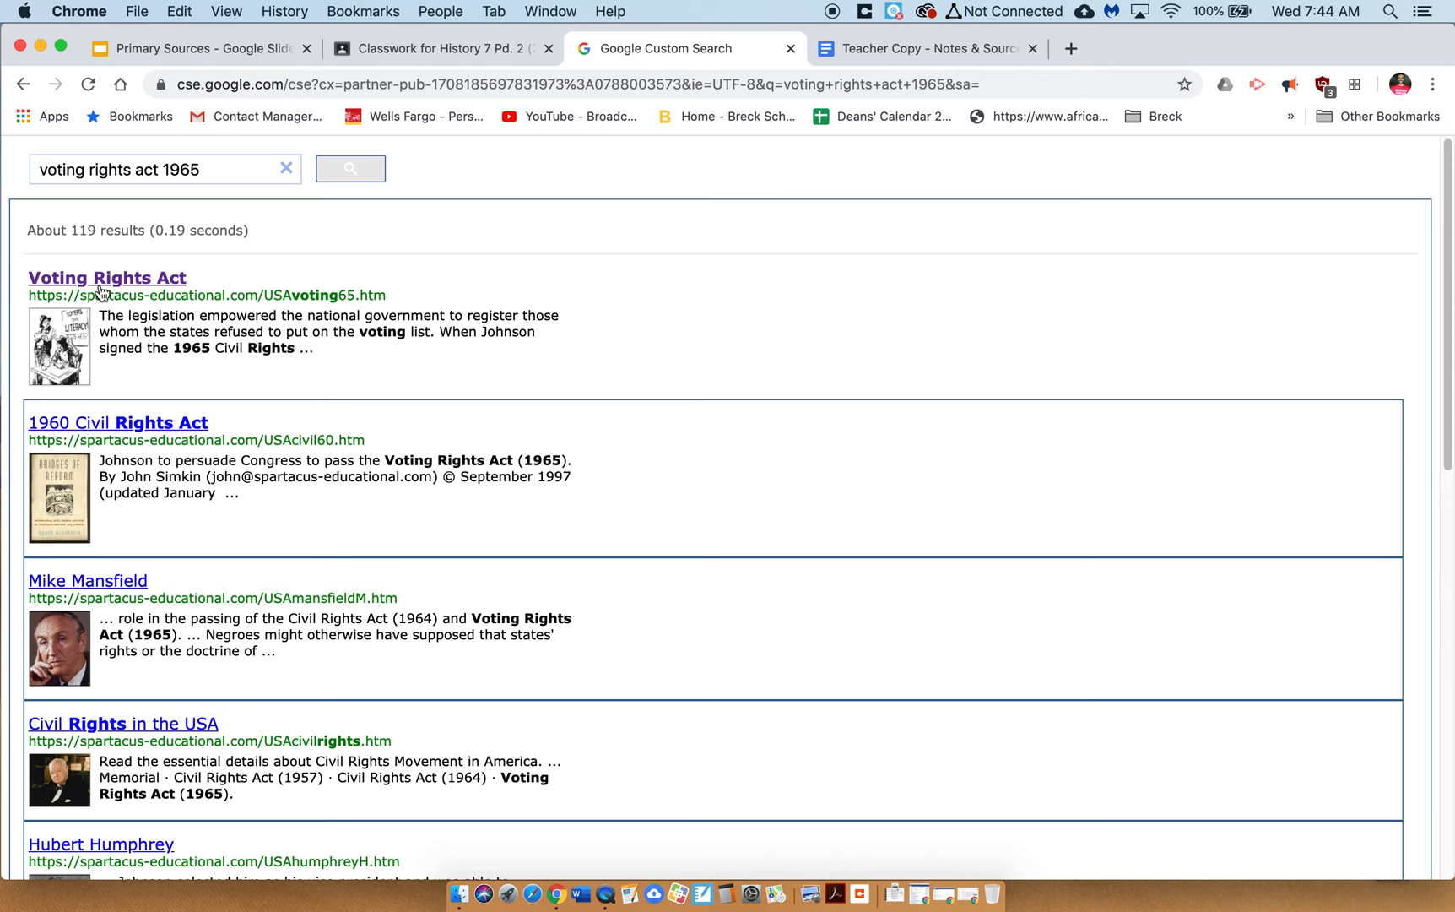
pyautogui.click(106, 277)
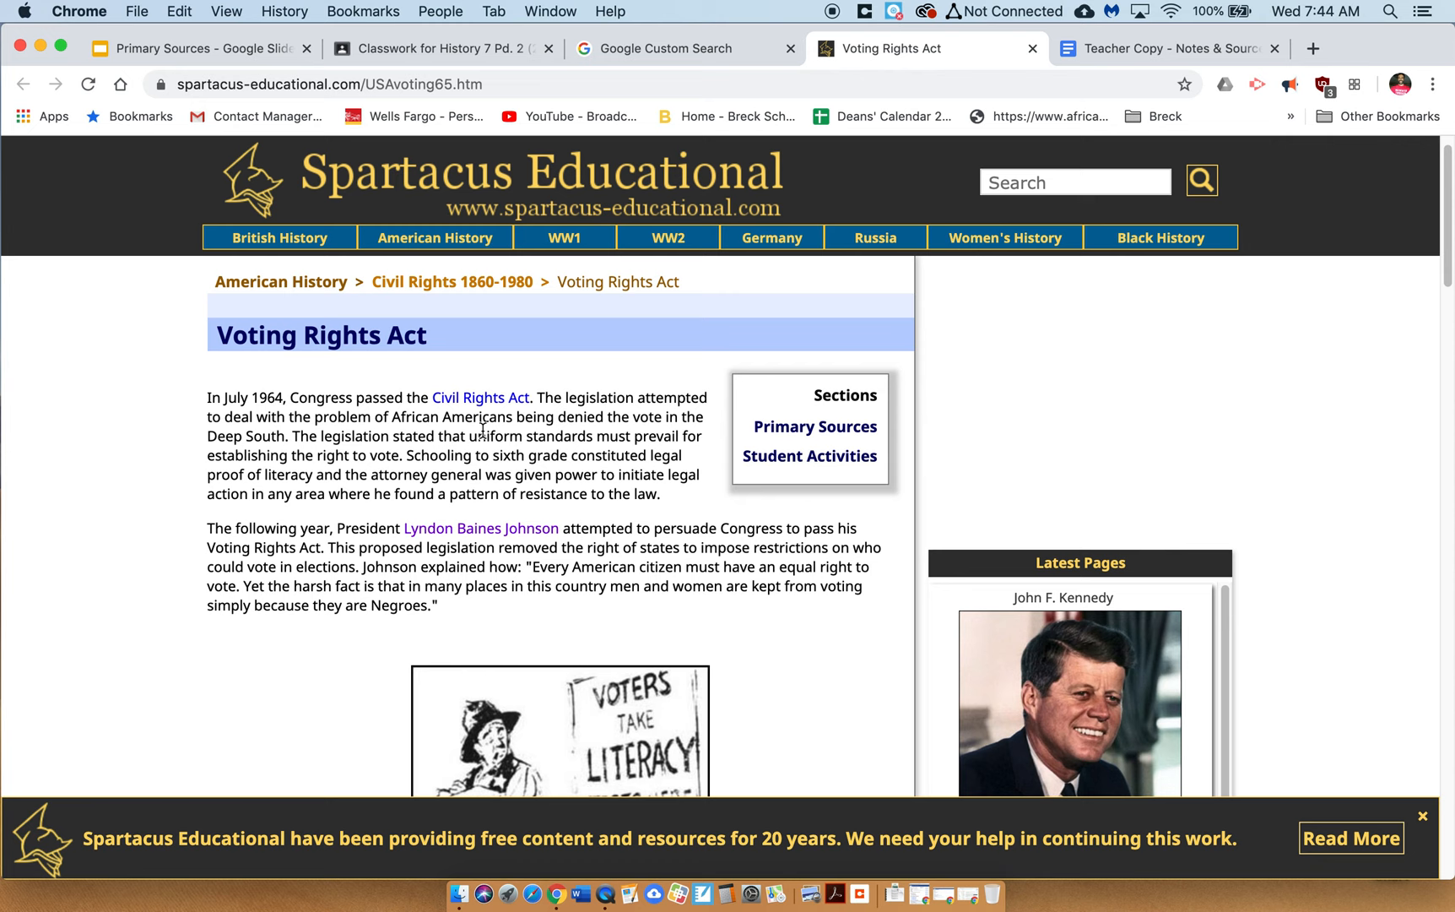
pyautogui.click(815, 426)
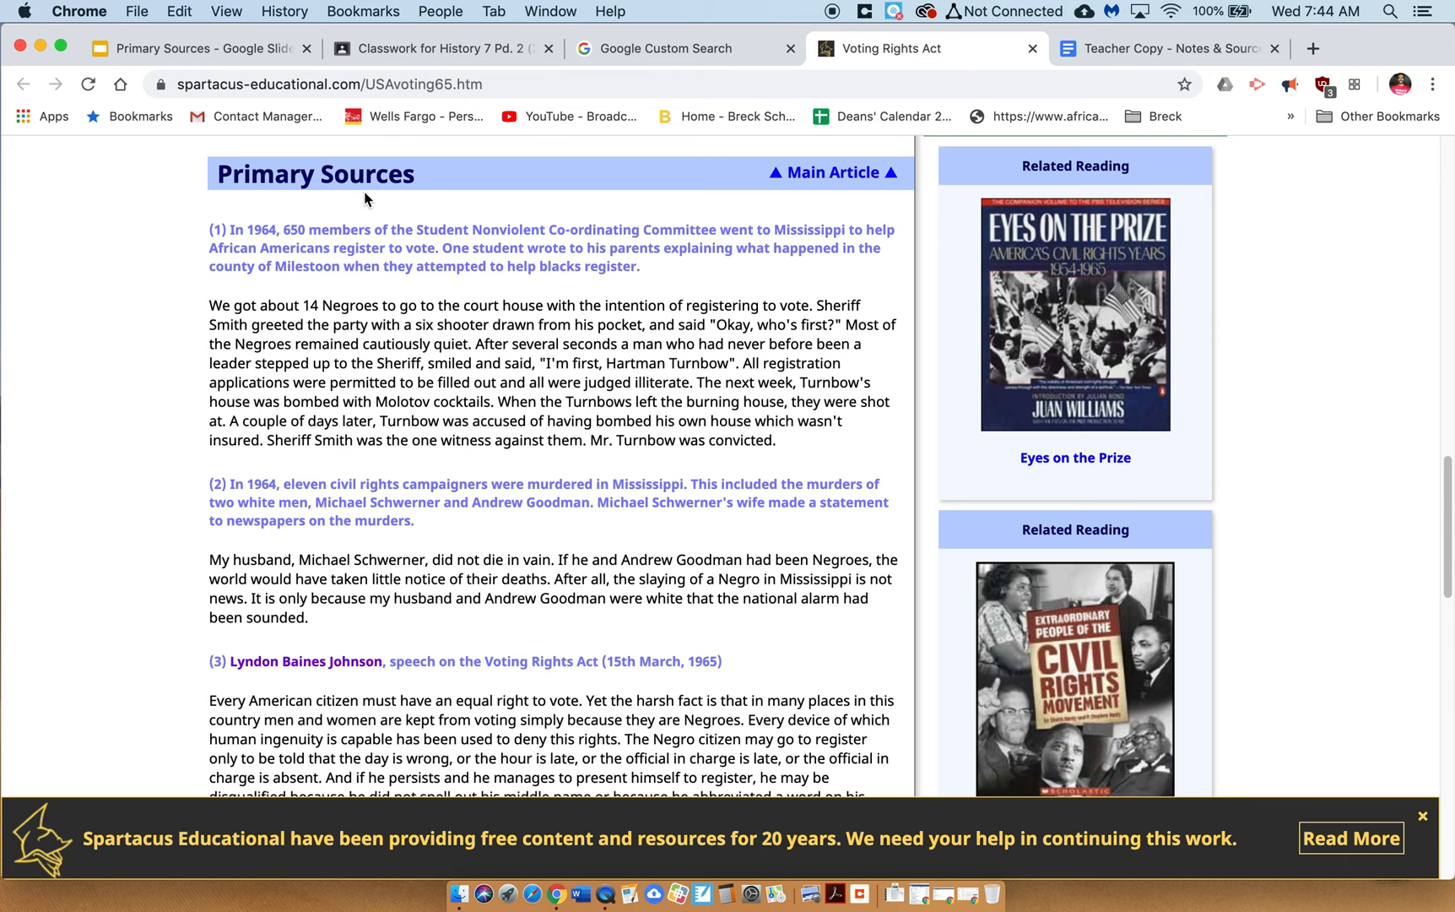
pyautogui.moveTo(292, 341)
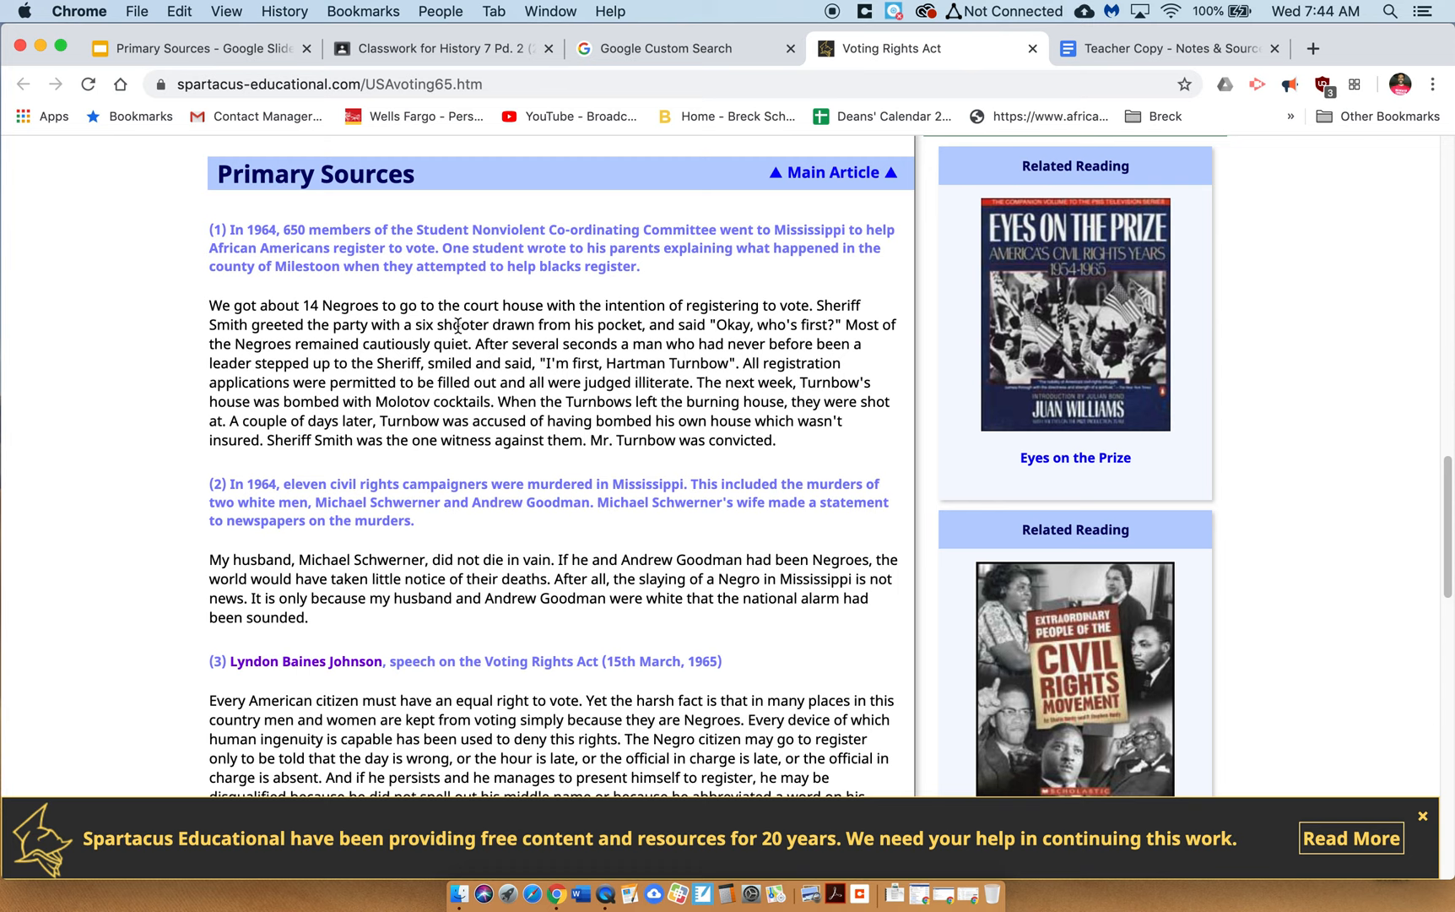
# Step: Read the page's primary sources, including the 1964 Mississippi accounts and 1965 speech
pyautogui.scroll(-3)
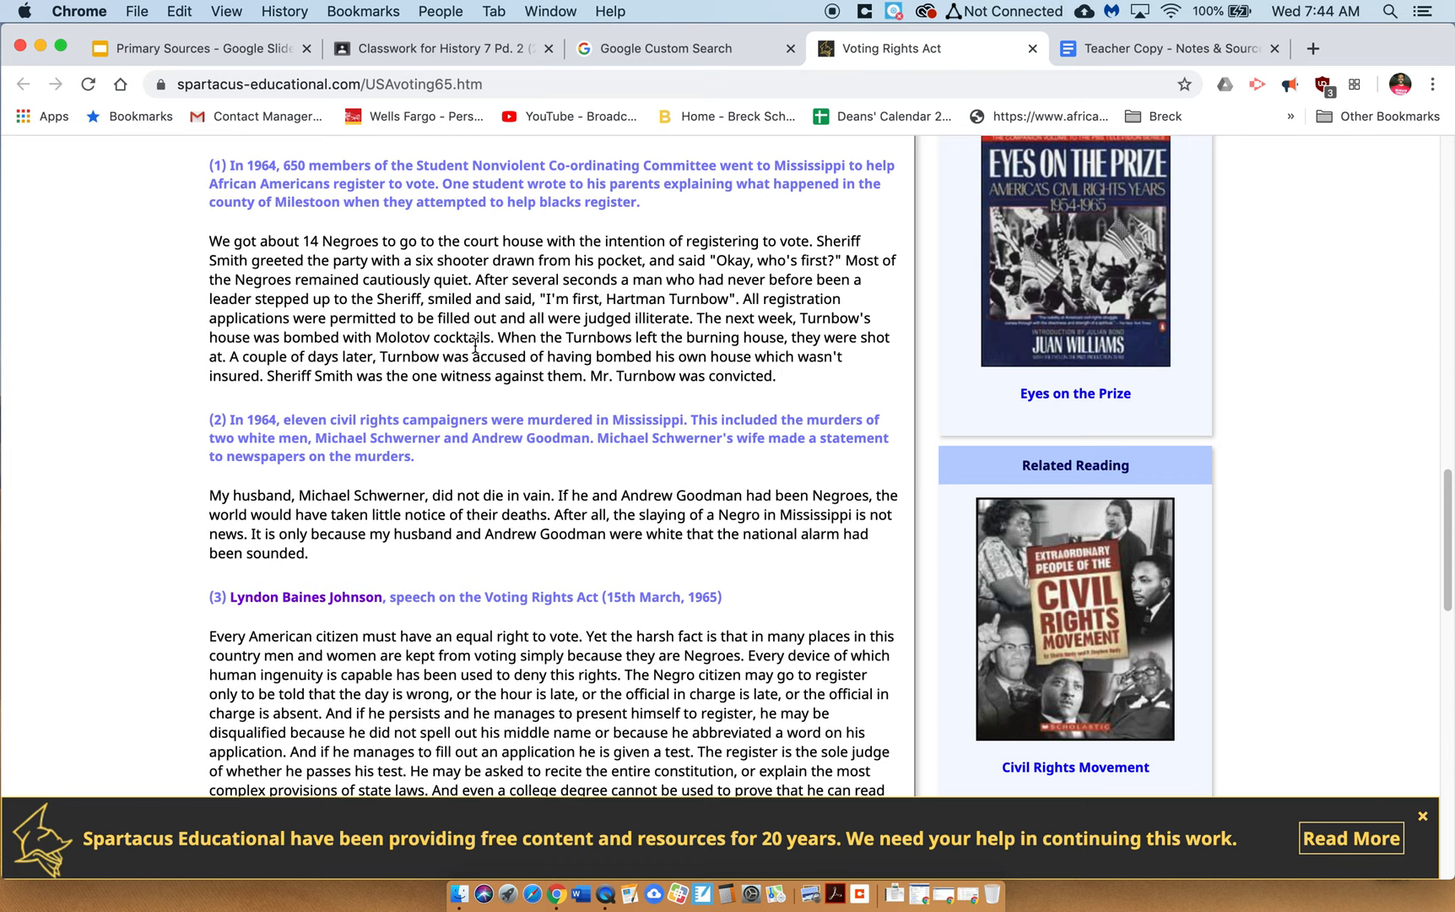
pyautogui.scroll(-3)
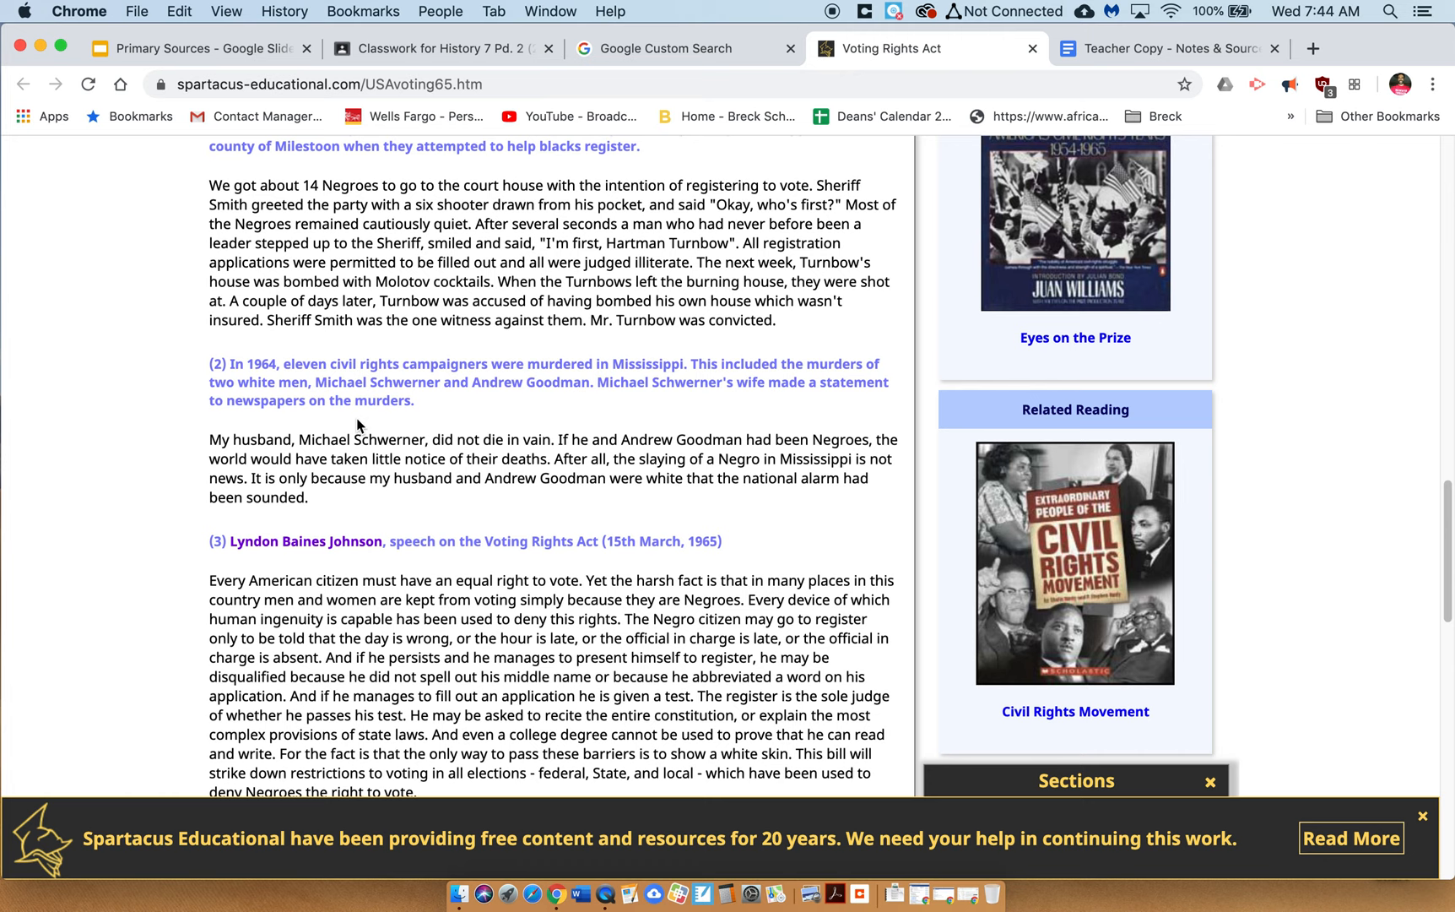
pyautogui.scroll(-3)
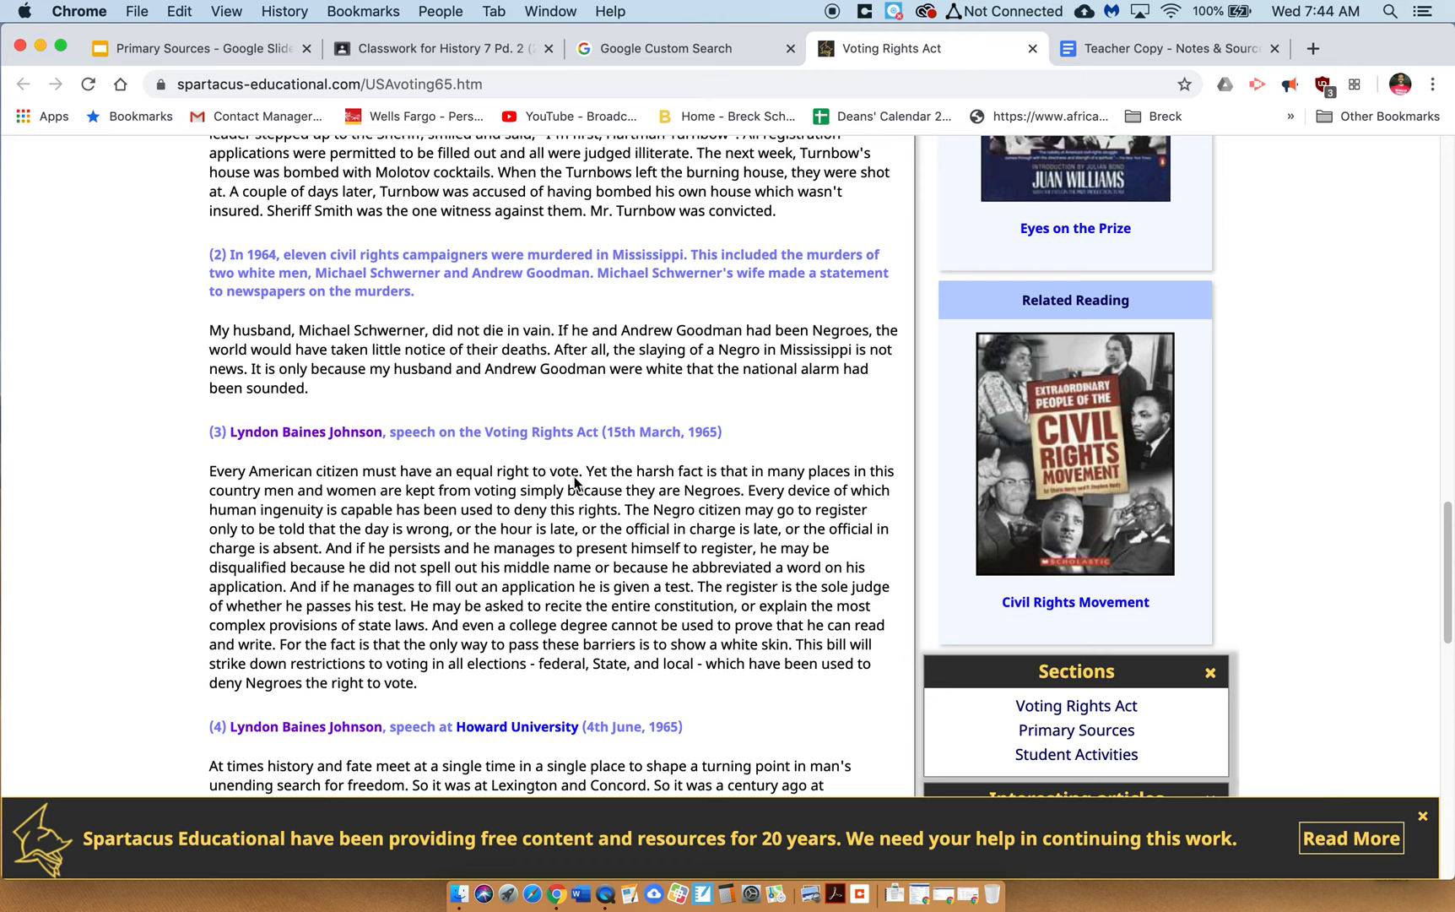
pyautogui.scroll(-3)
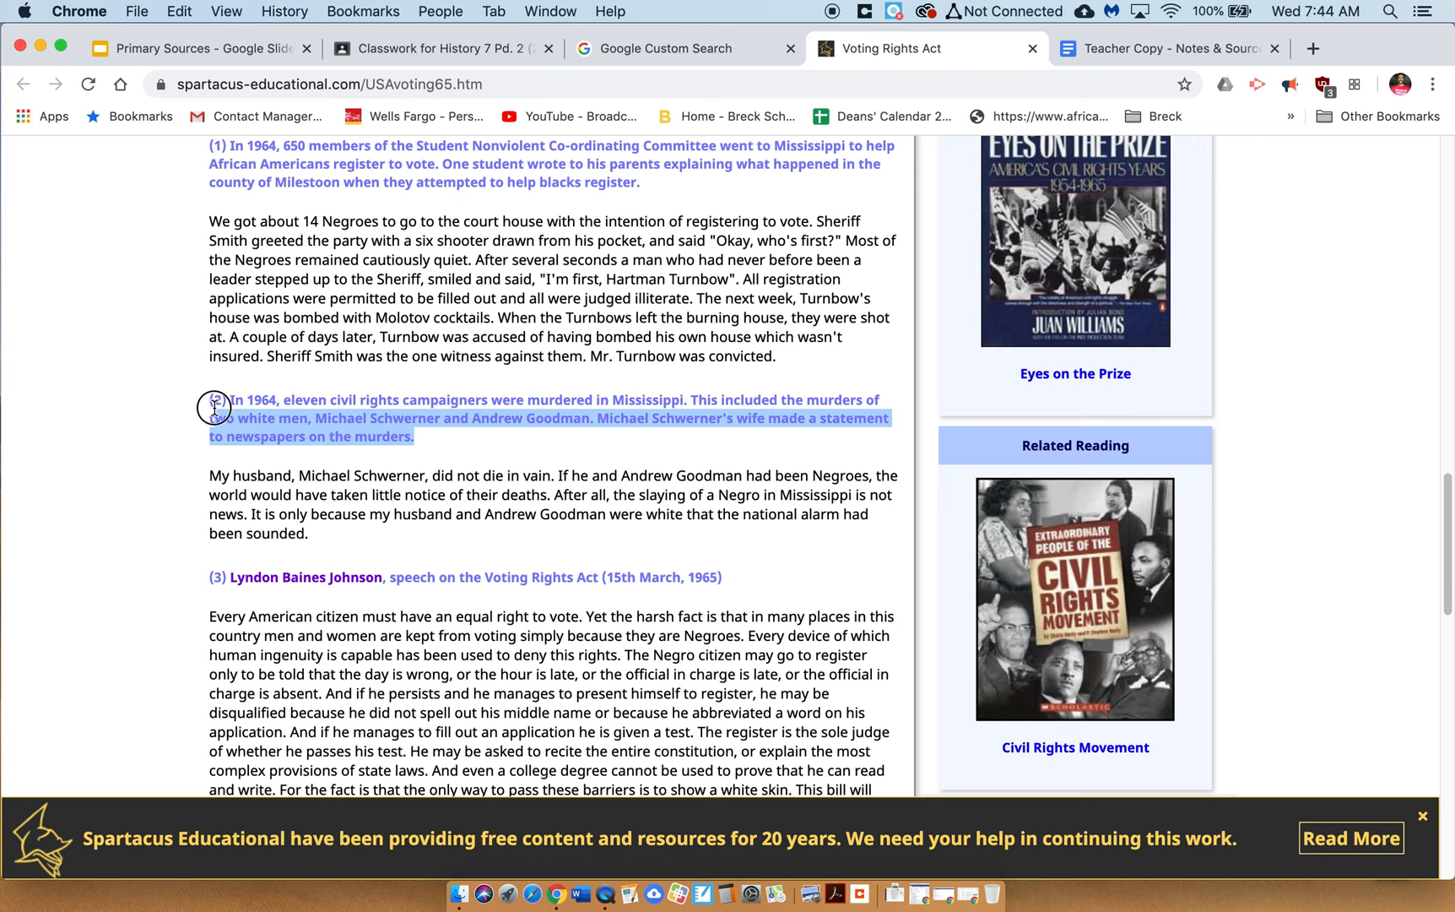
pyautogui.click(506, 455)
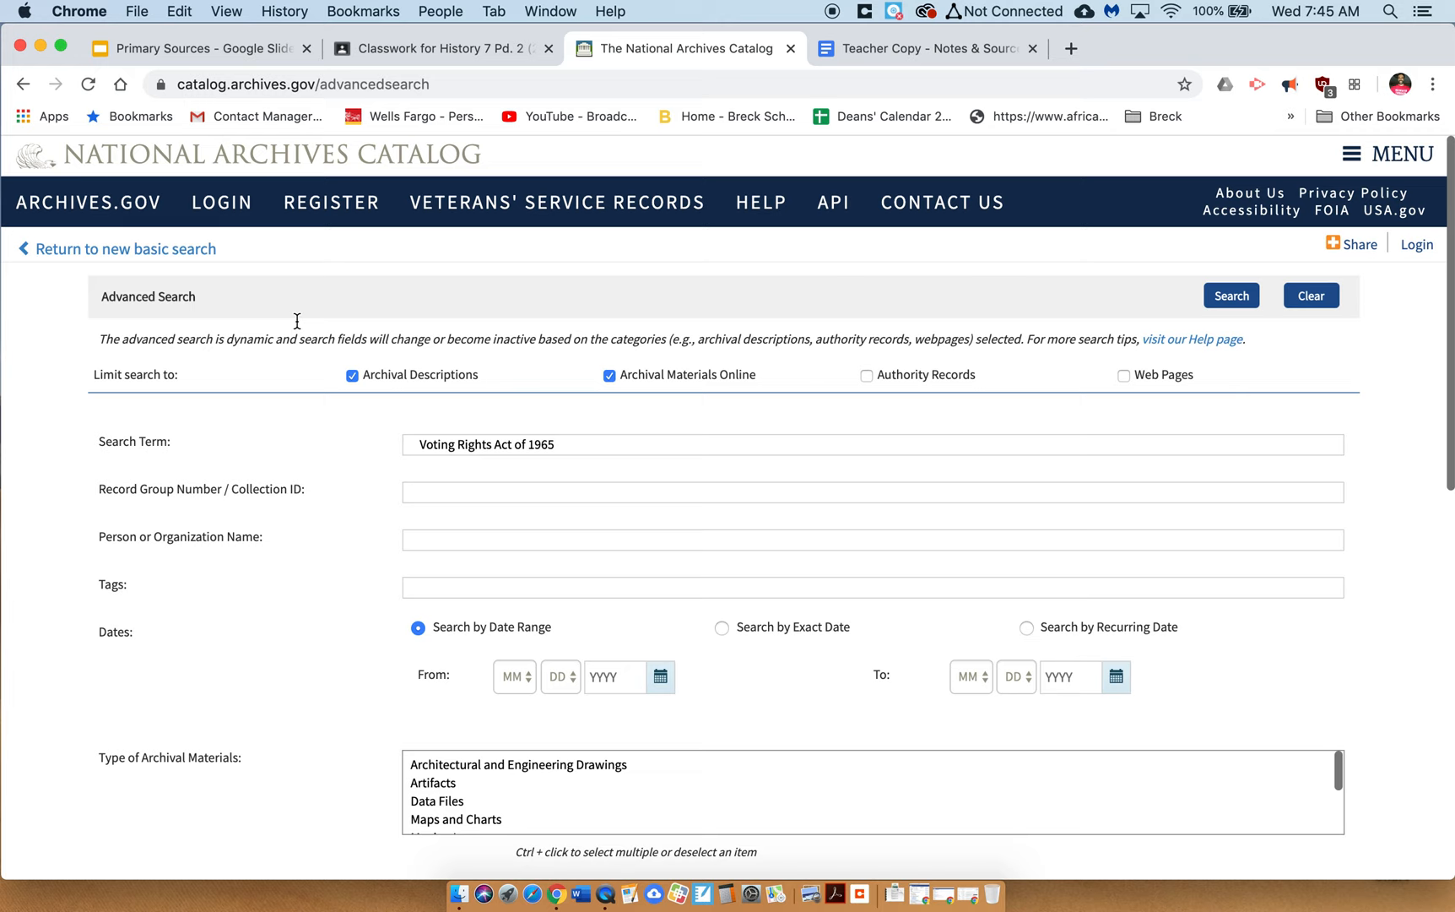
# Step: Search the National Archives Catalog for 'Voting Rights Act of 1965' and scroll the results
pyautogui.click(1230, 296)
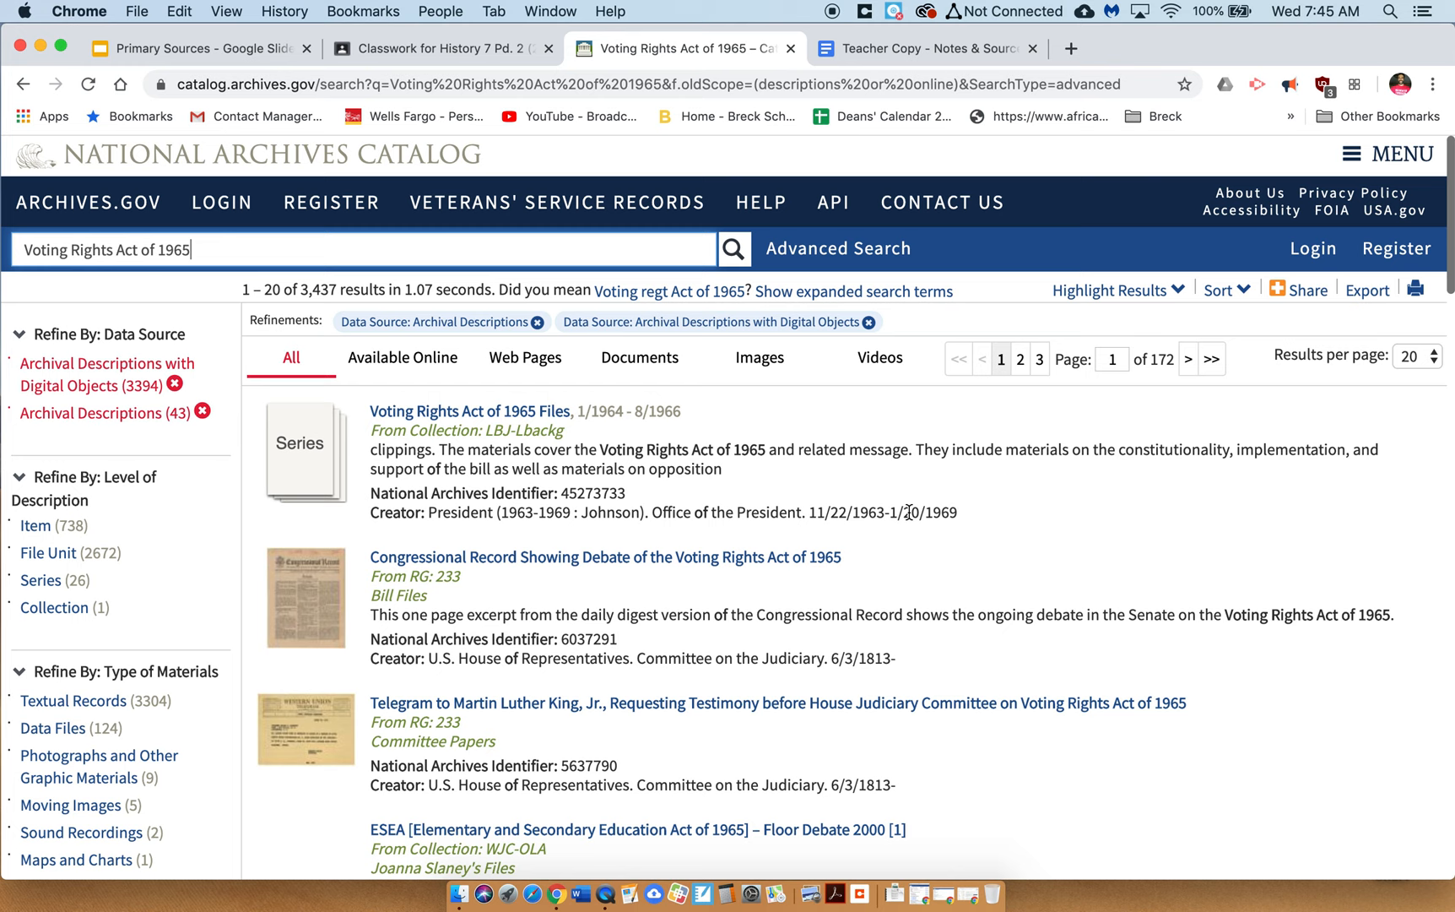
pyautogui.scroll(-3)
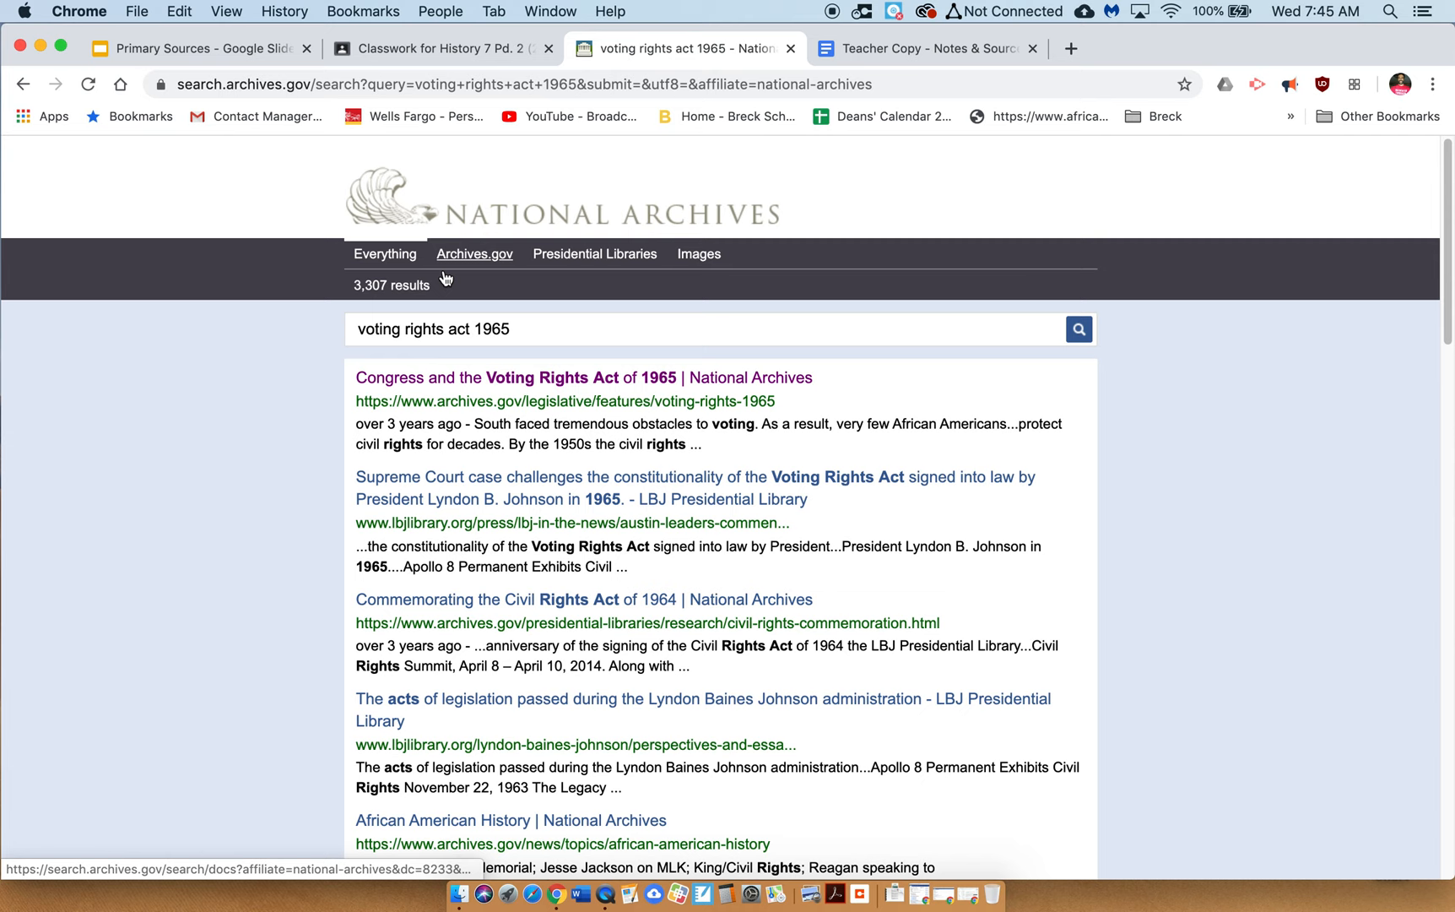
# Step: Open 'Congress and the Voting Rights Act of 1965' and view the March 8, 1965 letter
pyautogui.click(583, 377)
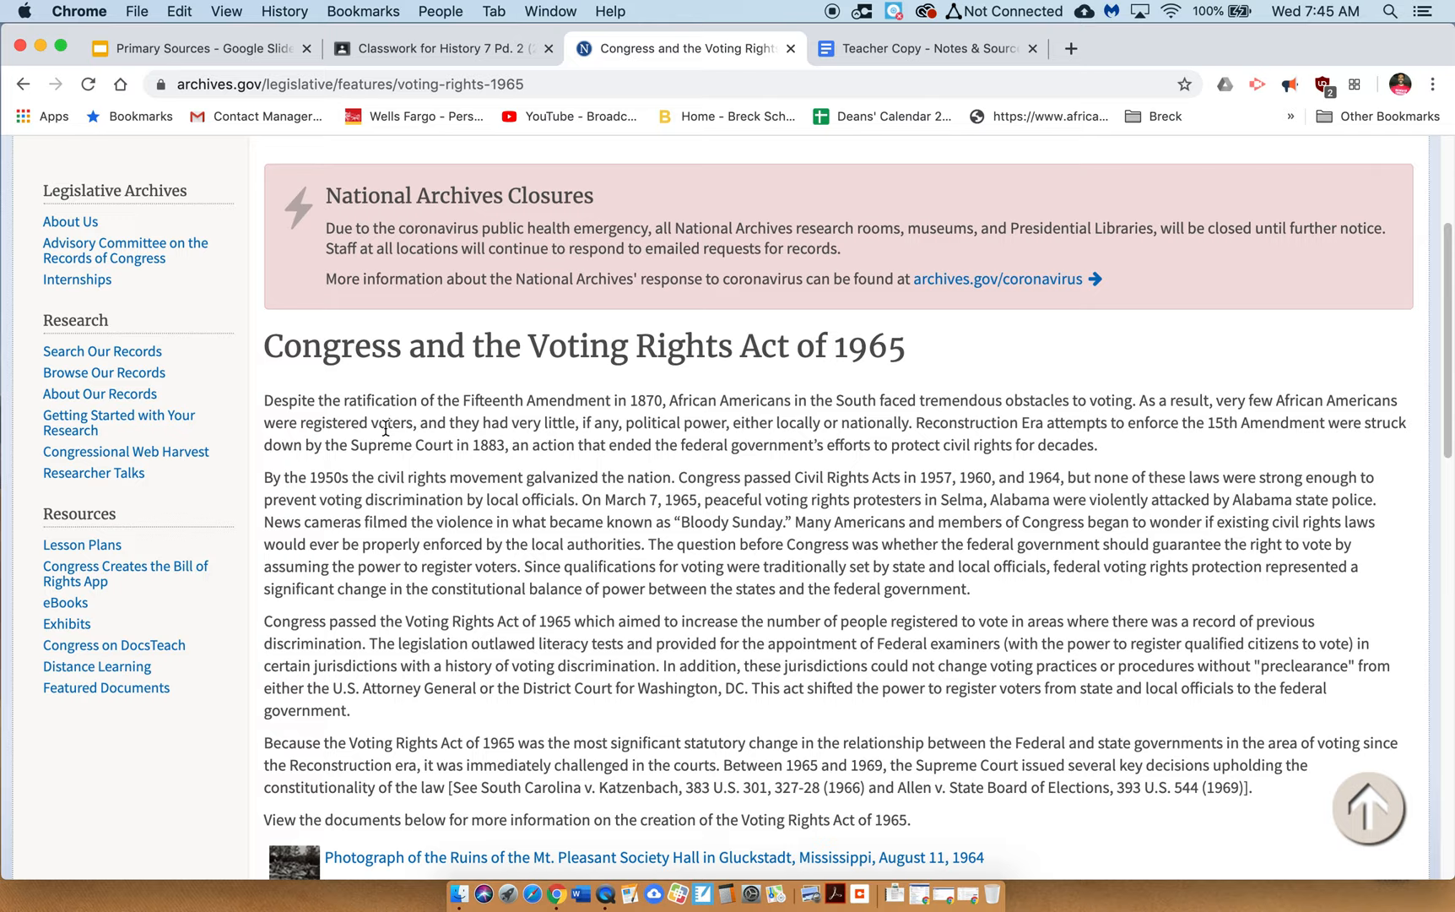
pyautogui.scroll(-3)
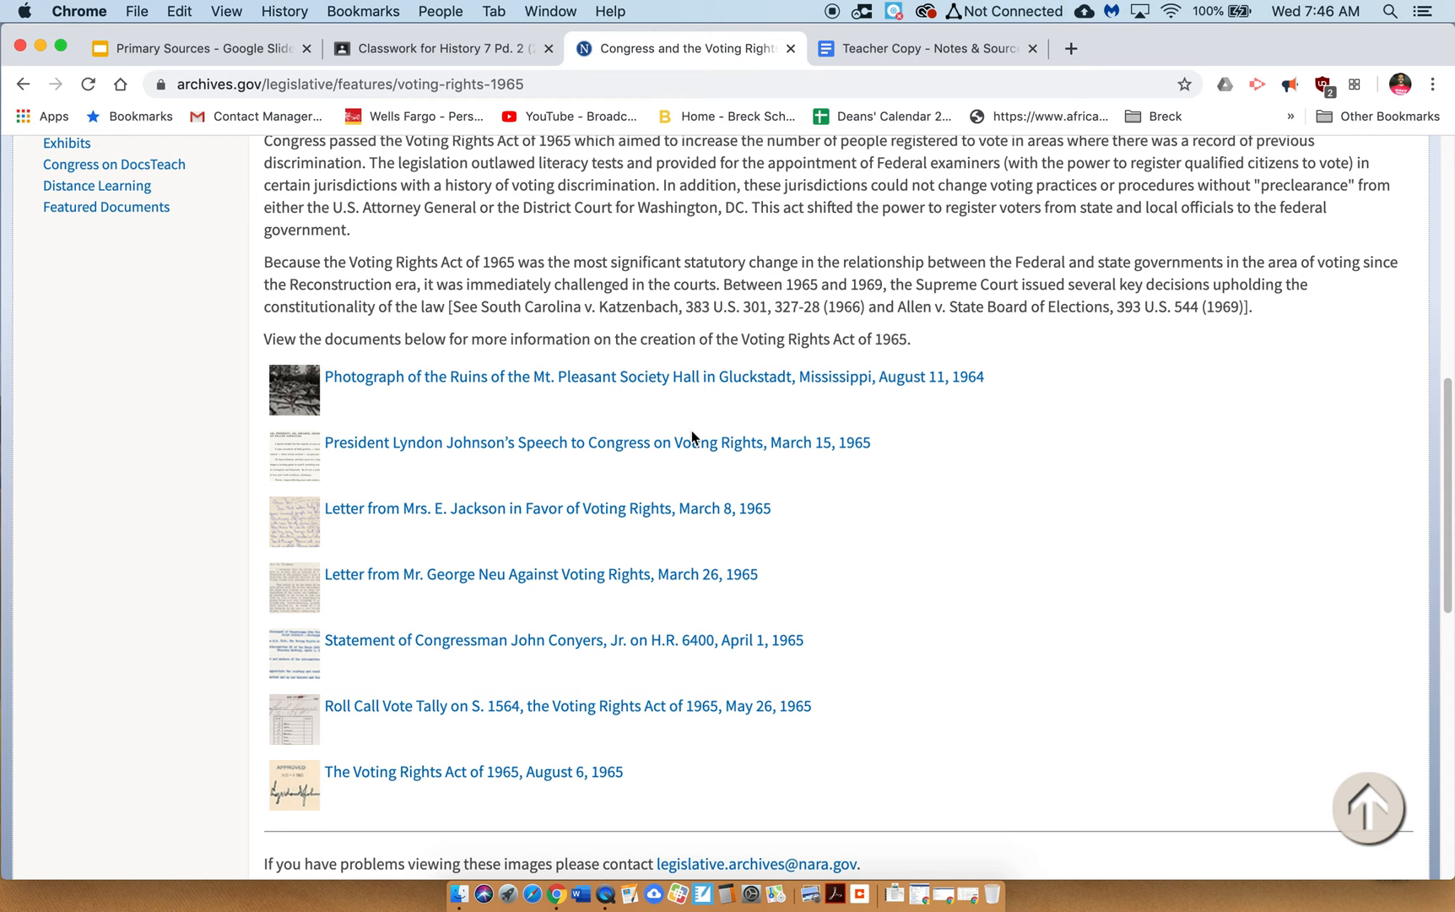
pyautogui.click(547, 508)
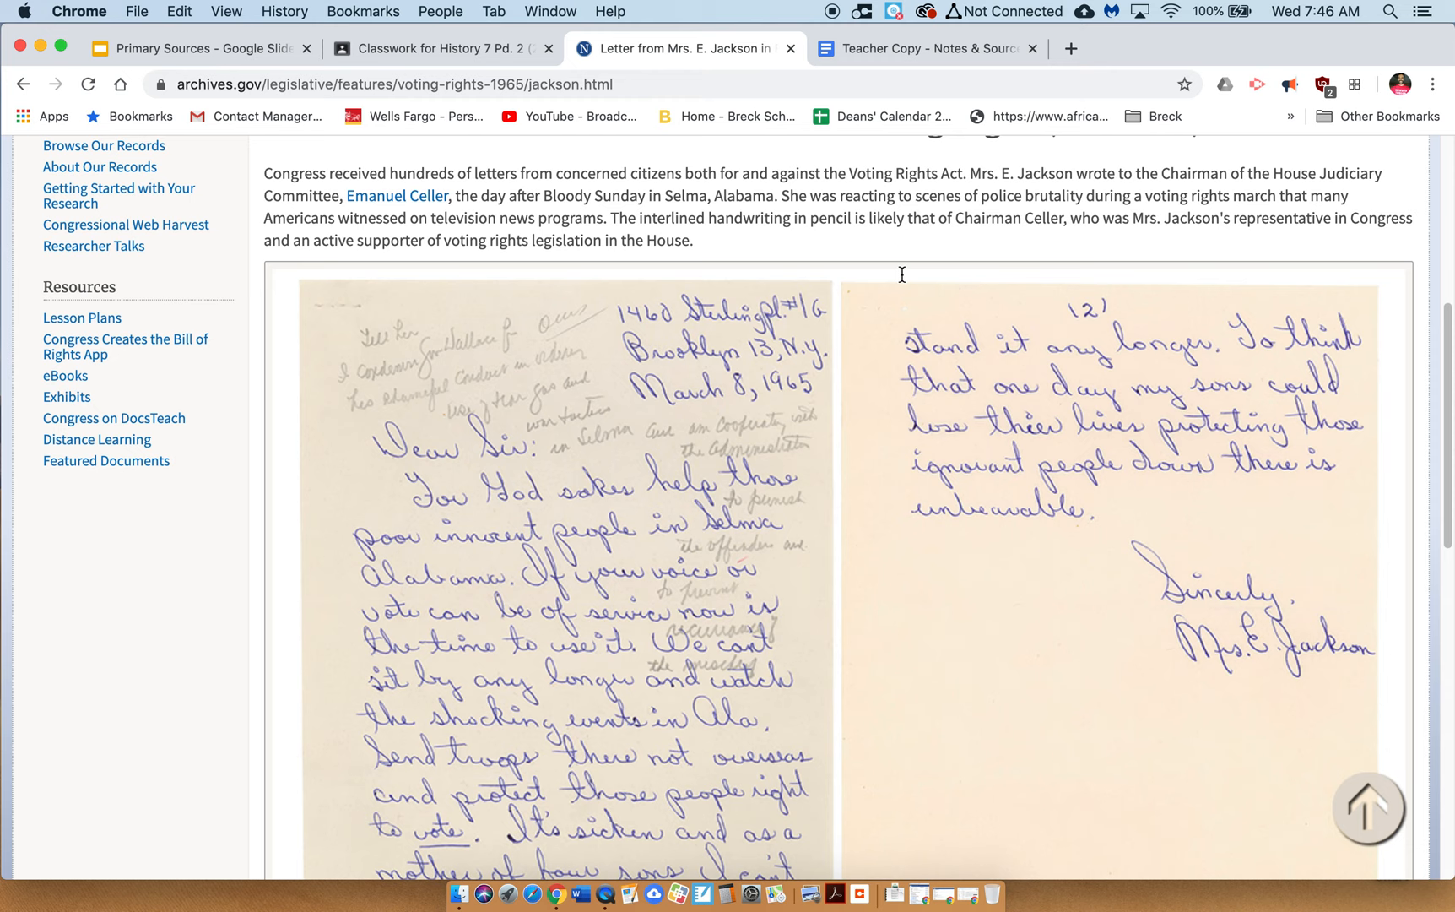
pyautogui.scroll(-3)
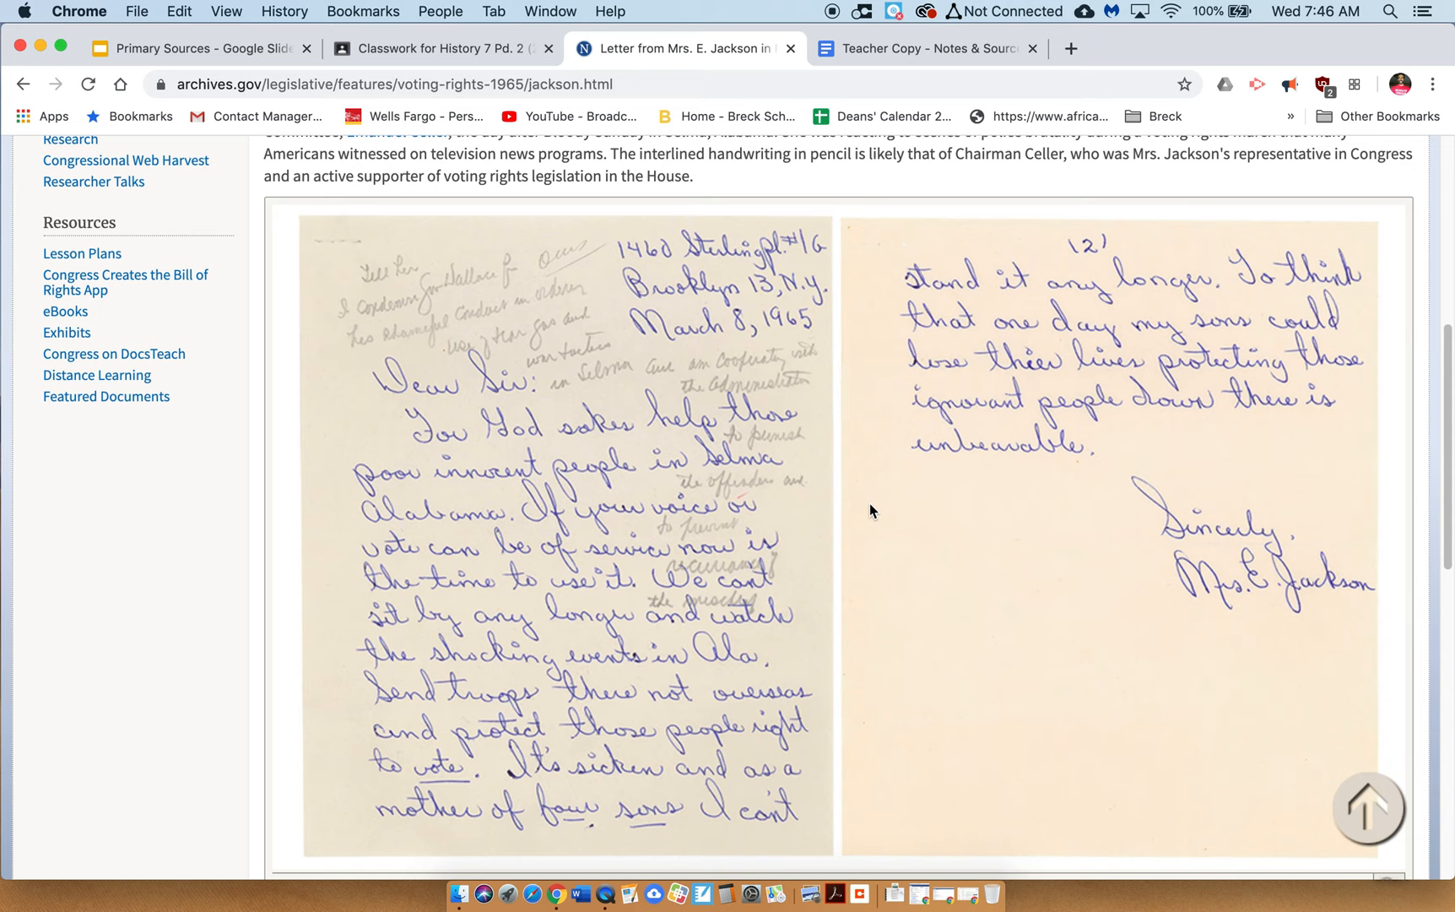
pyautogui.moveTo(515, 410)
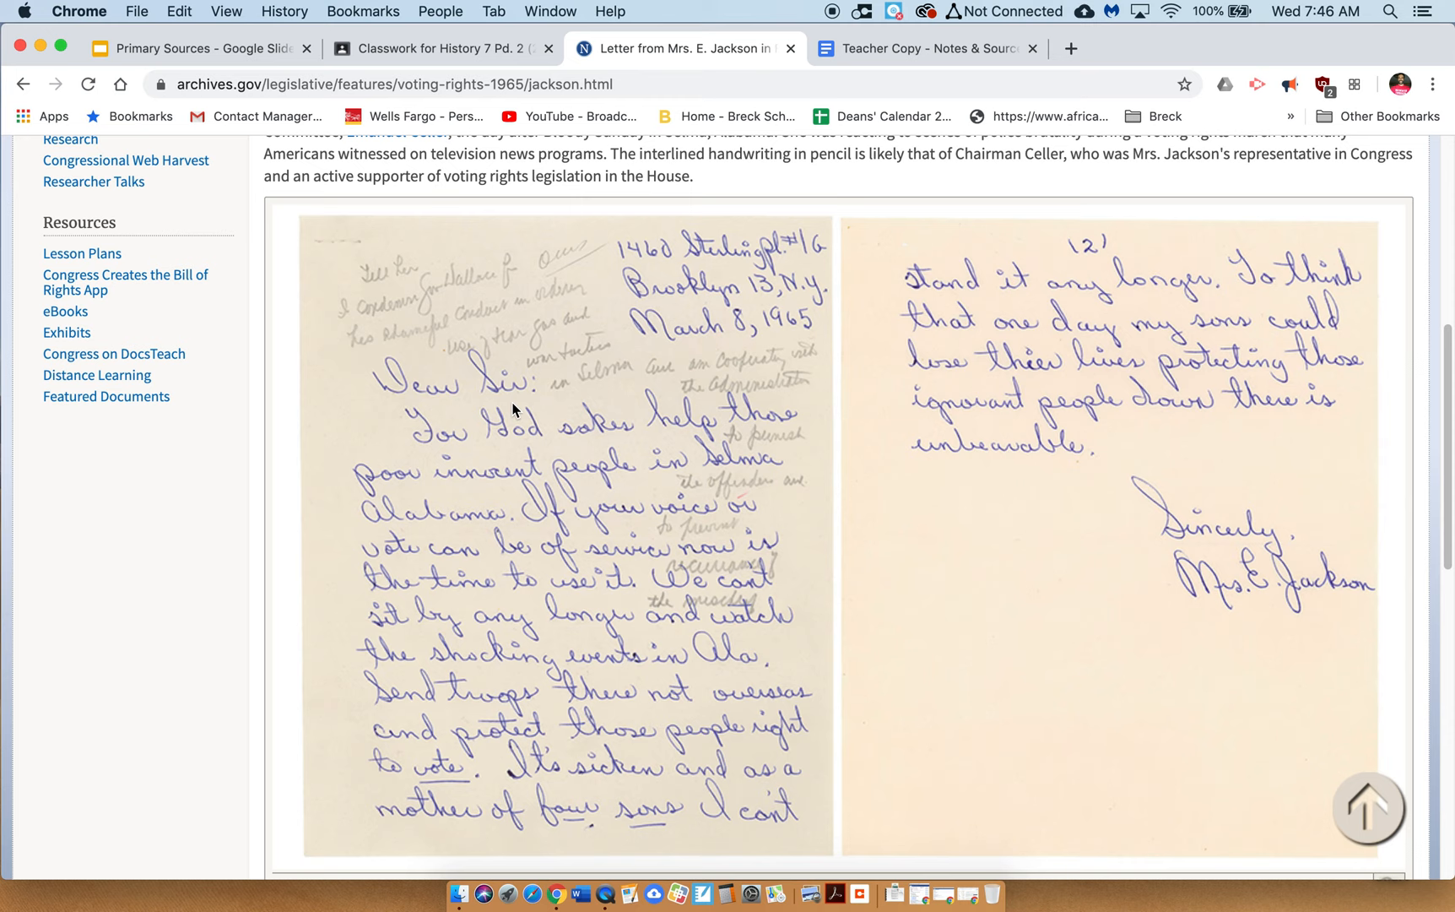
pyautogui.moveTo(476, 501)
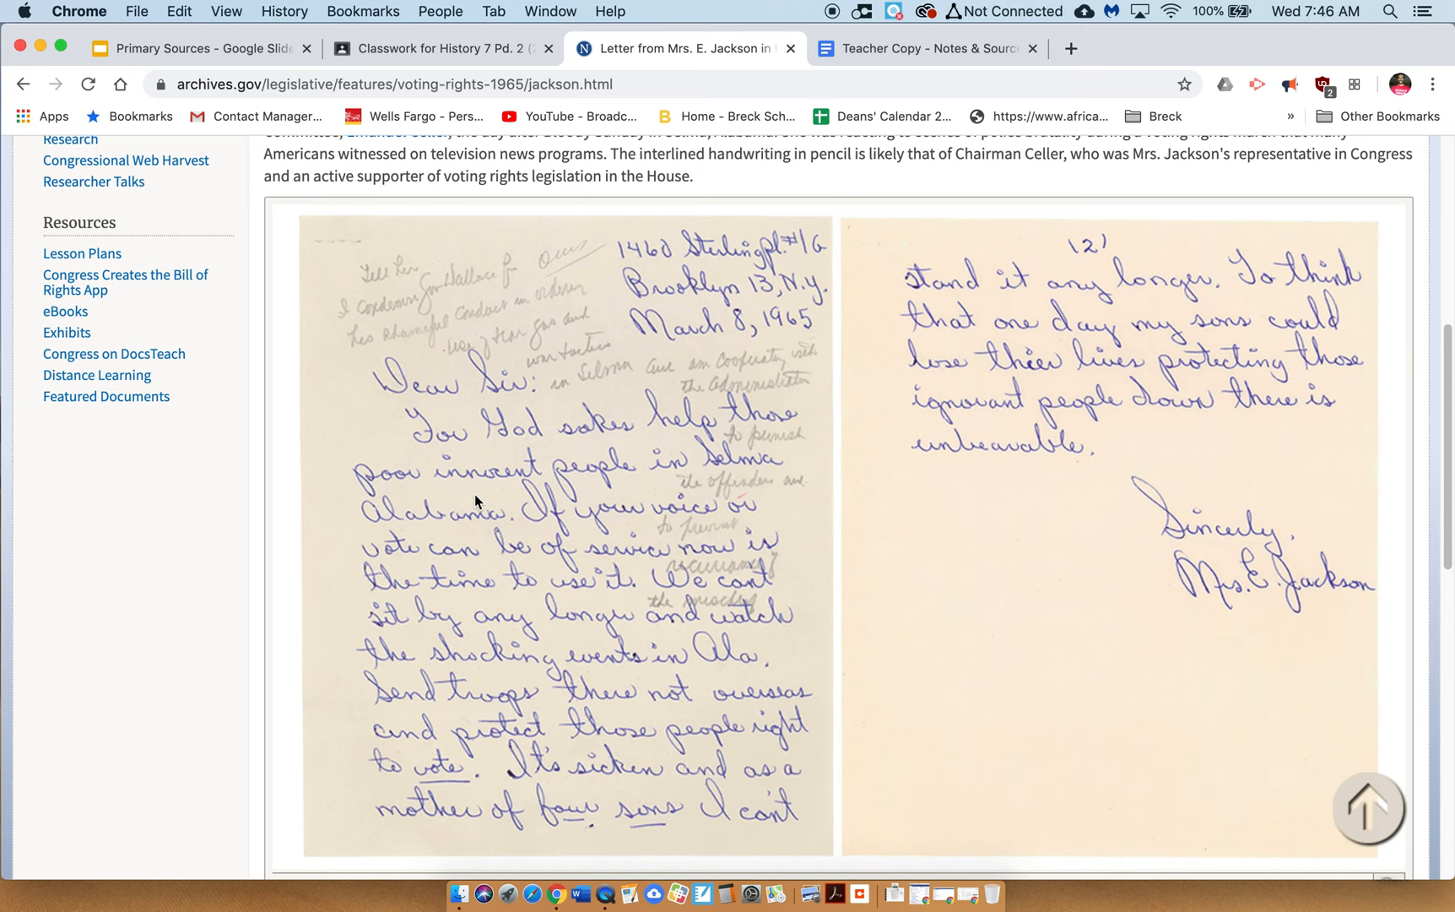
pyautogui.moveTo(419, 585)
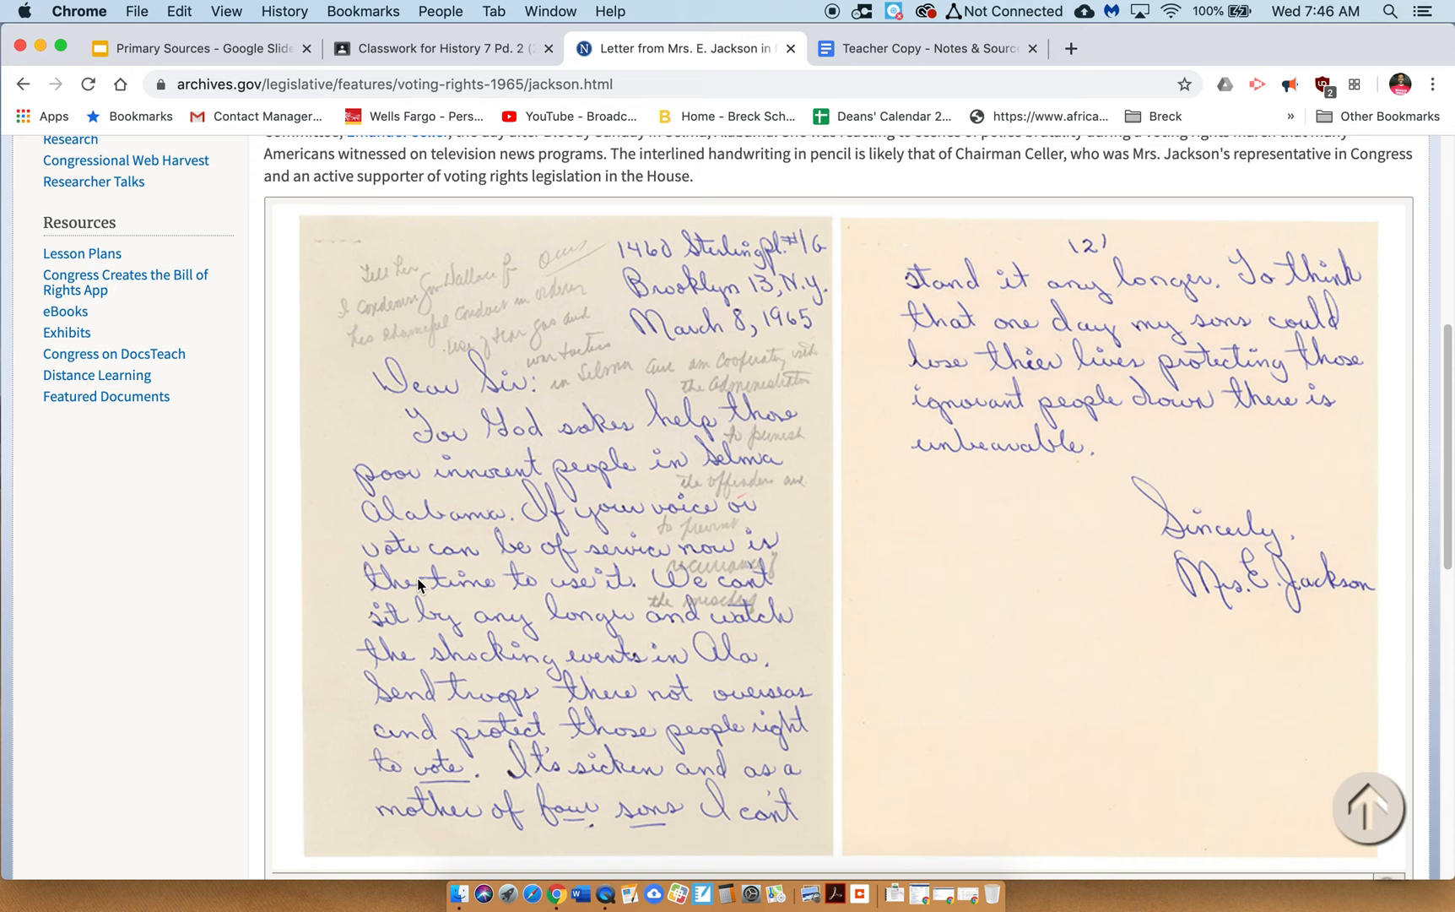
pyautogui.moveTo(556, 640)
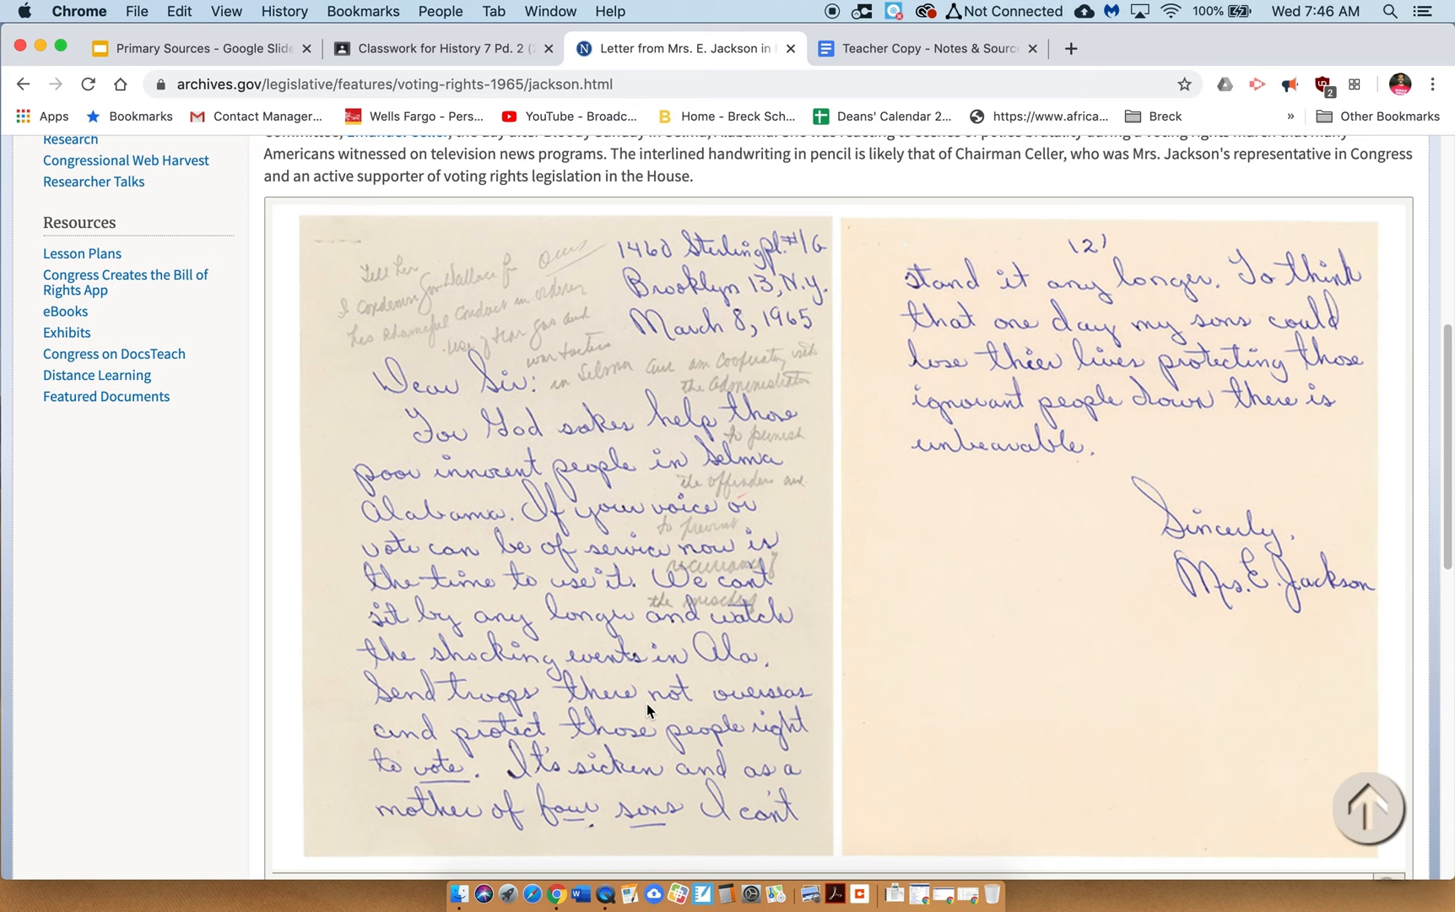
pyautogui.moveTo(566, 784)
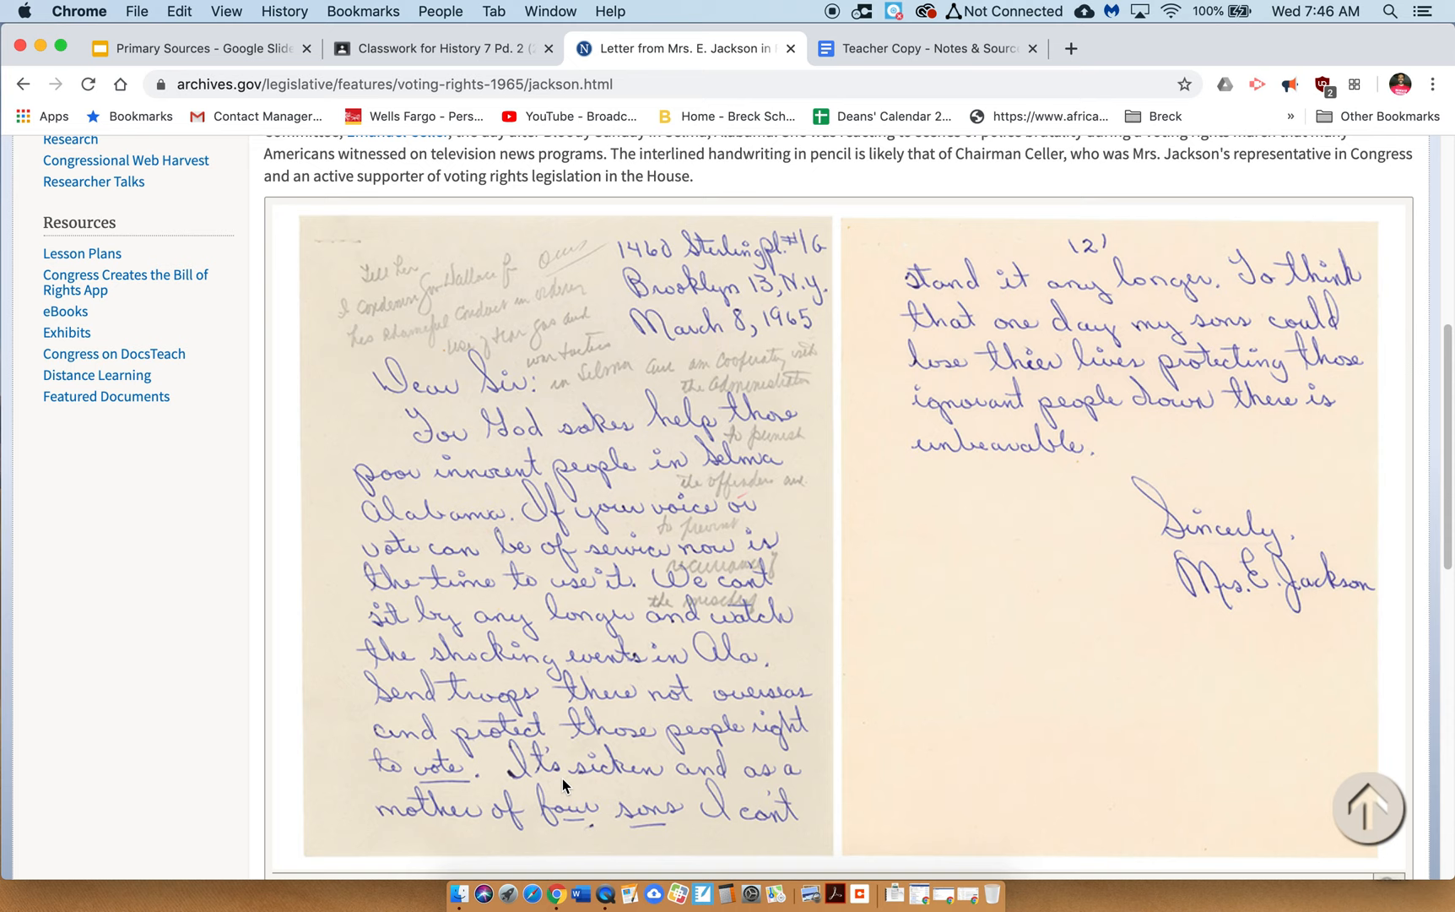
pyautogui.moveTo(753, 822)
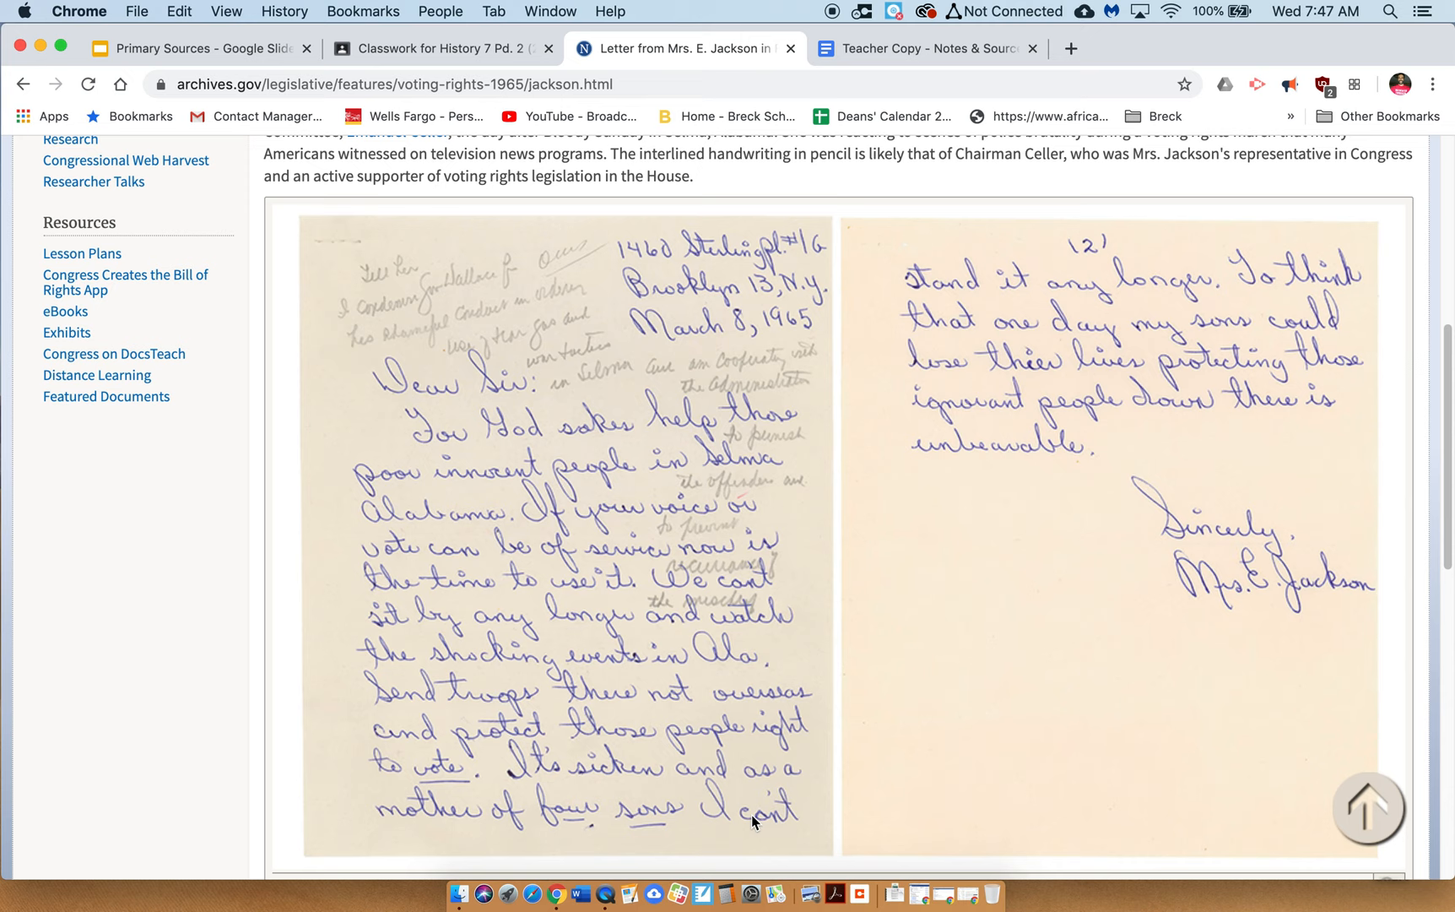
pyautogui.moveTo(961, 389)
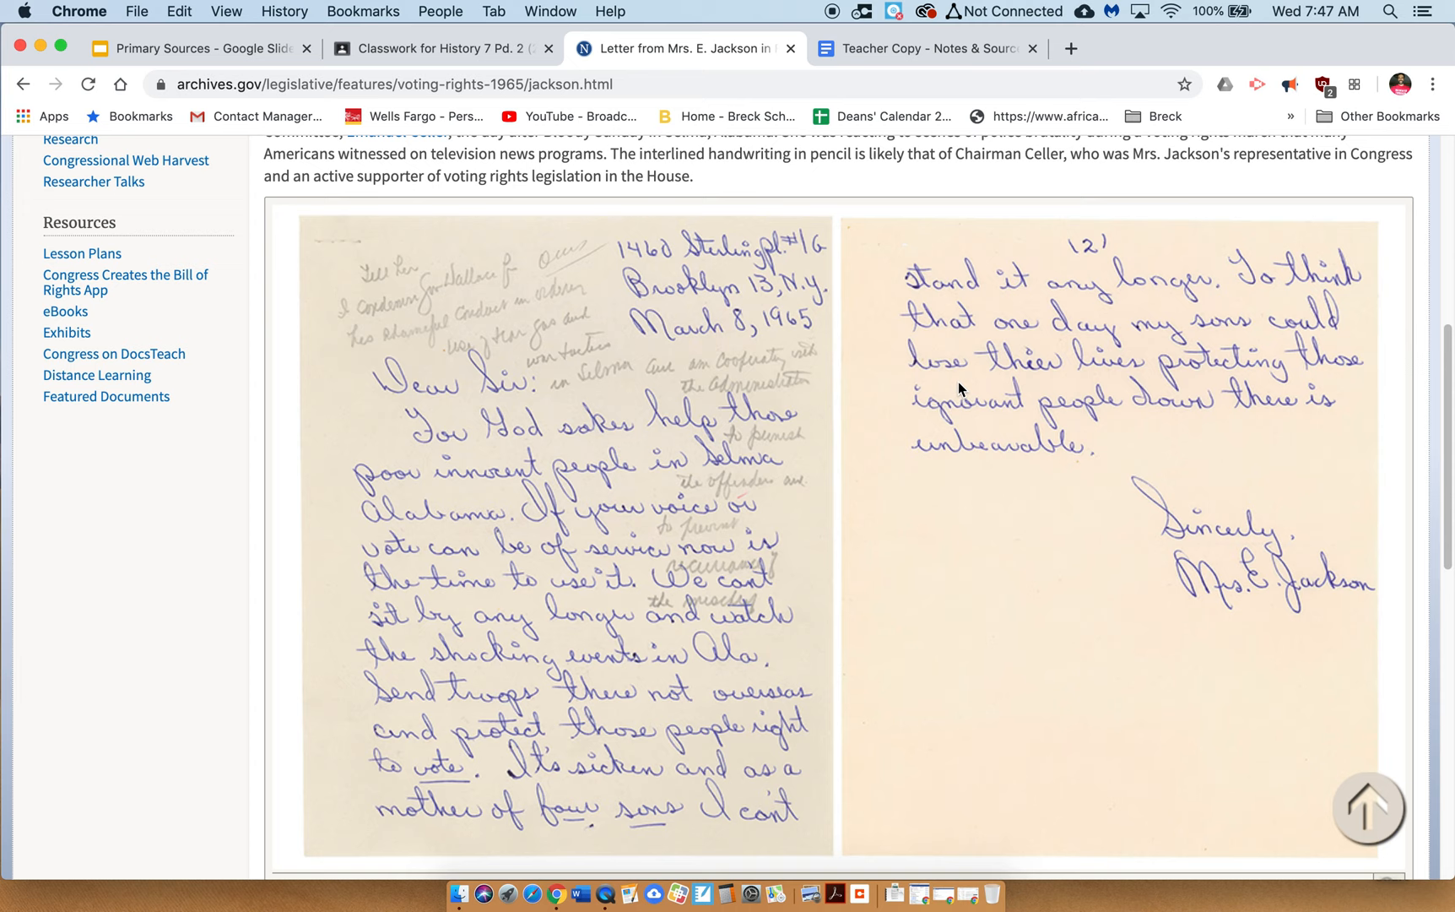
pyautogui.moveTo(961, 478)
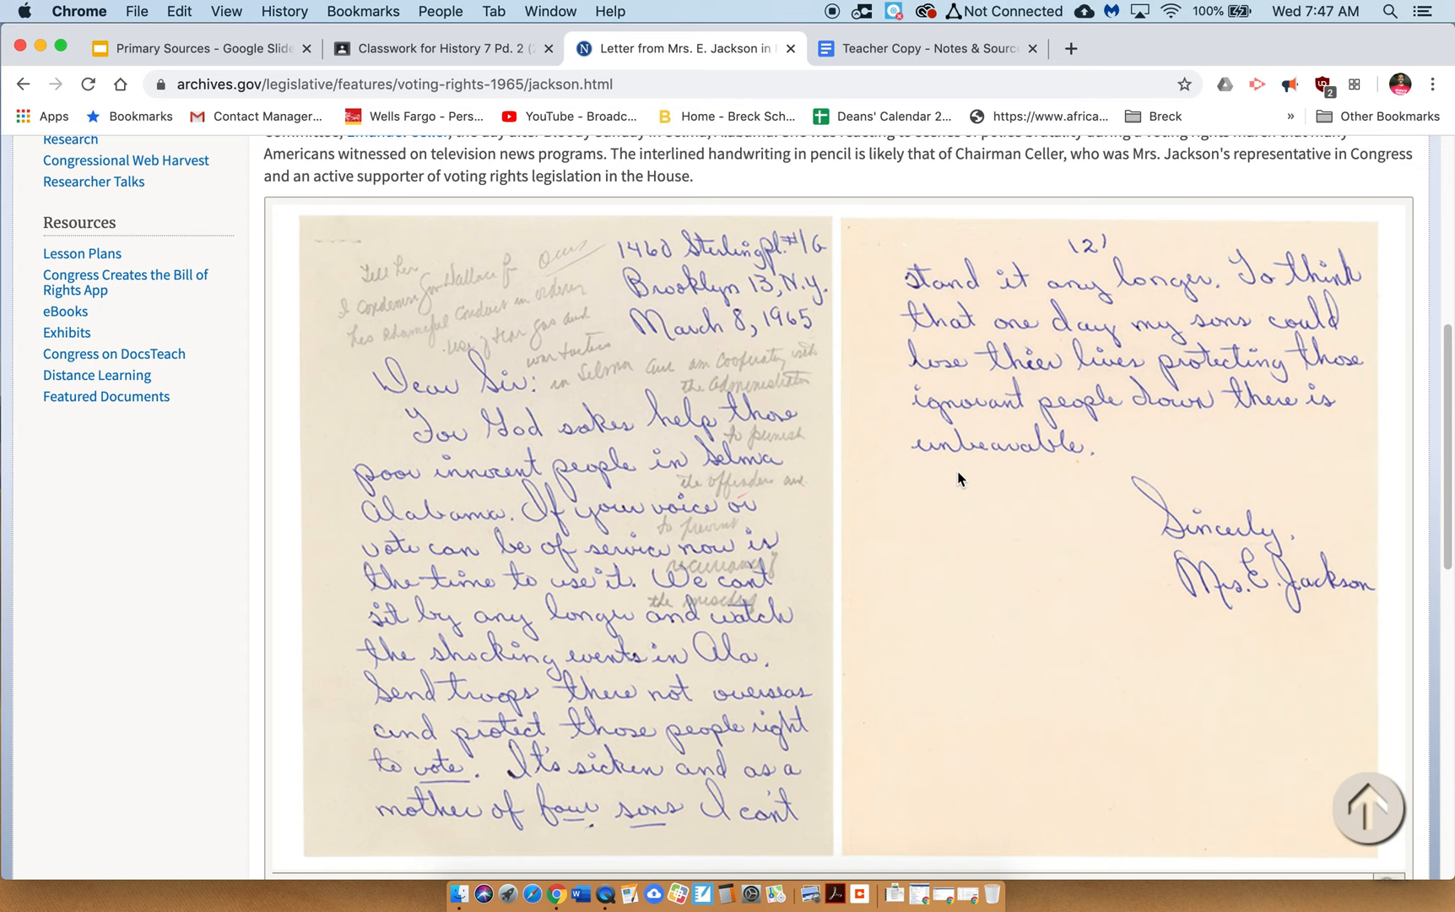
pyautogui.moveTo(923, 48)
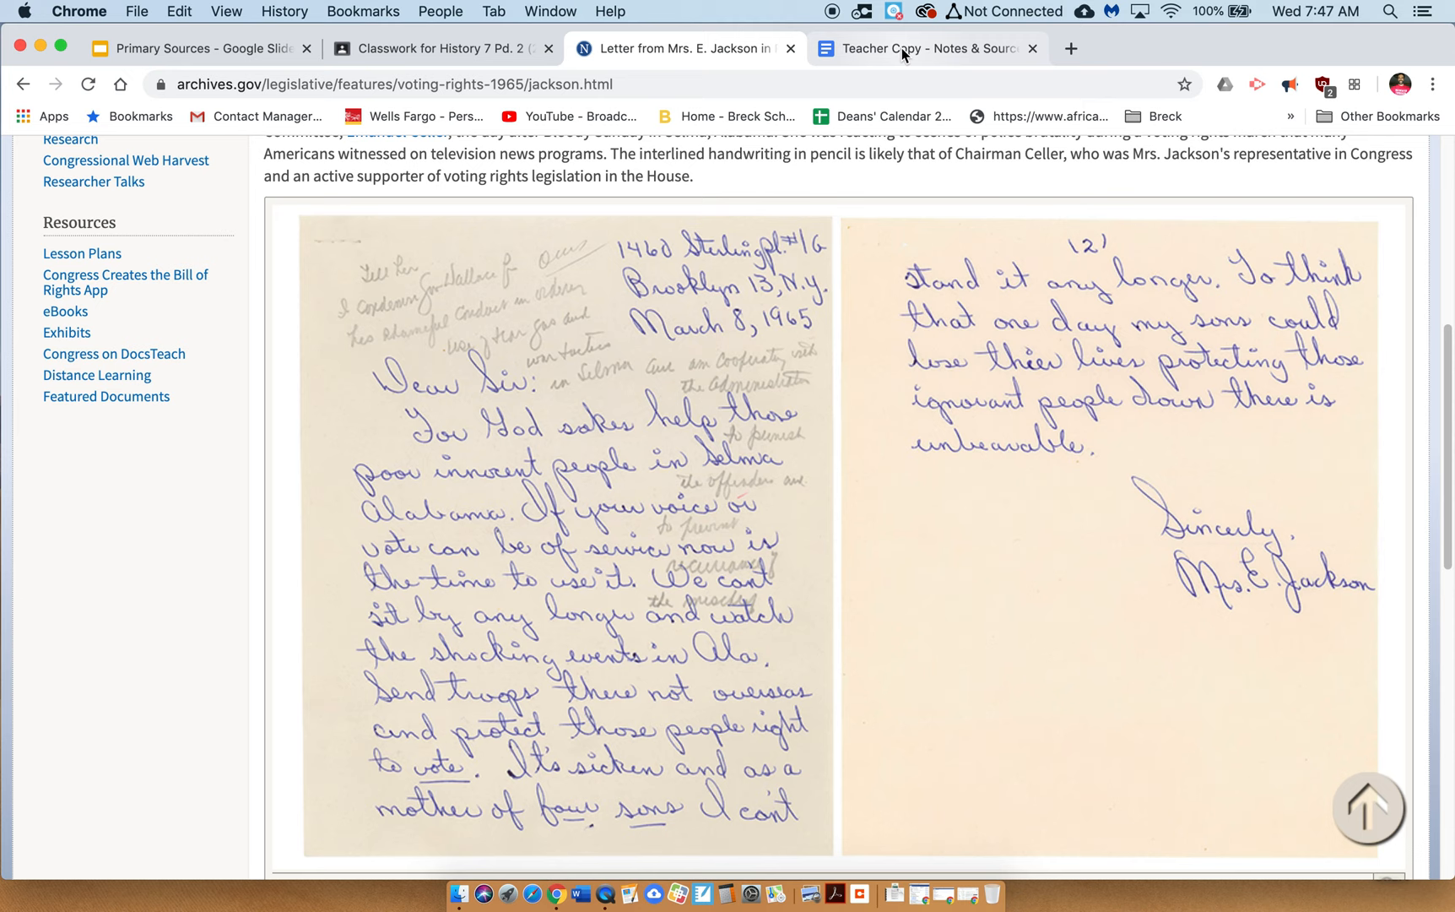
# Step: Check the History 7 assignment page, then return to the teacher notes document
pyautogui.click(444, 47)
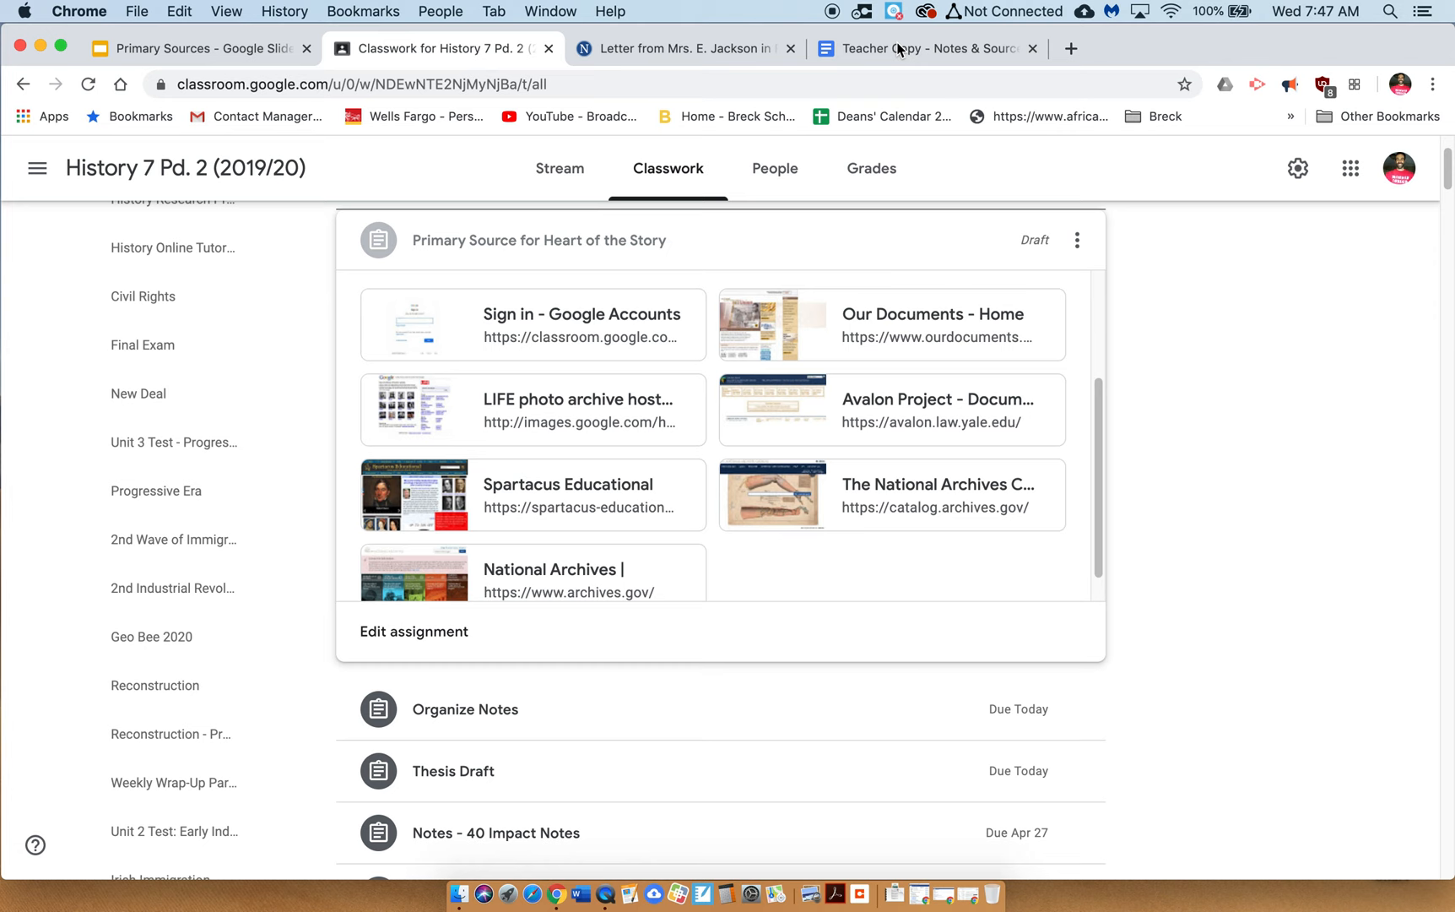
pyautogui.click(919, 48)
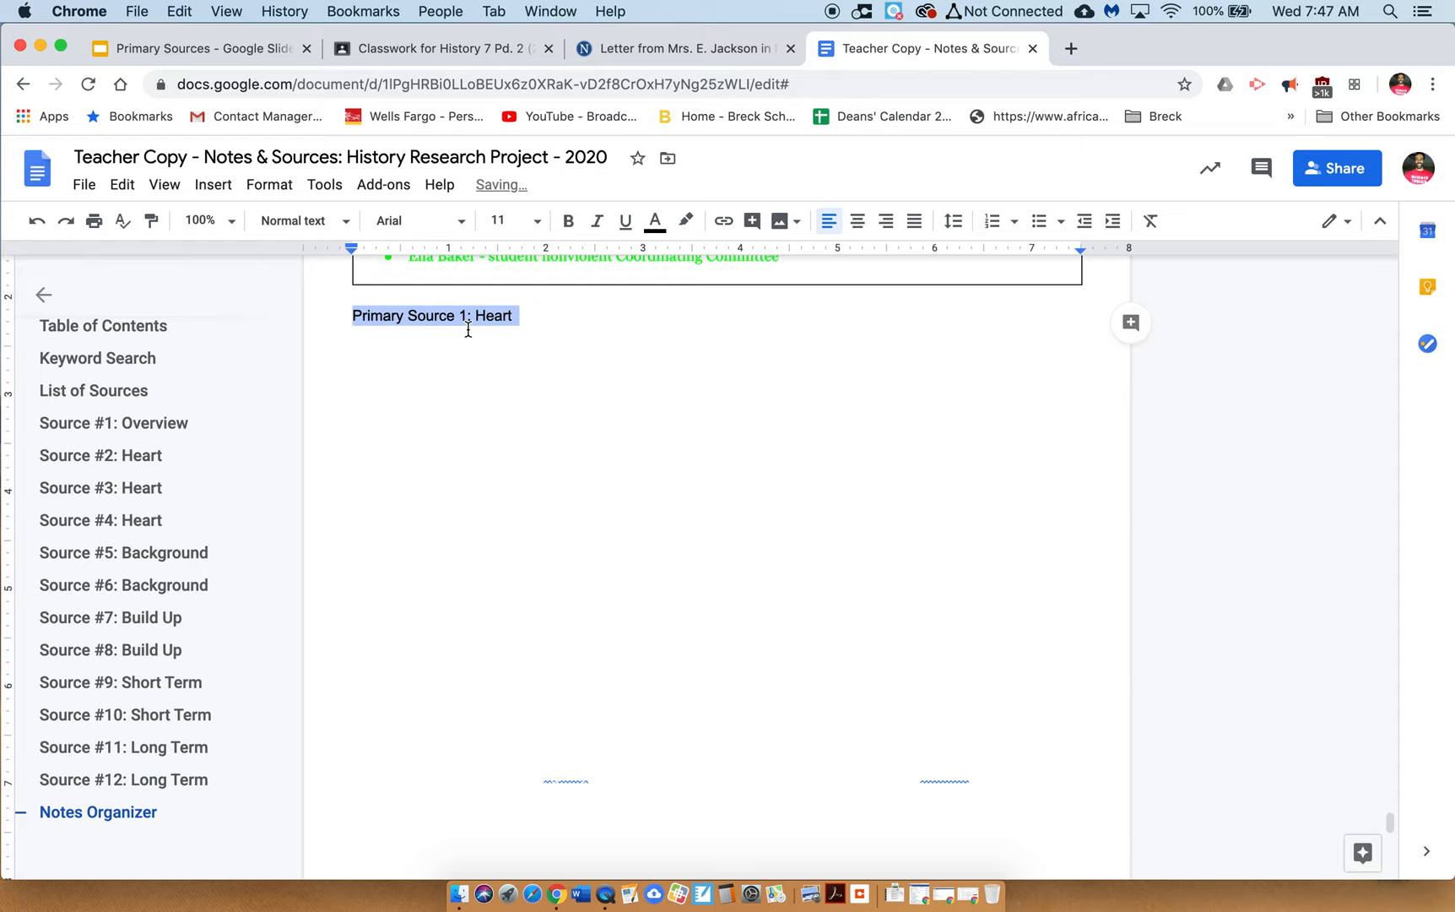
# Step: Make 'Primary Source 1: Heart' a bold, centered Heading 1 highlighted yellow
pyautogui.click(297, 220)
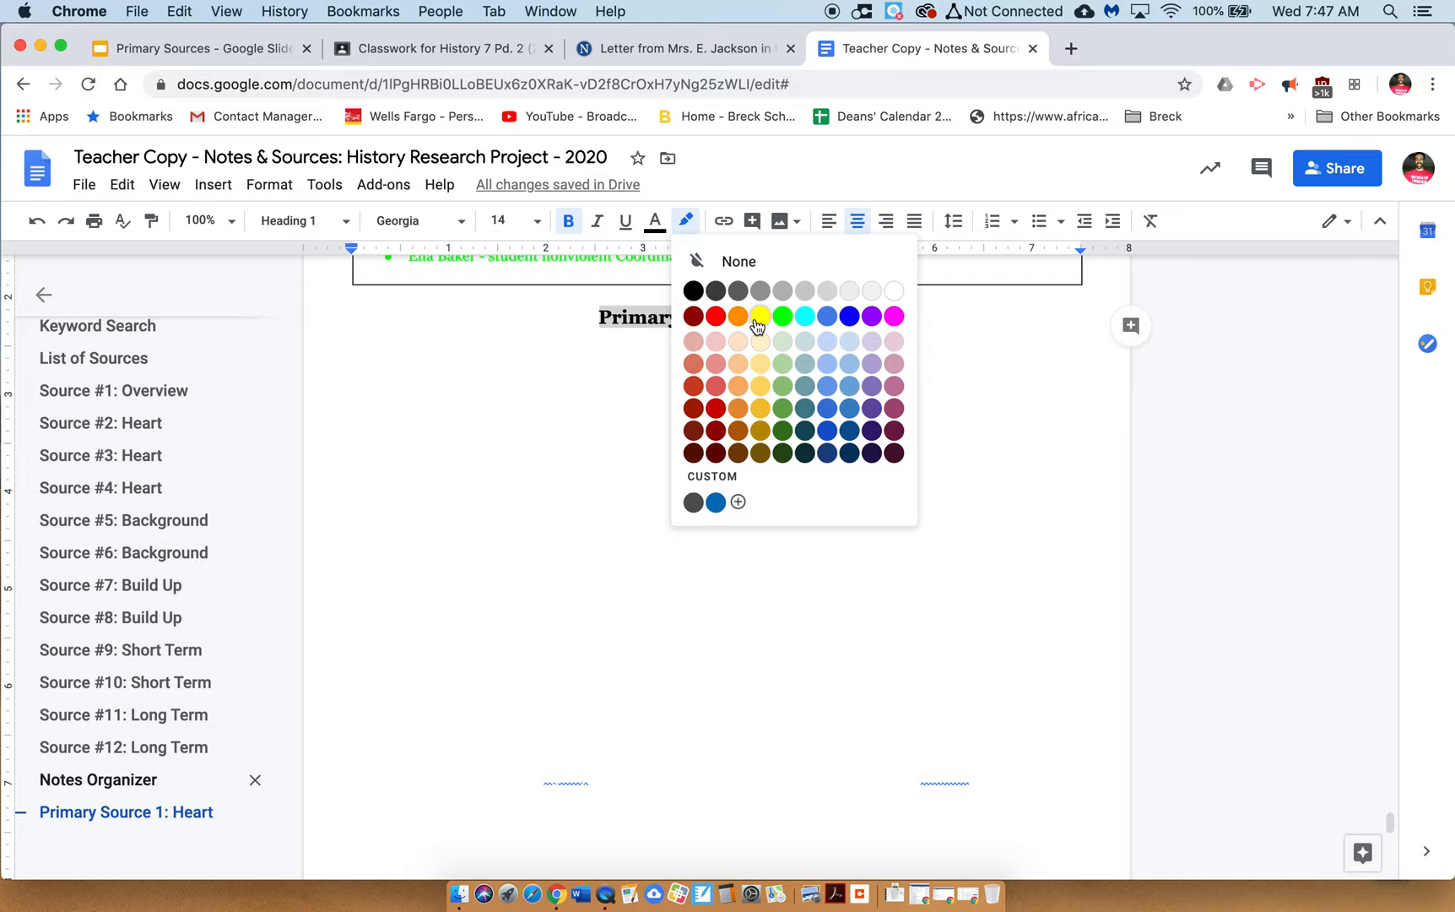
pyautogui.click(762, 316)
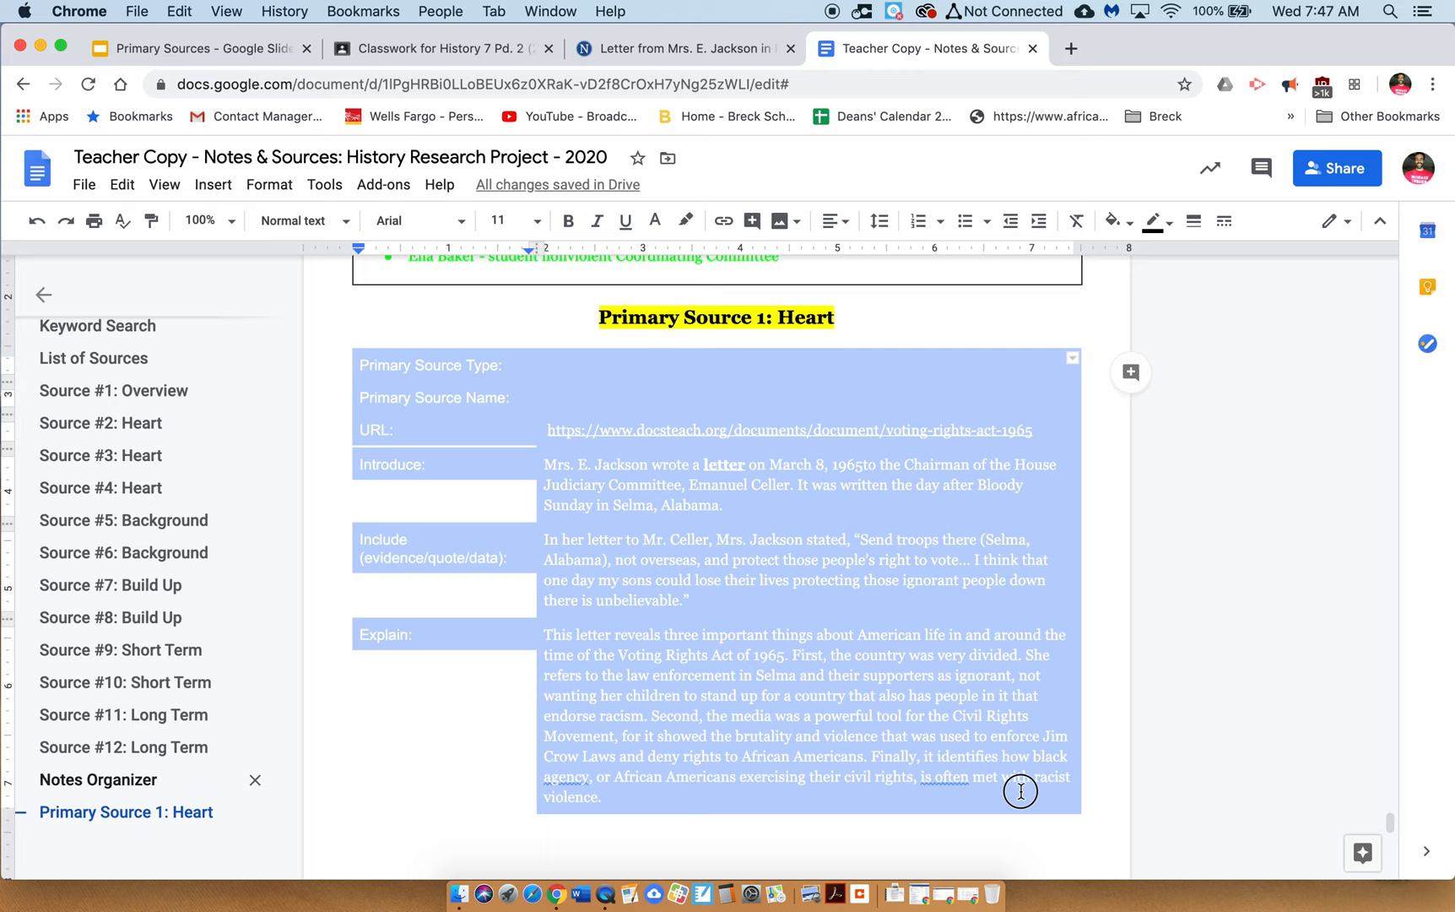
# Step: Paste the two-column source-analysis table below the heading and select its first row
pyautogui.click(1193, 221)
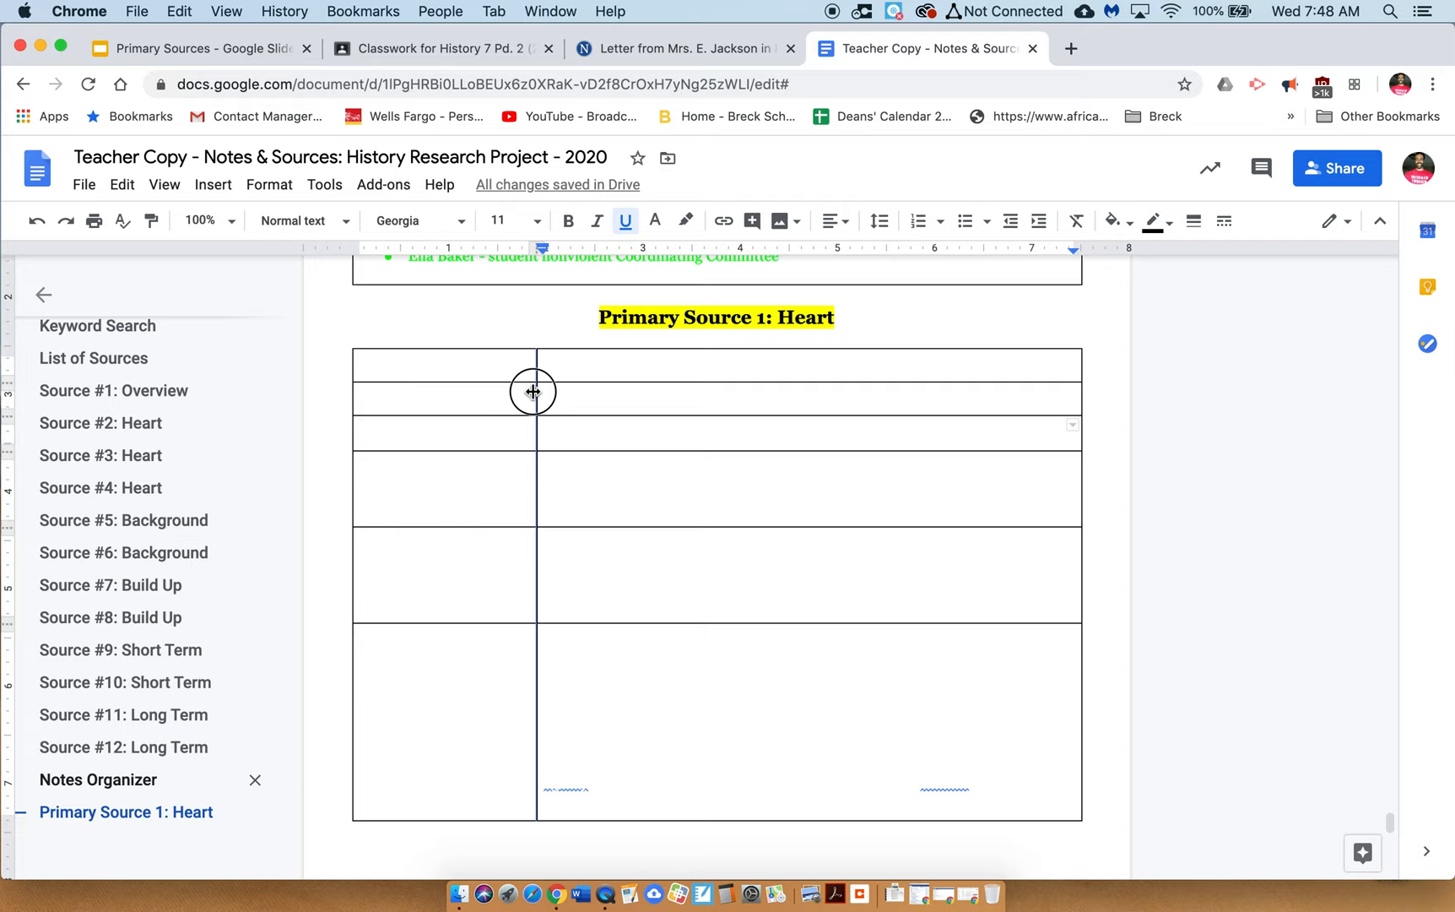
pyautogui.click(445, 365)
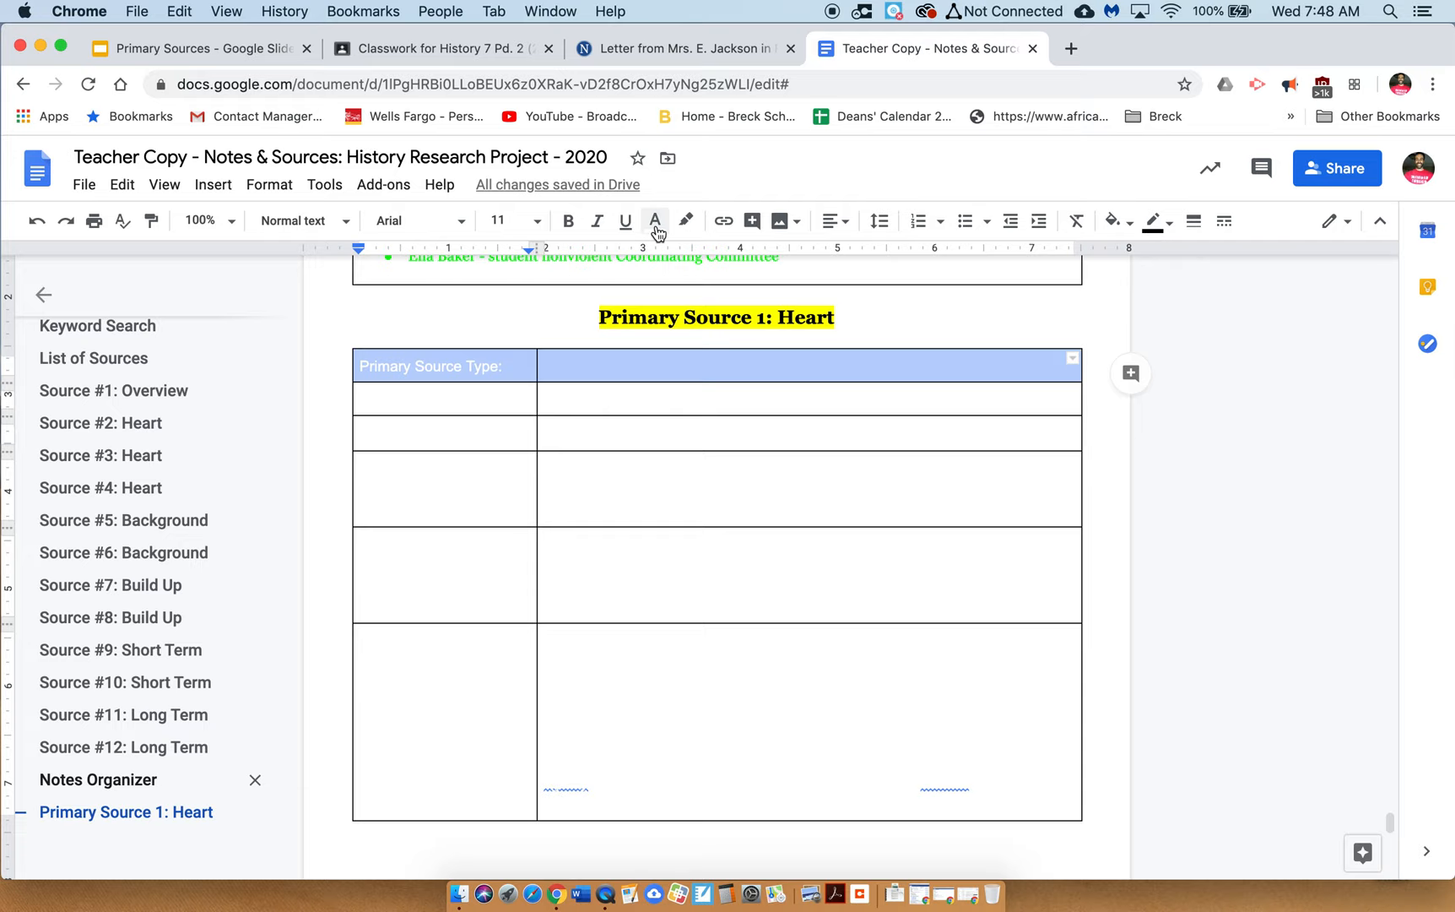
# Step: Enter type 'Letter' and name 'Mrs. Jackson's Letter to a Congressperson' in the table
pyautogui.write('Letter')
pyautogui.click(445, 399)
pyautogui.write('Primary Source Name:')
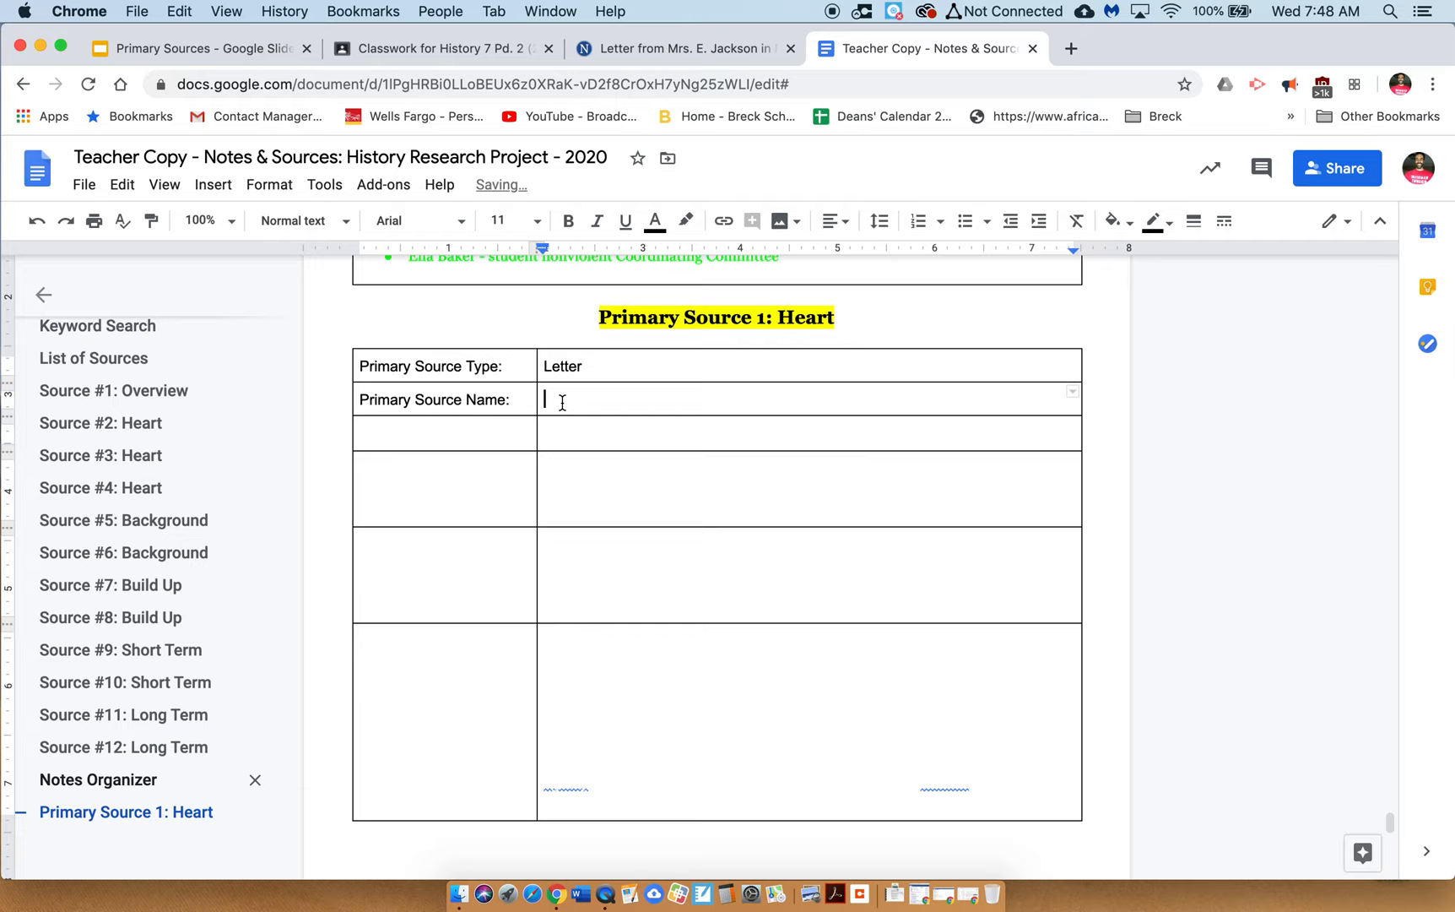
pyautogui.write('Mrs. Jackso')
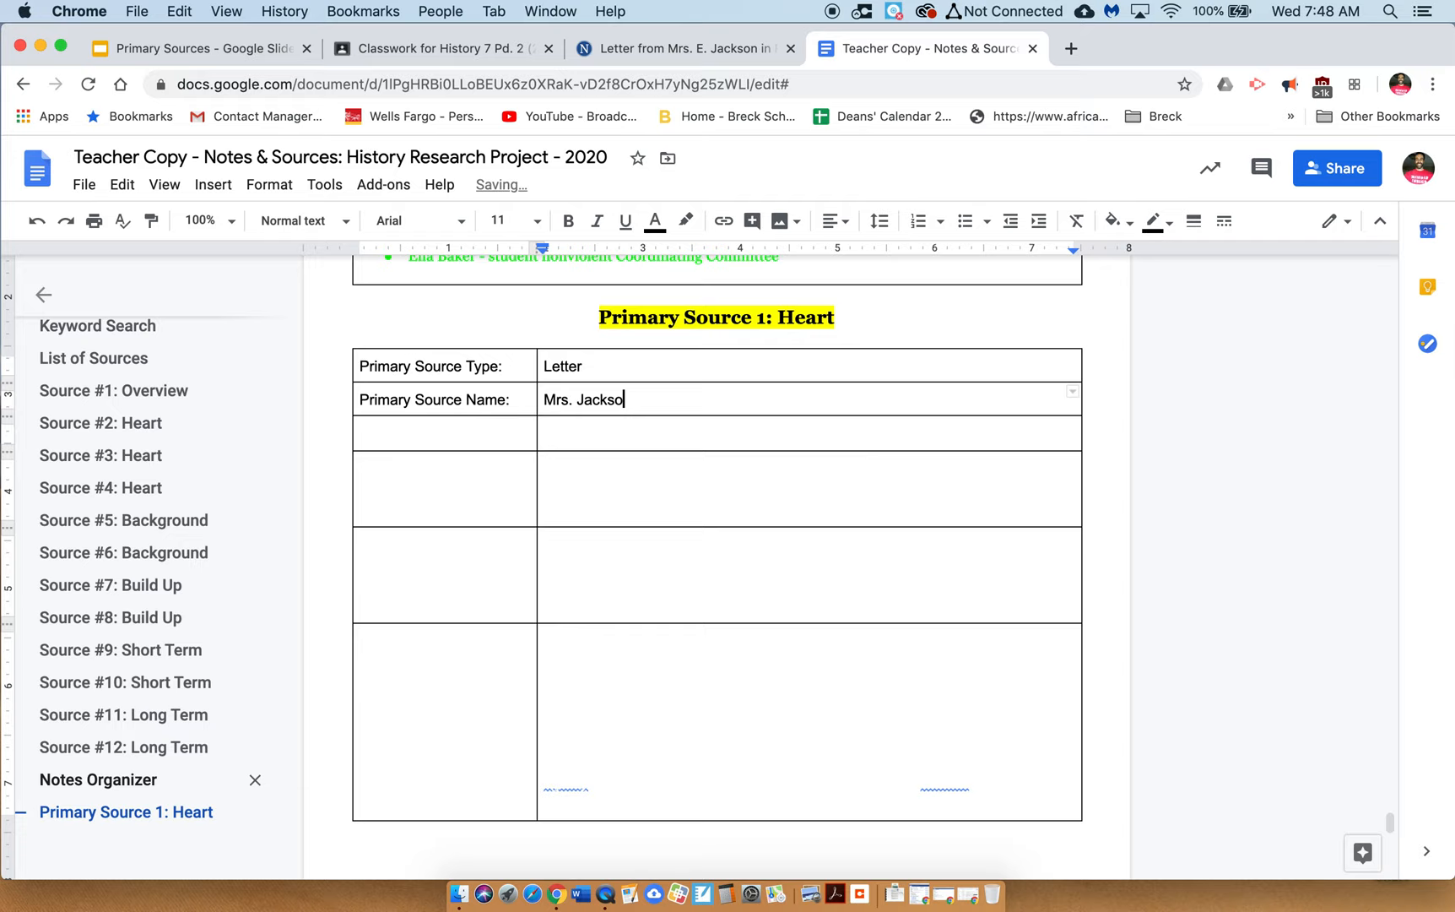
pyautogui.write("n's Letter to a Congressperson")
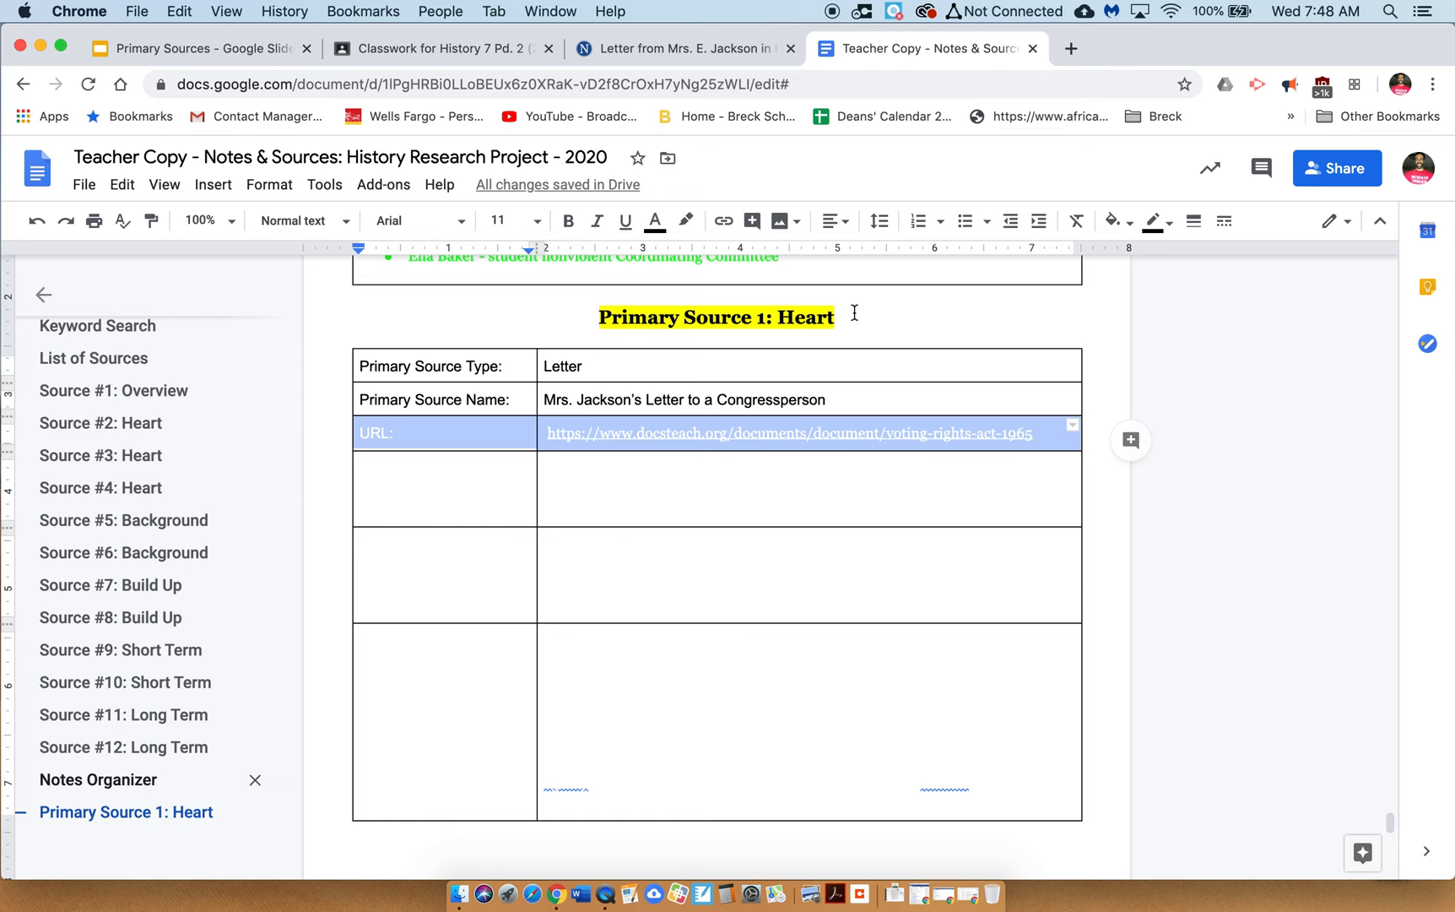
pyautogui.click(684, 48)
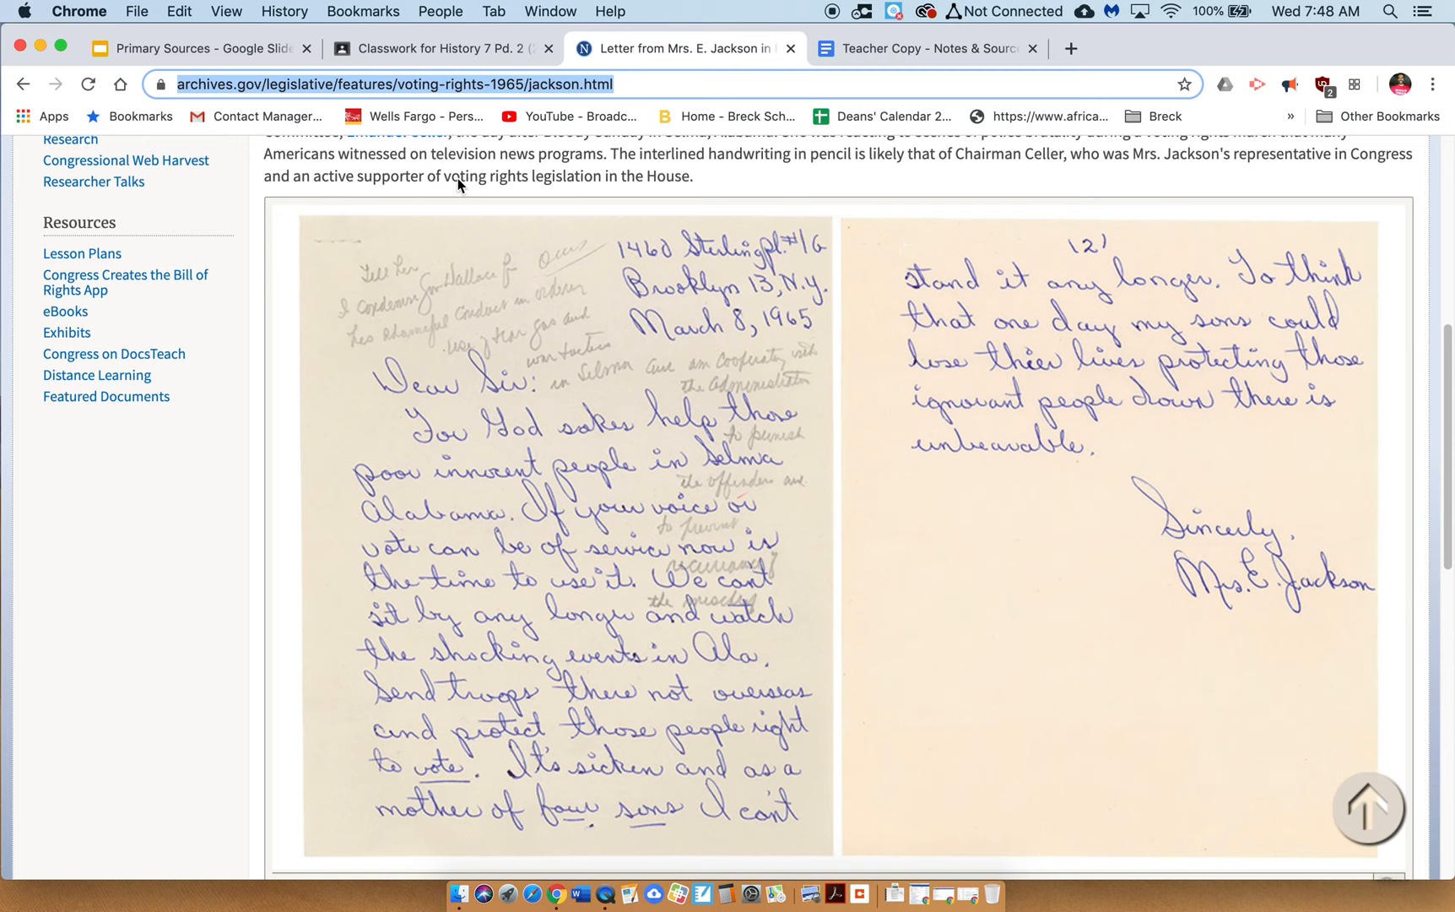
# Step: Turn the URL and Introduce rows' text black, checking the original letter page
pyautogui.click(924, 48)
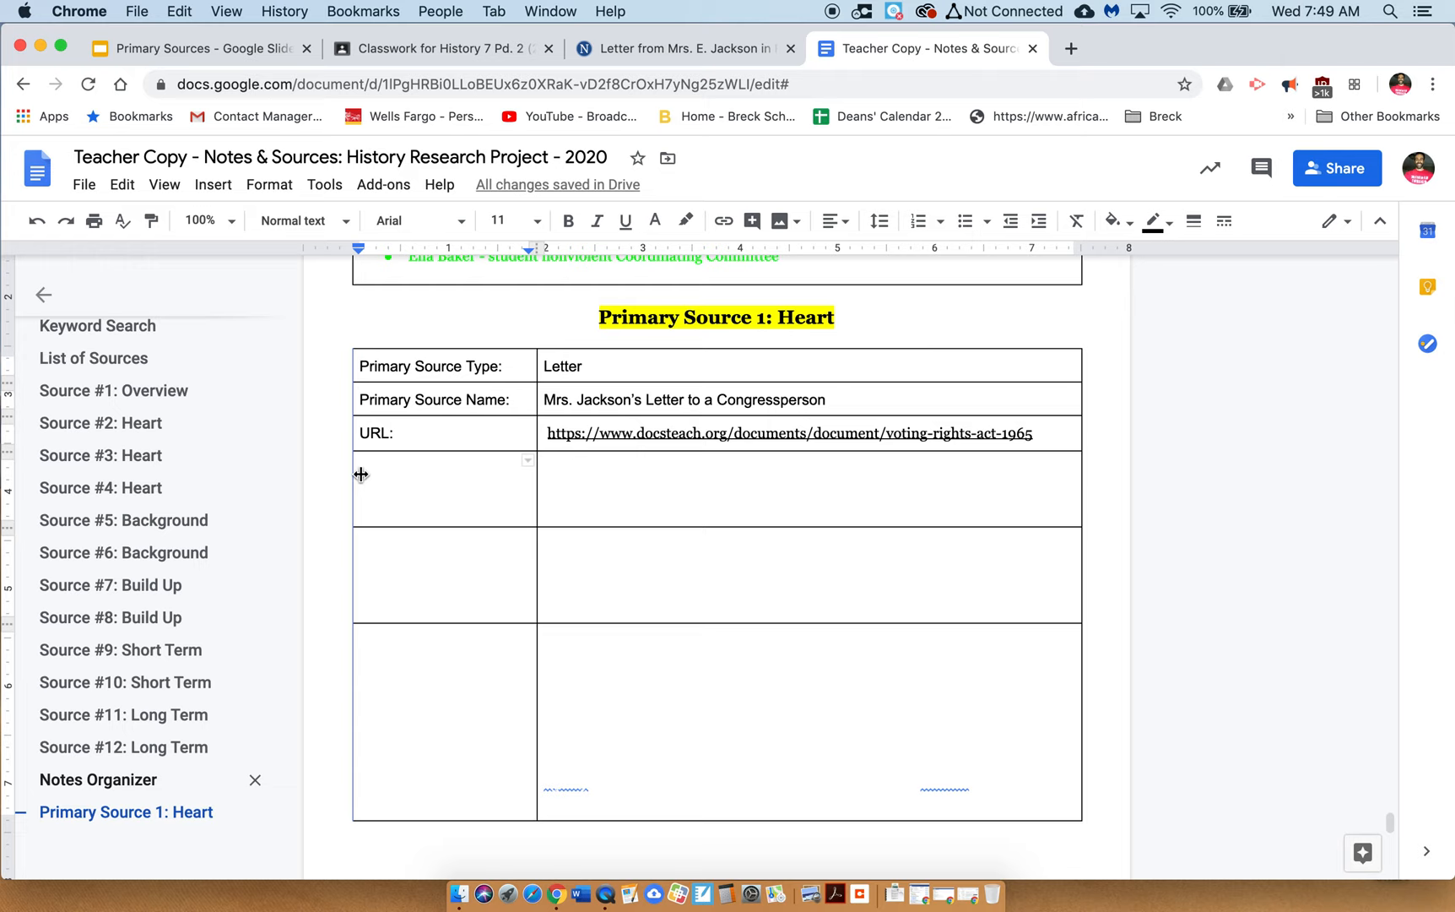
pyautogui.click(654, 221)
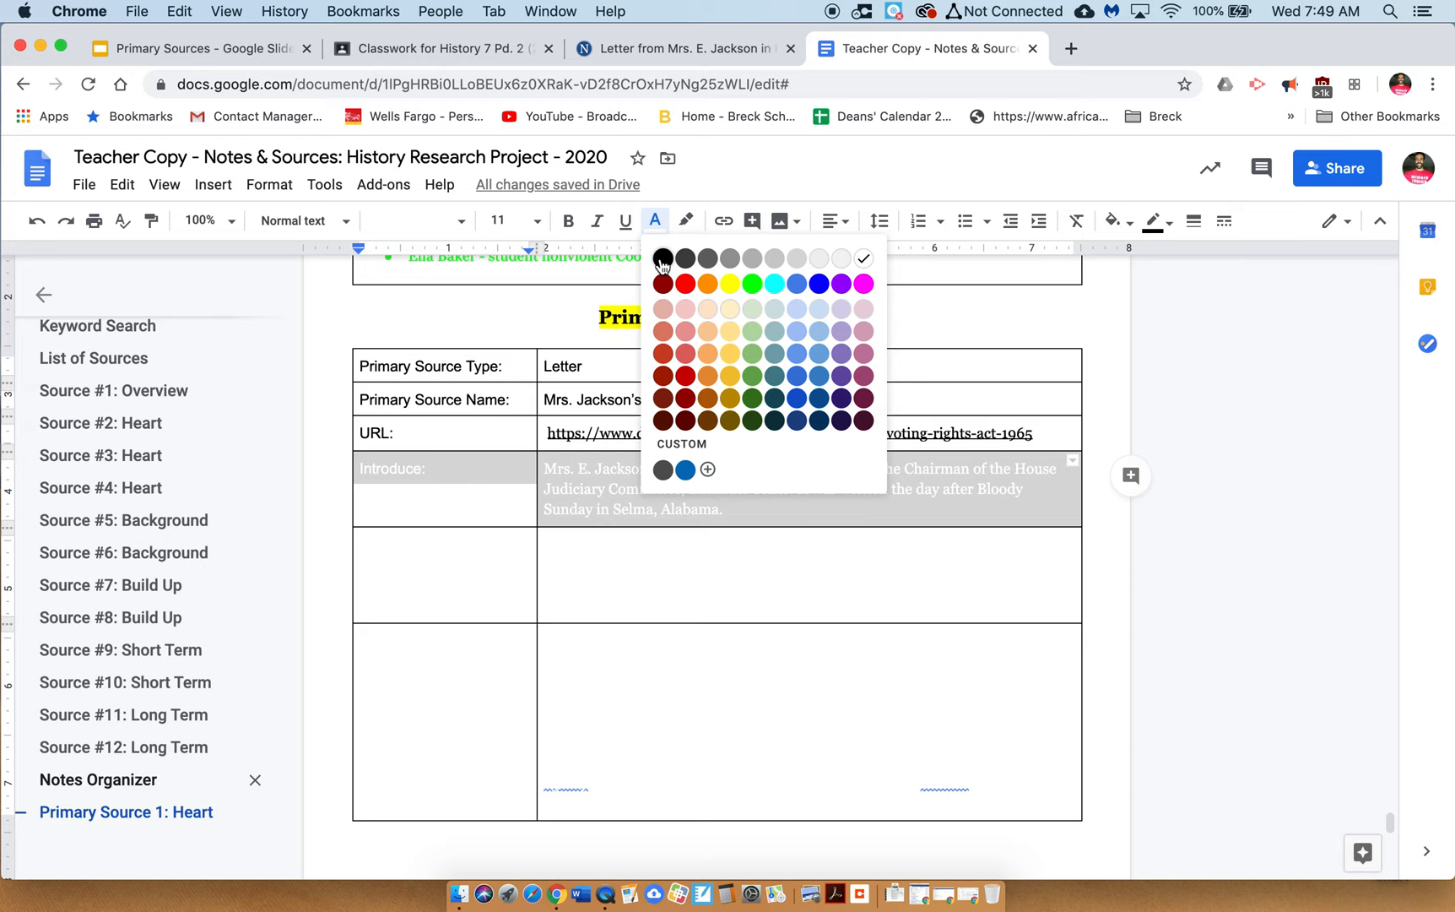
pyautogui.click(665, 261)
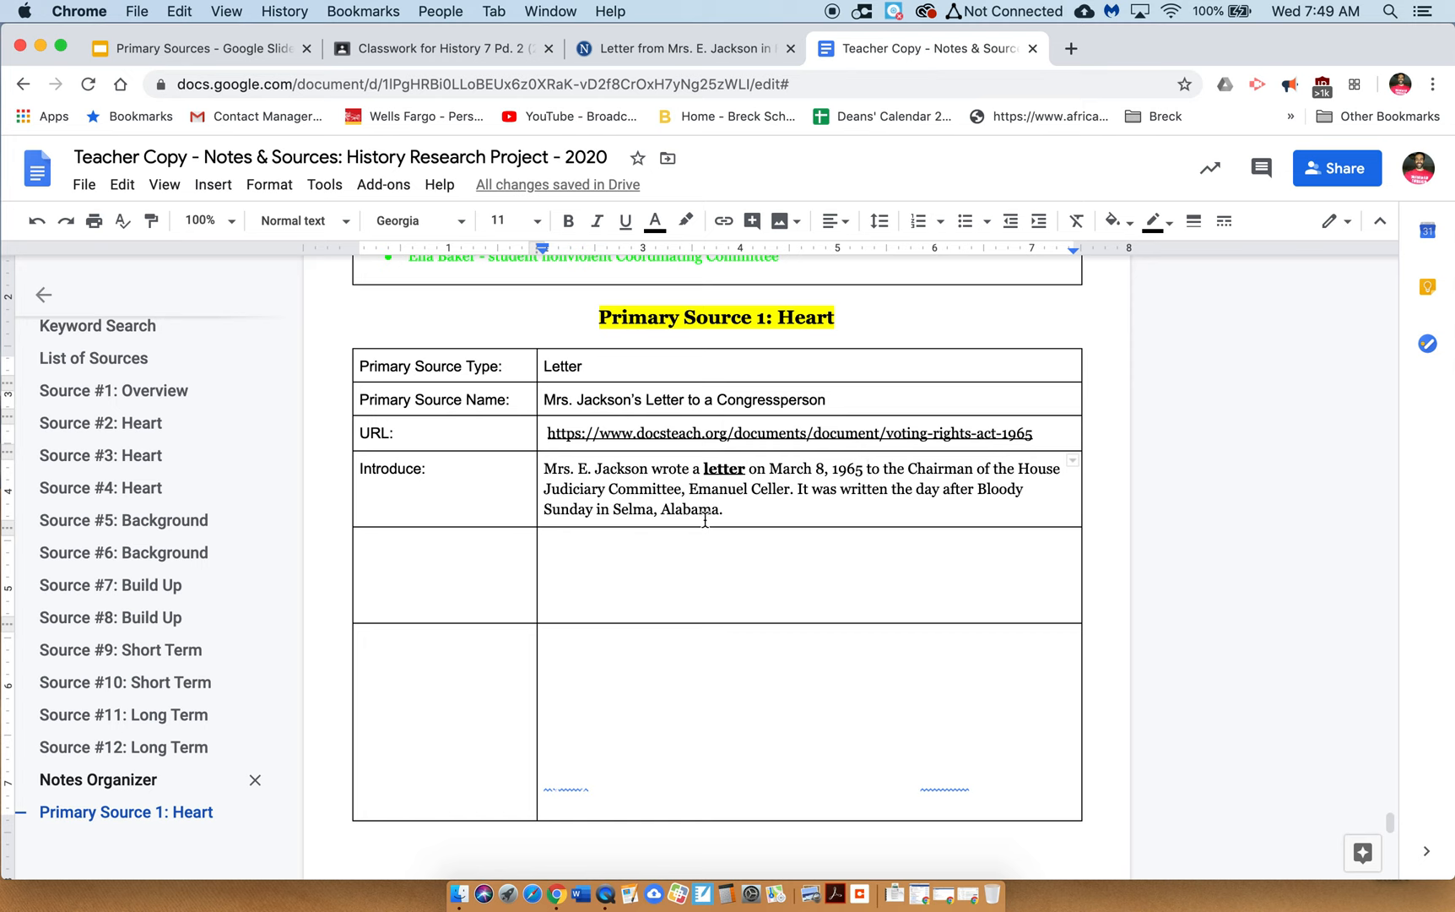
pyautogui.click(683, 47)
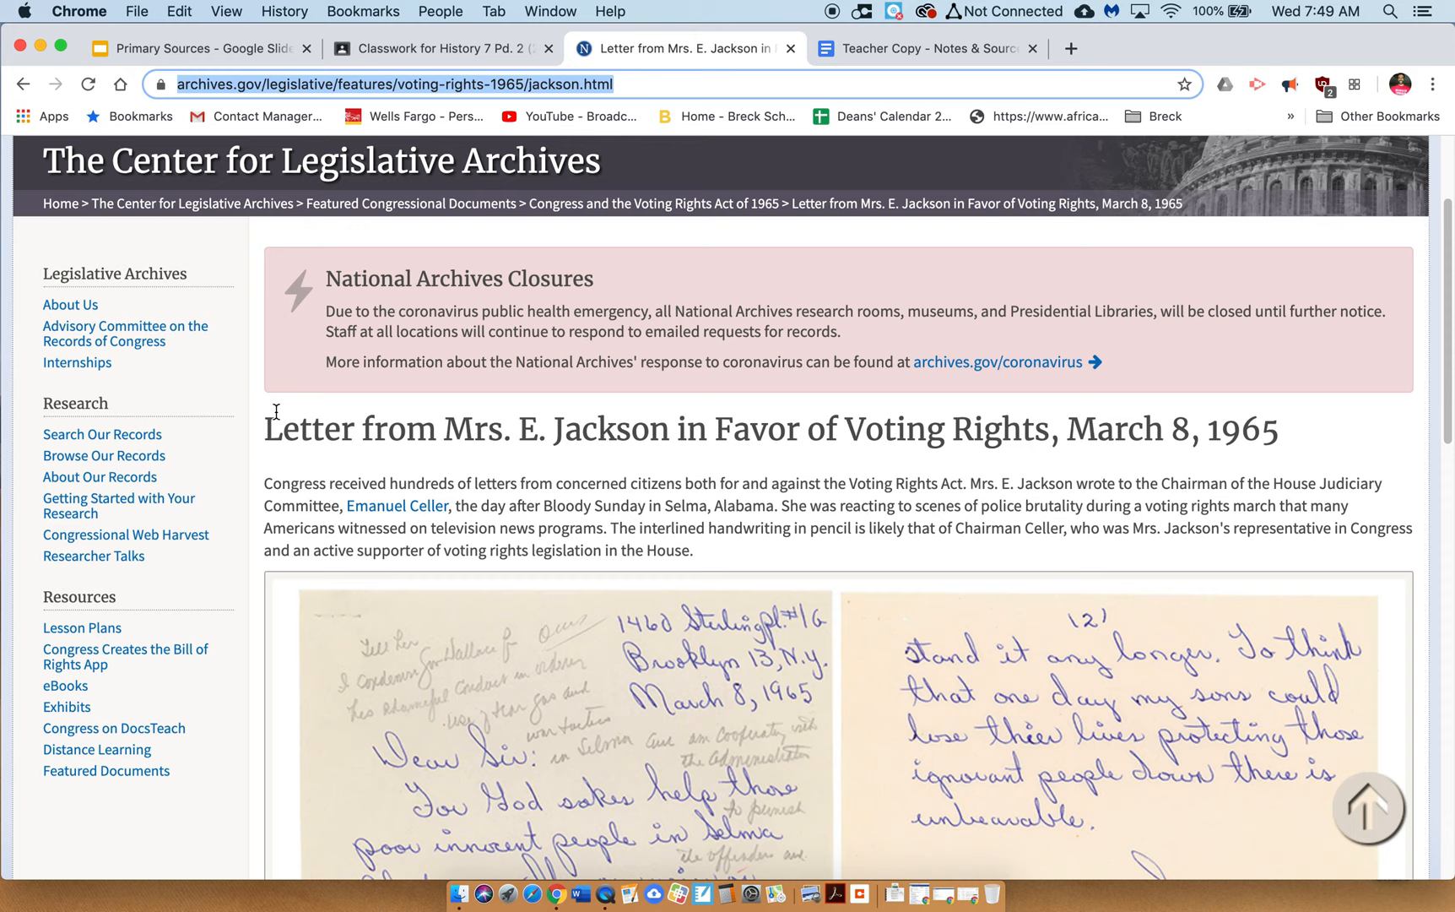
pyautogui.click(925, 49)
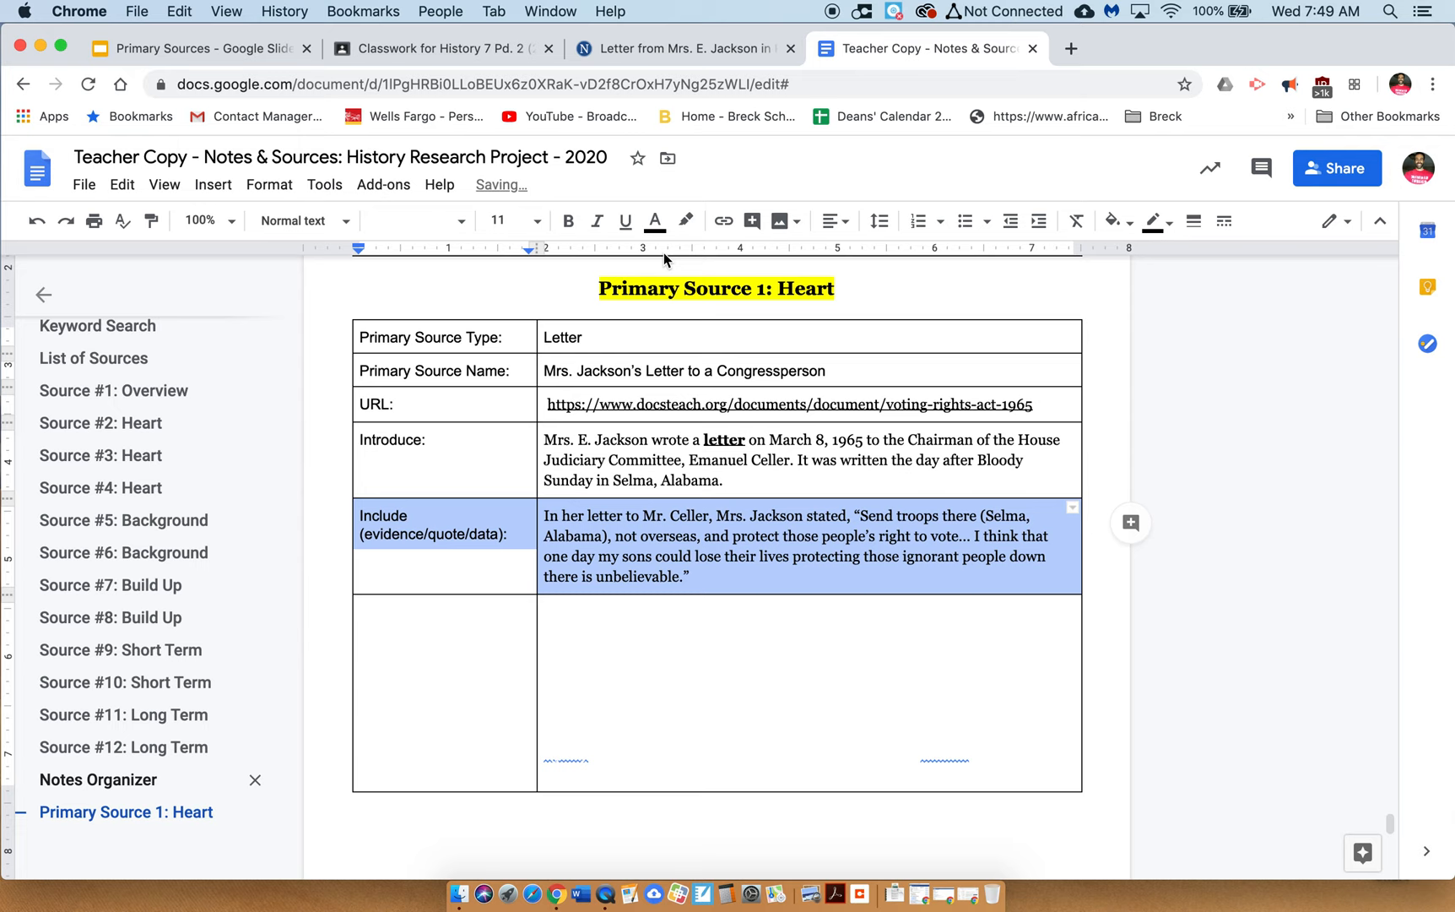
# Step: Set the Include row's label and Mrs. Jackson quote to black text
pyautogui.click(687, 522)
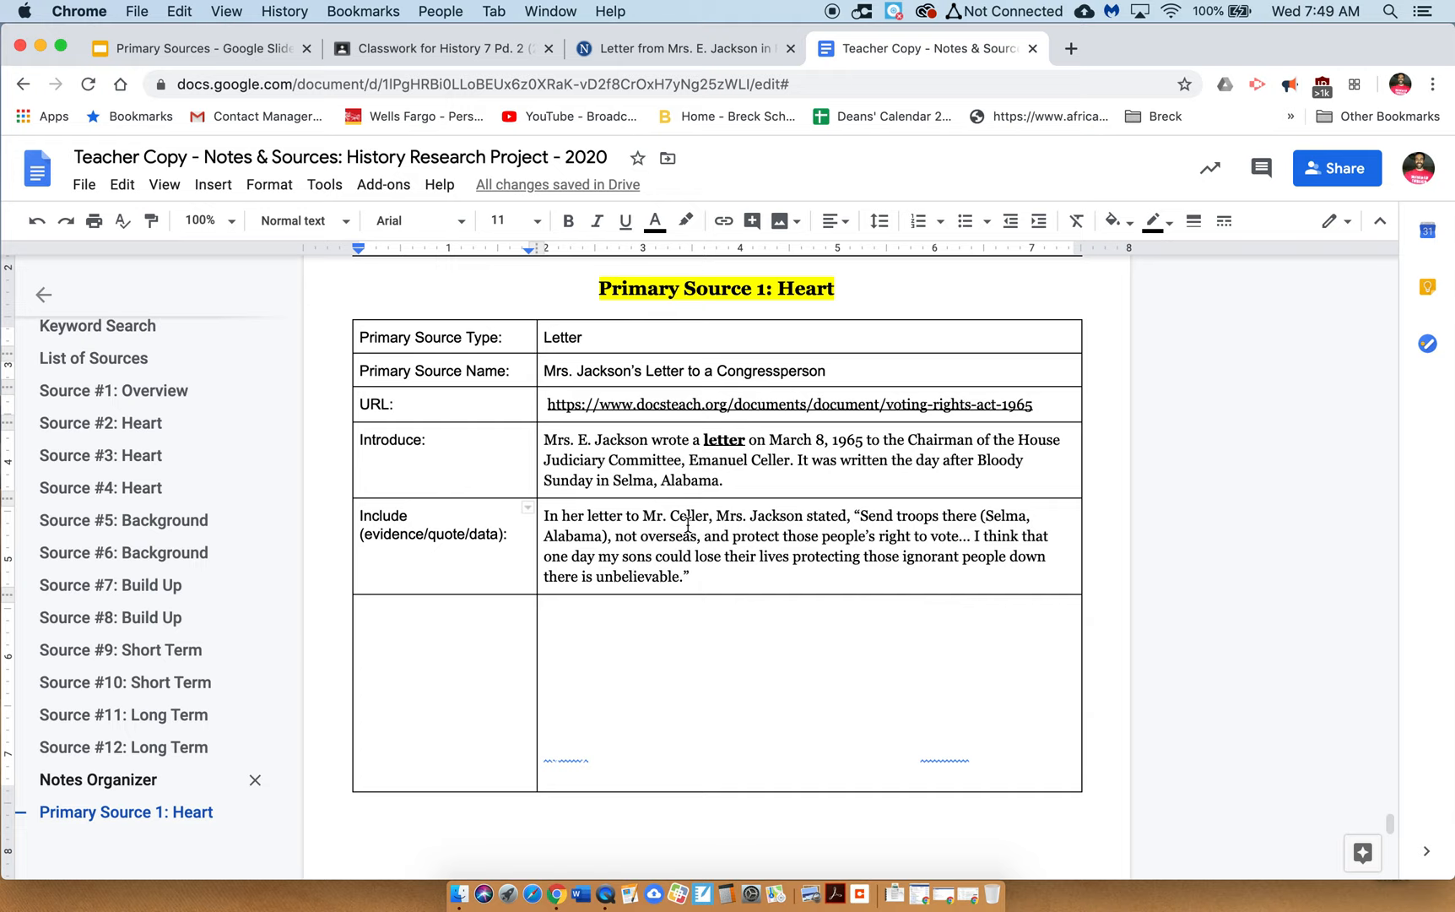
pyautogui.moveTo(940, 527)
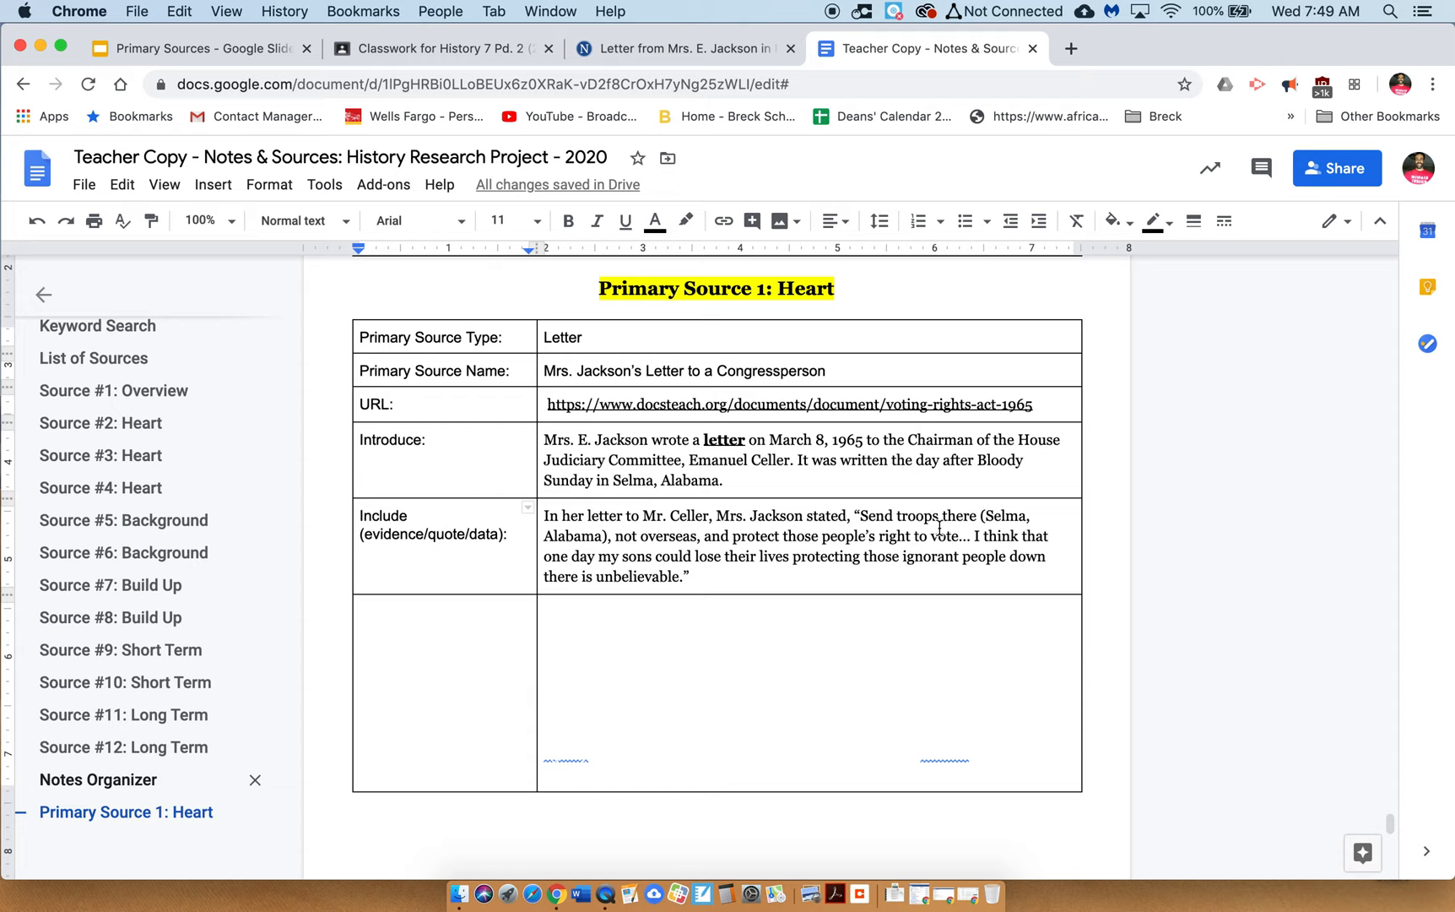
pyautogui.click(411, 515)
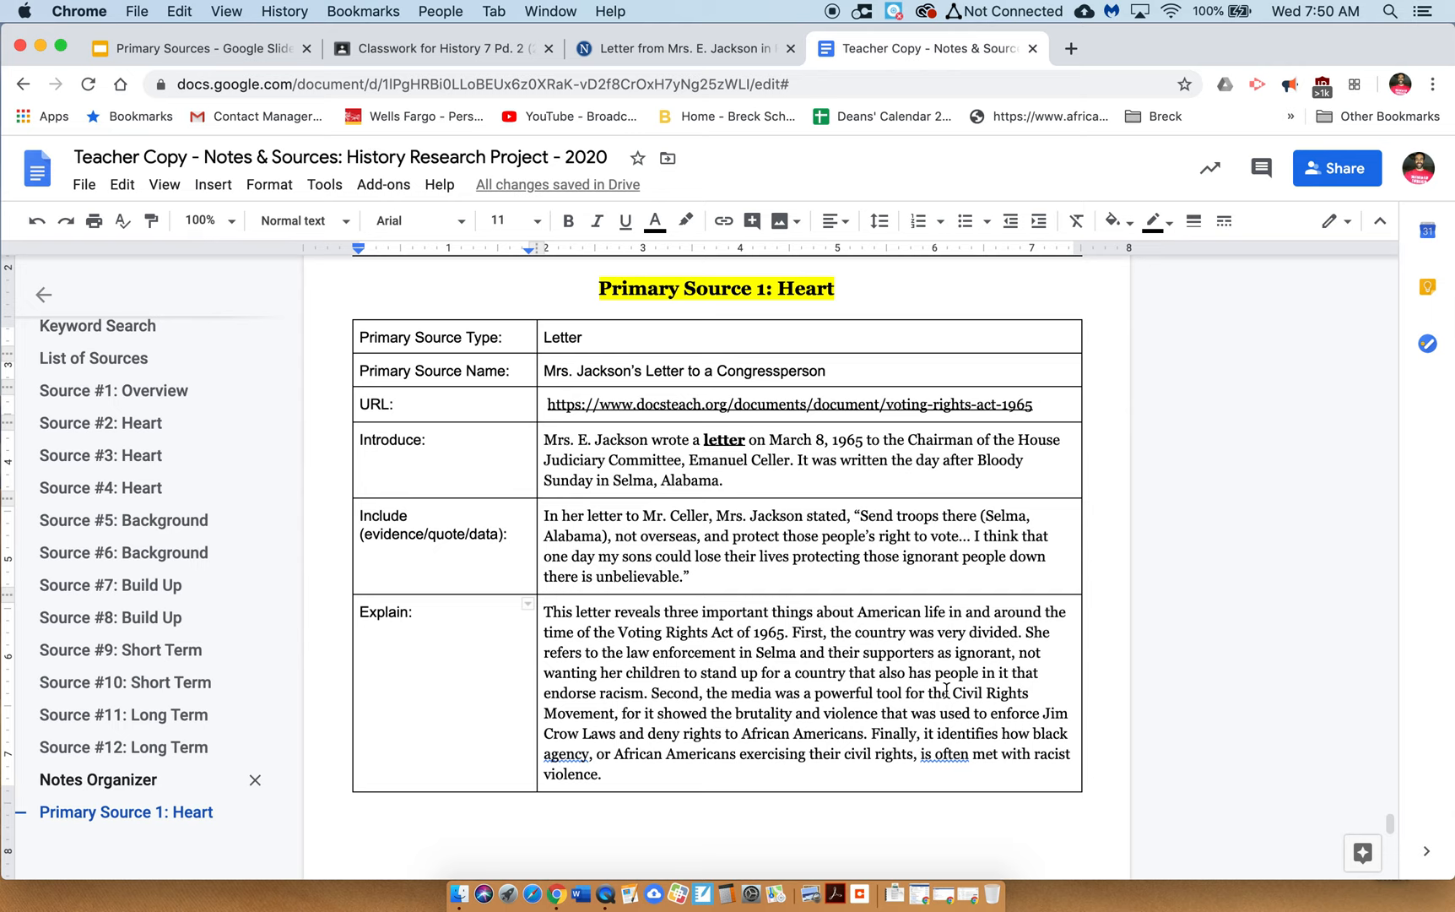
# Step: Select the Explain row's paragraph on three things the letter reveals
pyautogui.doubleClick(564, 754)
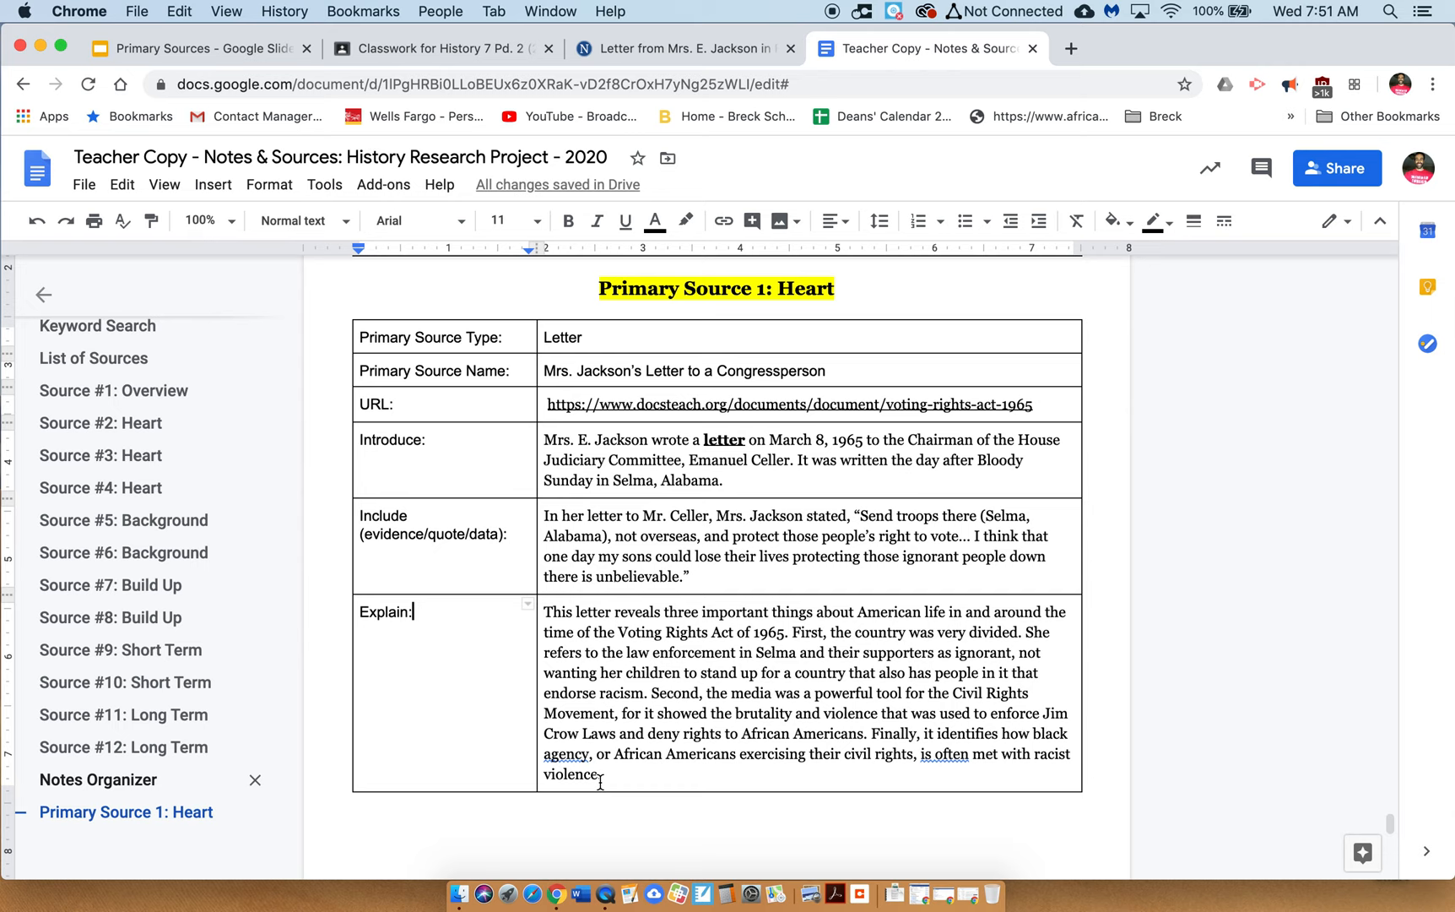
pyautogui.moveTo(405, 576)
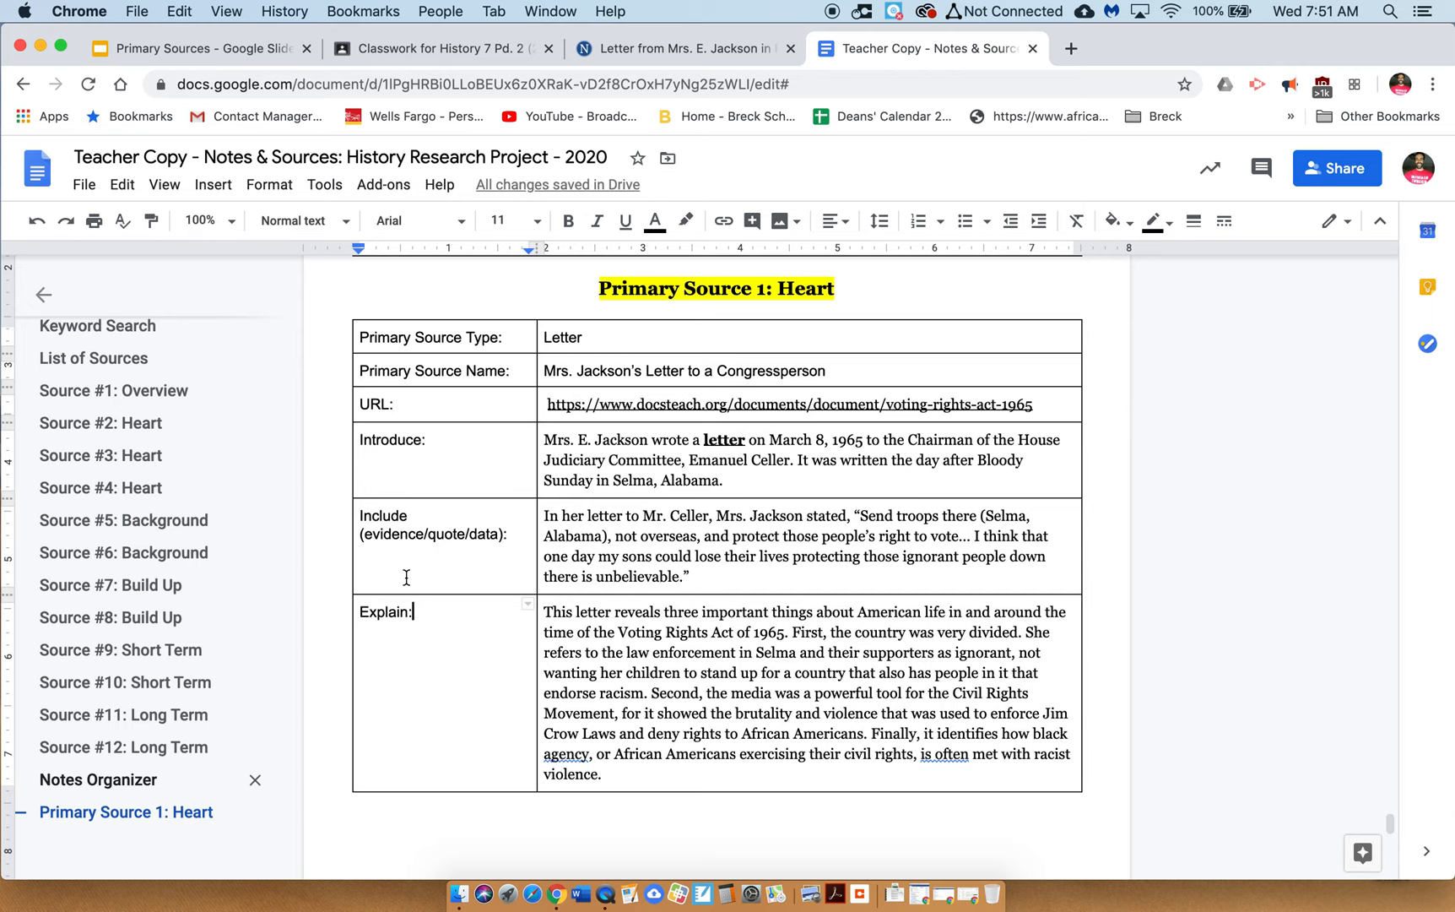
pyautogui.moveTo(659, 655)
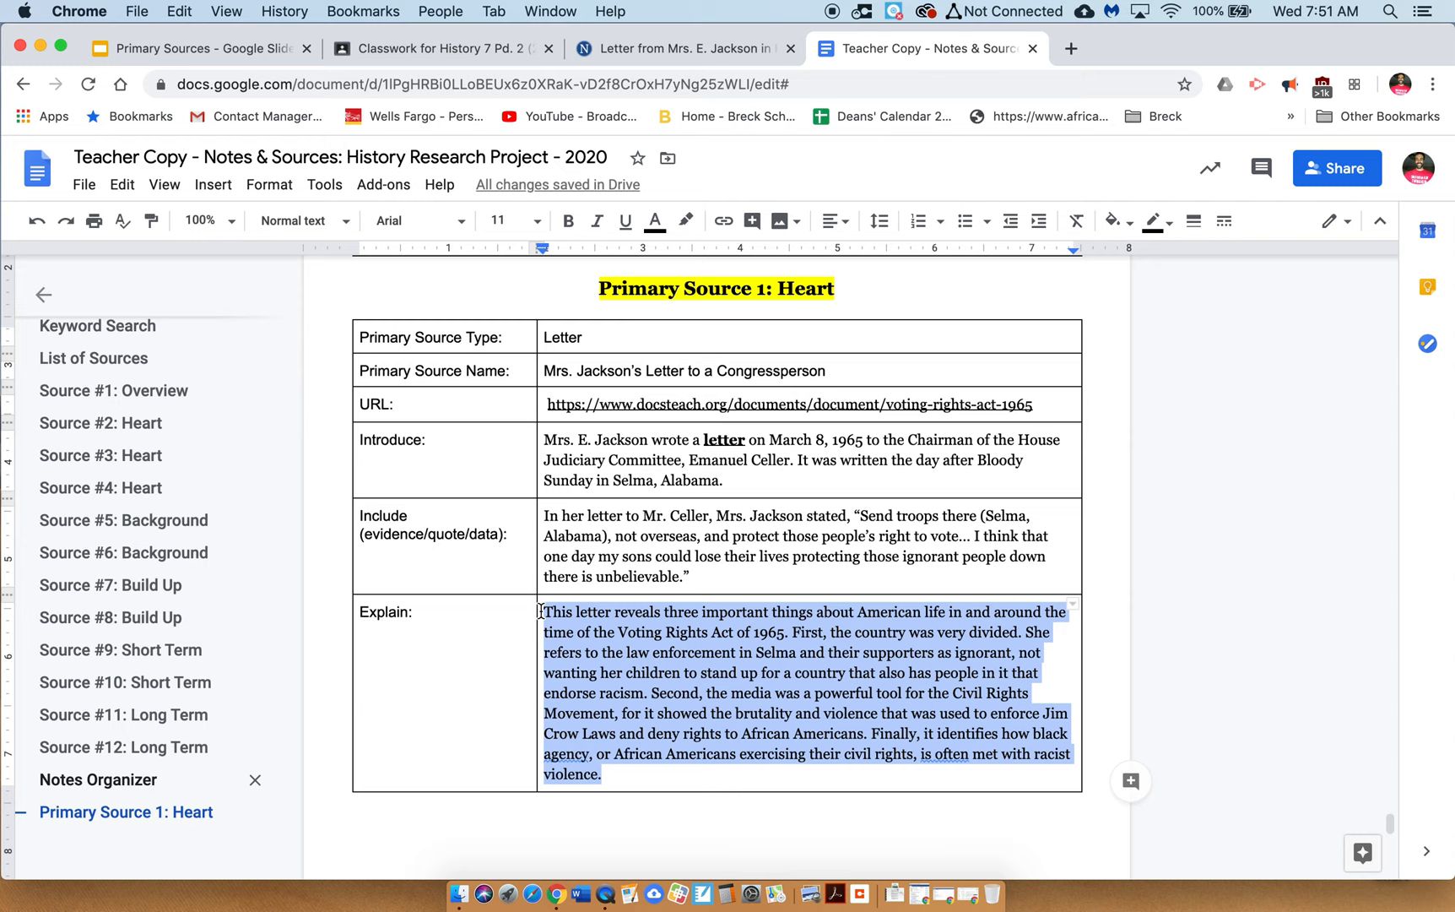
pyautogui.click(412, 221)
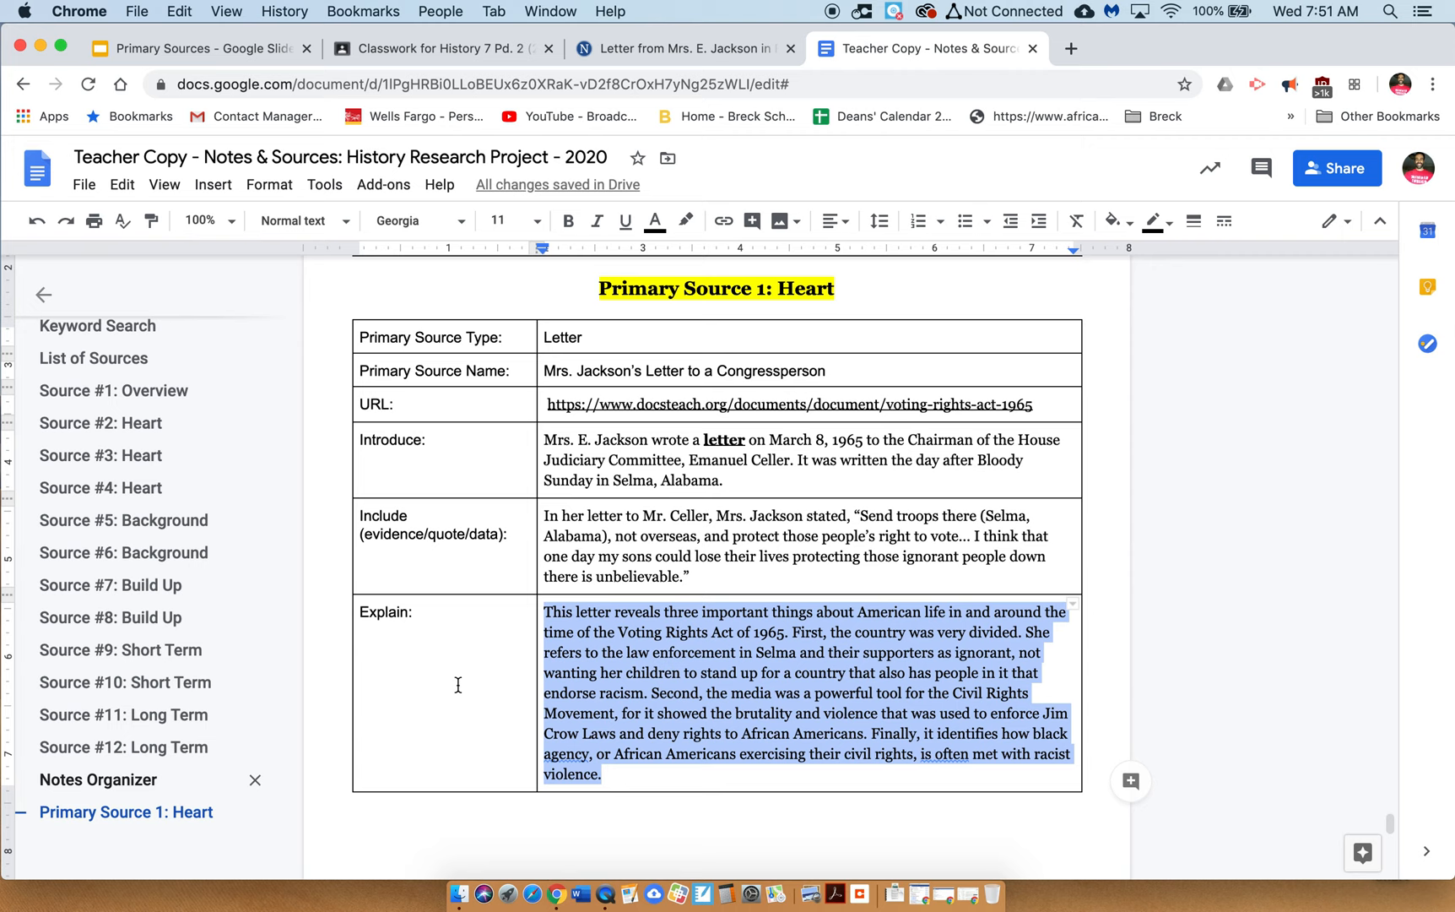